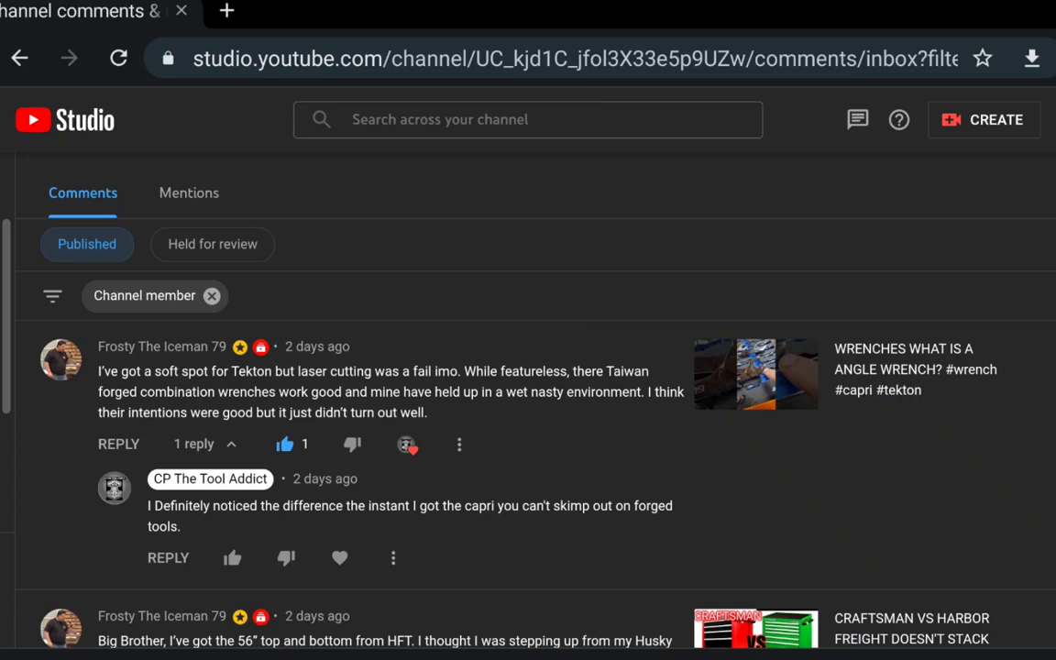
Step: Scroll the member comments to the Harbor Freight tool box comment and expand its full text
scroll("down", 3)
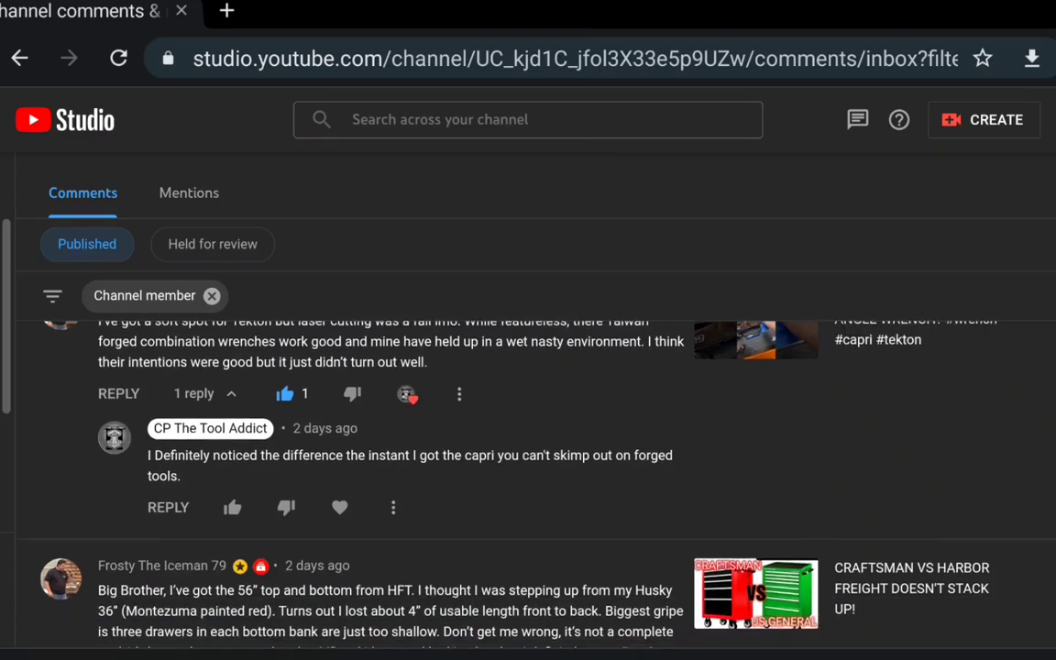
scroll("down", 3)
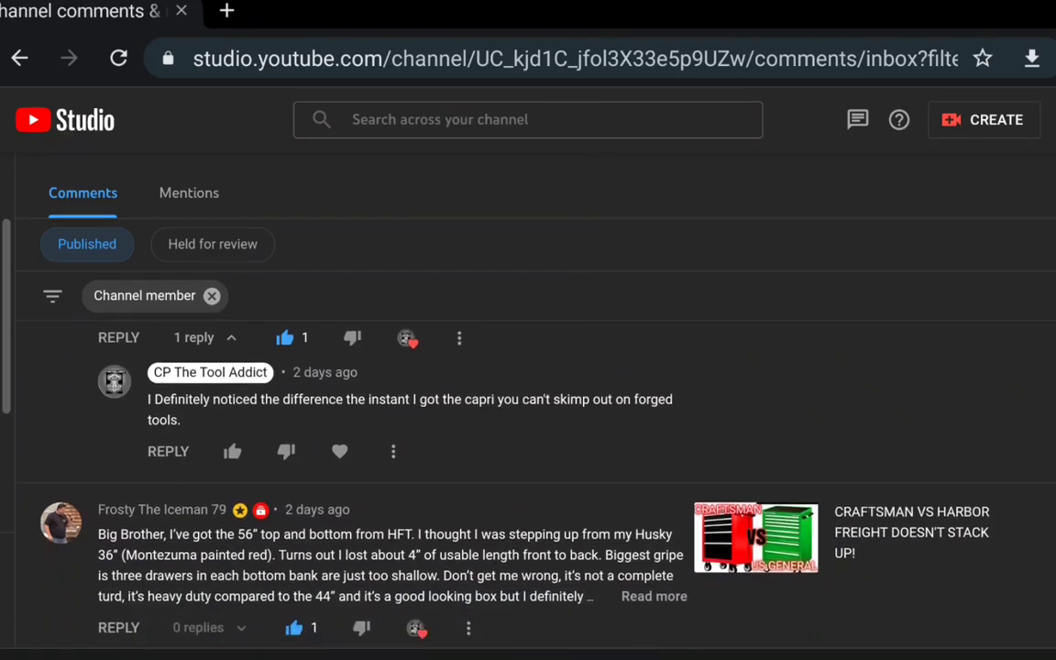
scroll("down", 3)
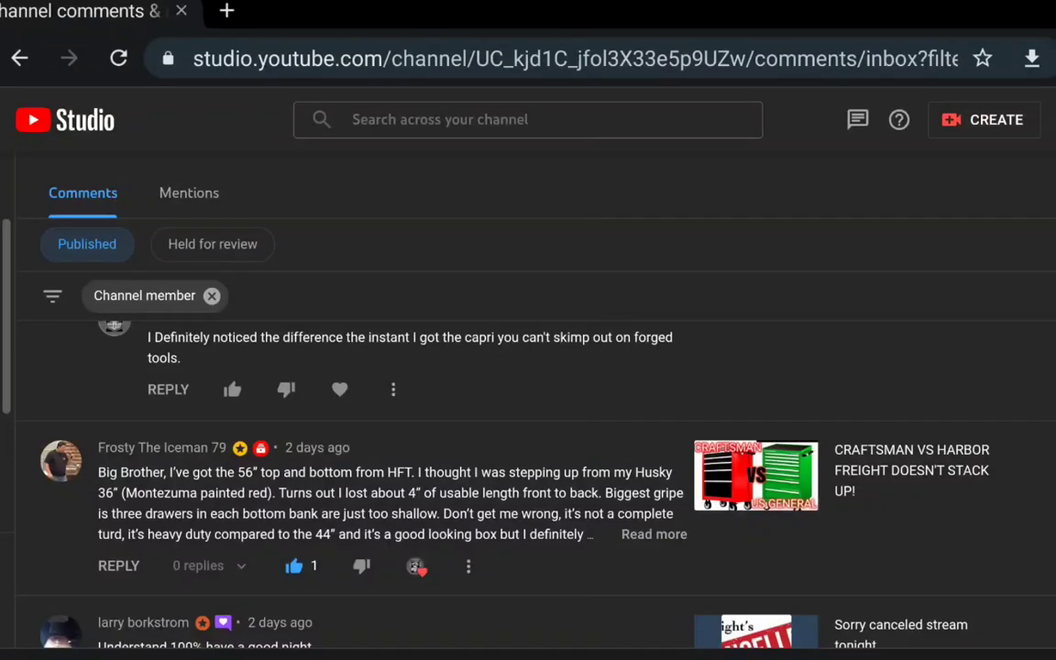
scroll("down", 3)
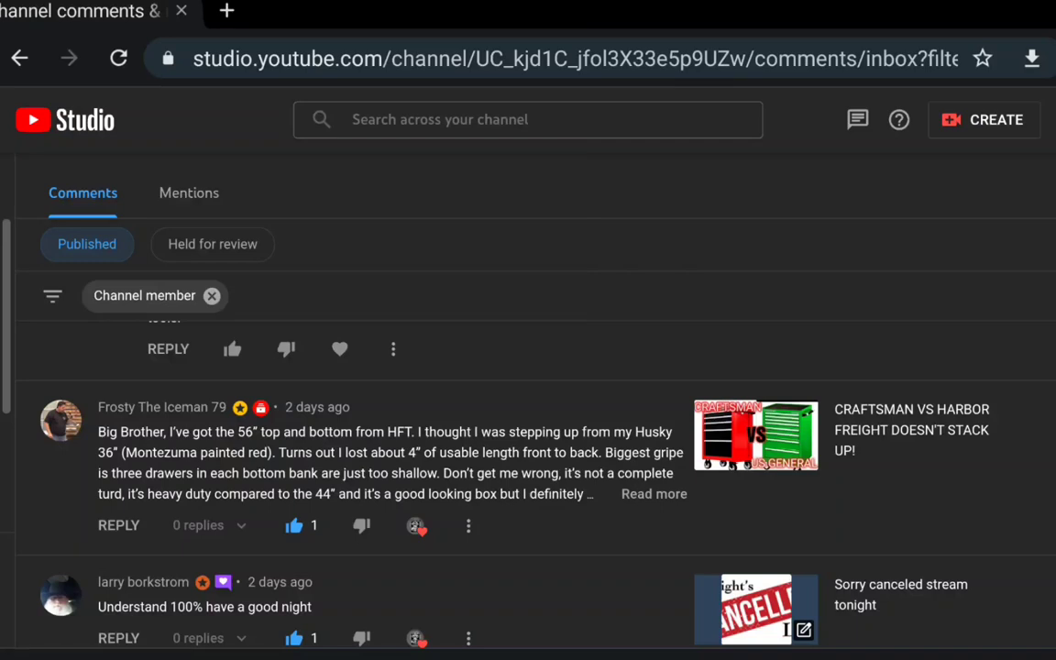
left_click(653, 494)
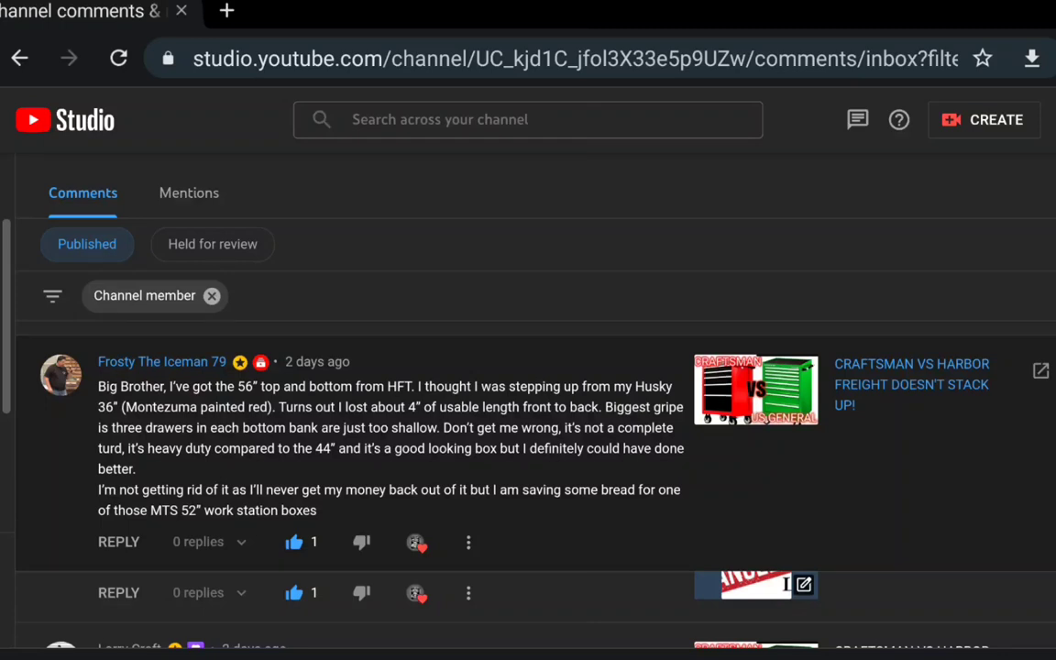
Step: Continue down the inbox to the 'What happened?' no-show question and its reply
scroll("down", 3)
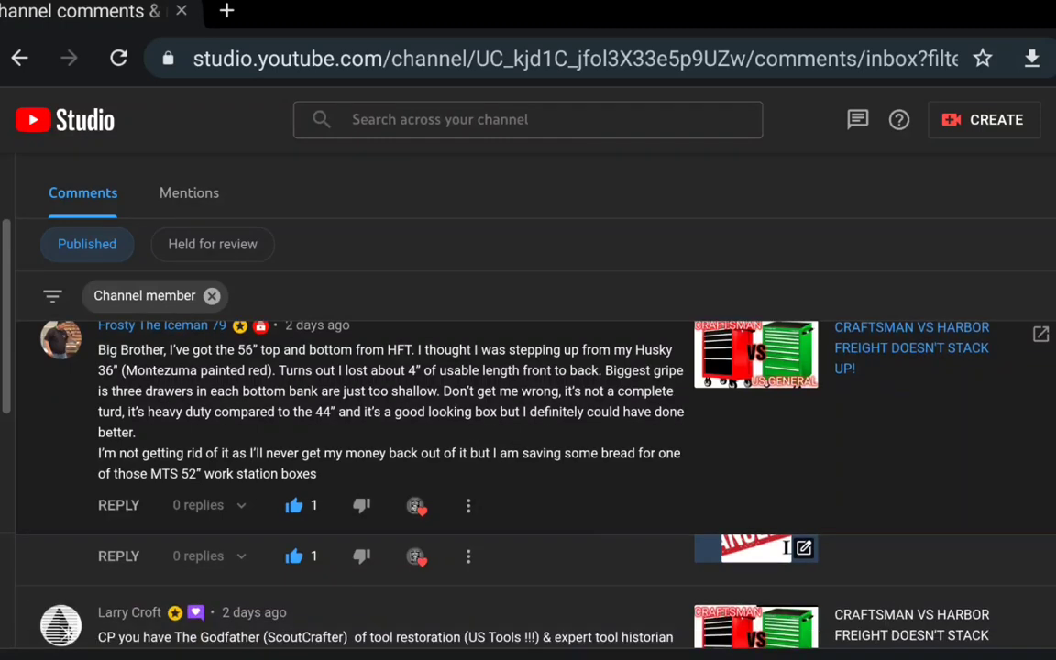
scroll("down", 3)
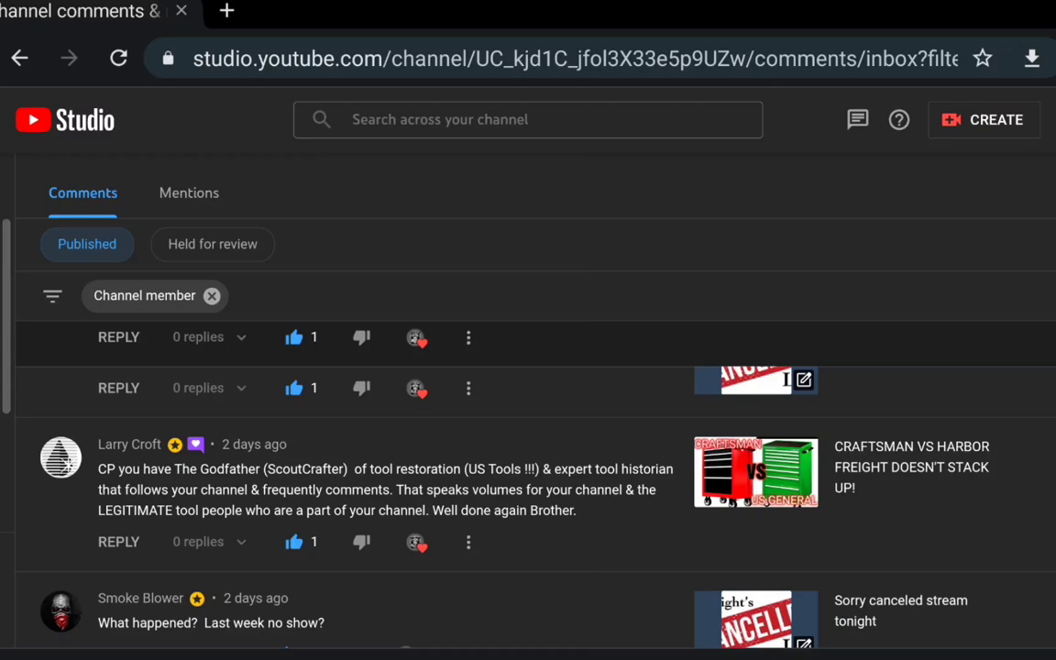
scroll("down", 3)
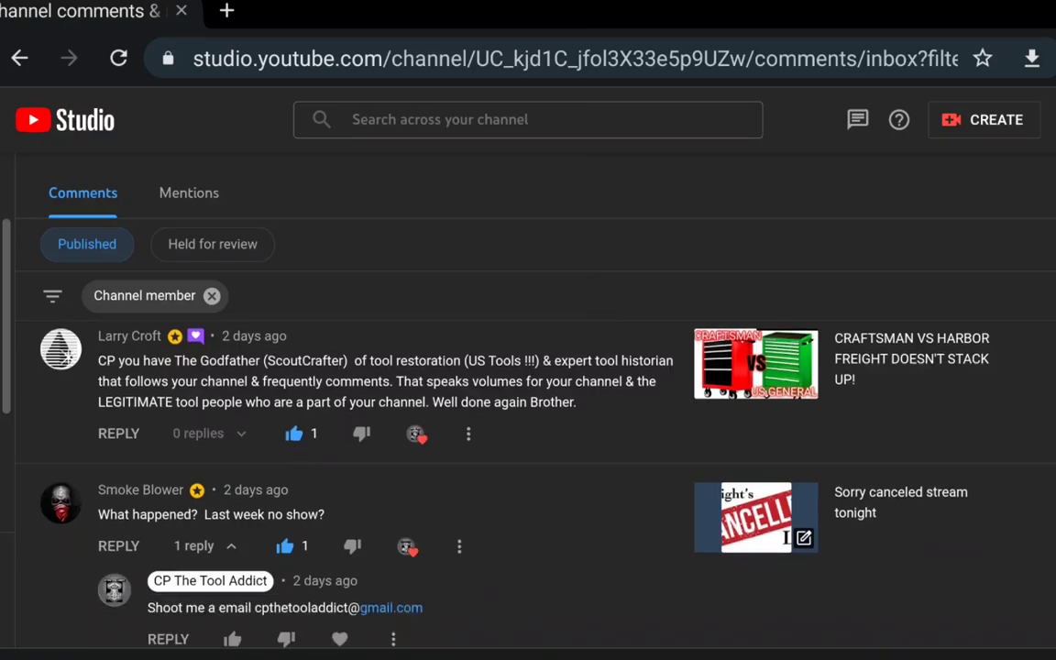
scroll("down", 3)
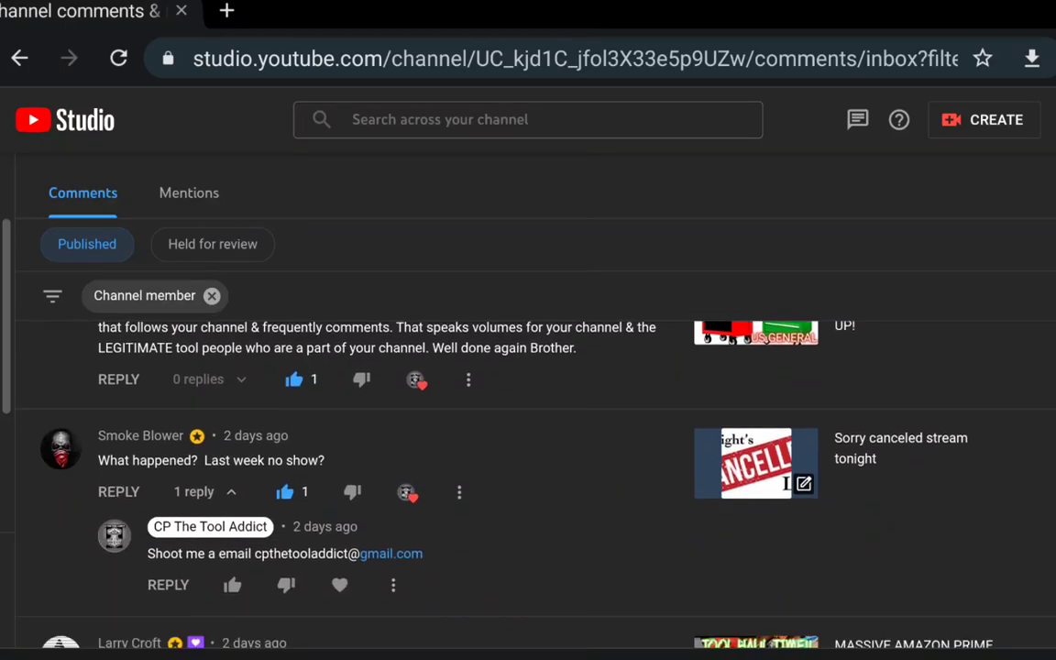
scroll("down", 3)
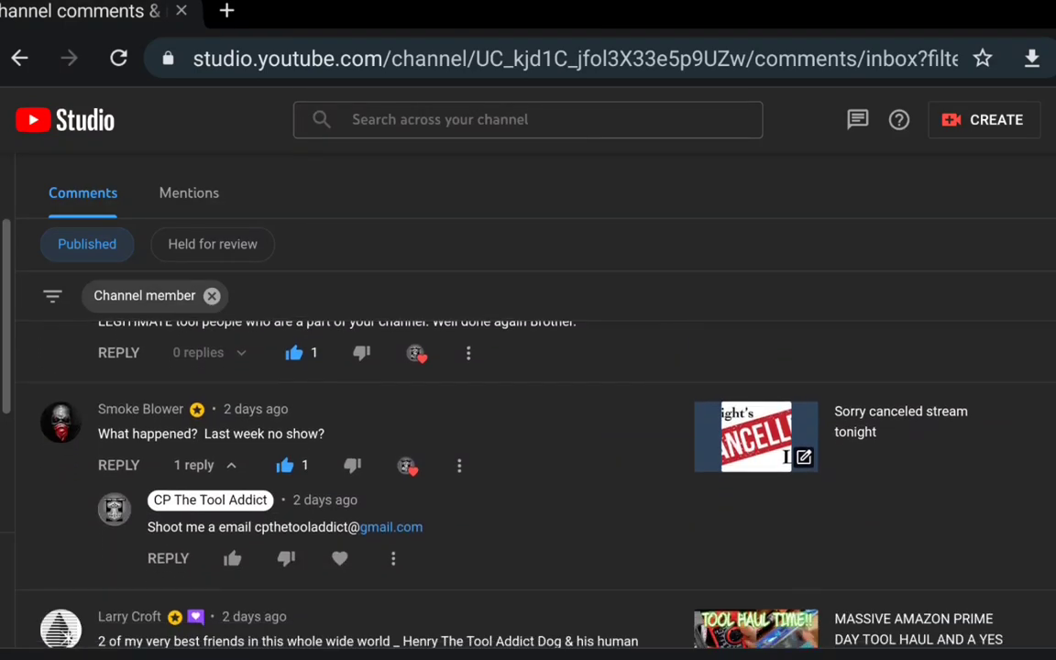
scroll("down", 3)
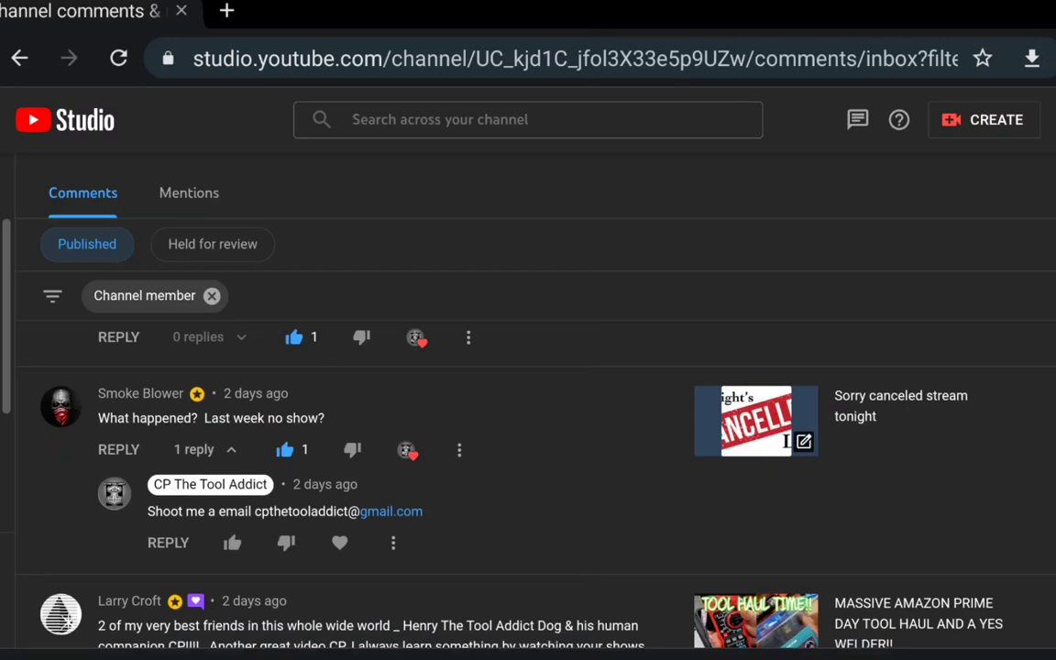
Step: Scroll through the tool haul video comments, past the DC amps meter question, to the Craftsman 2000 box comment
scroll("down", 3)
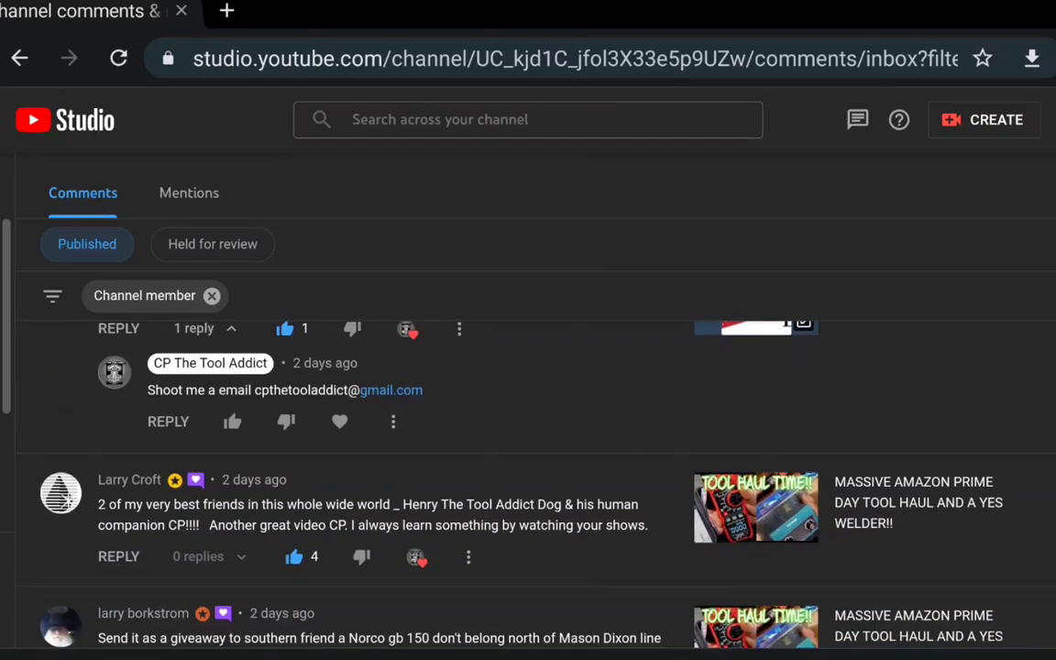
scroll("down", 3)
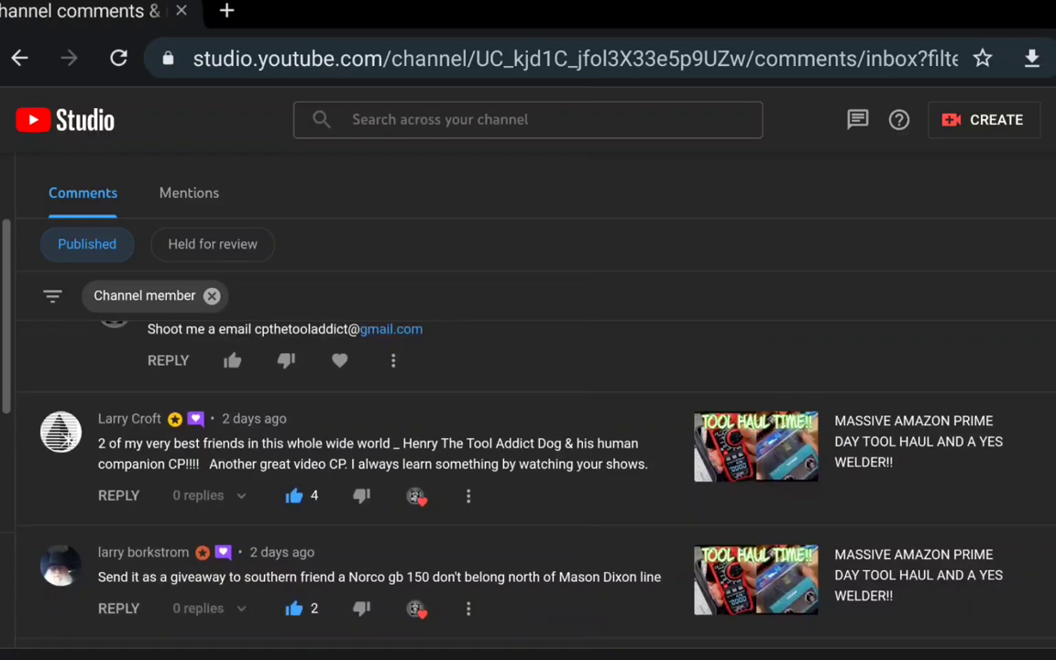
scroll("down", 3)
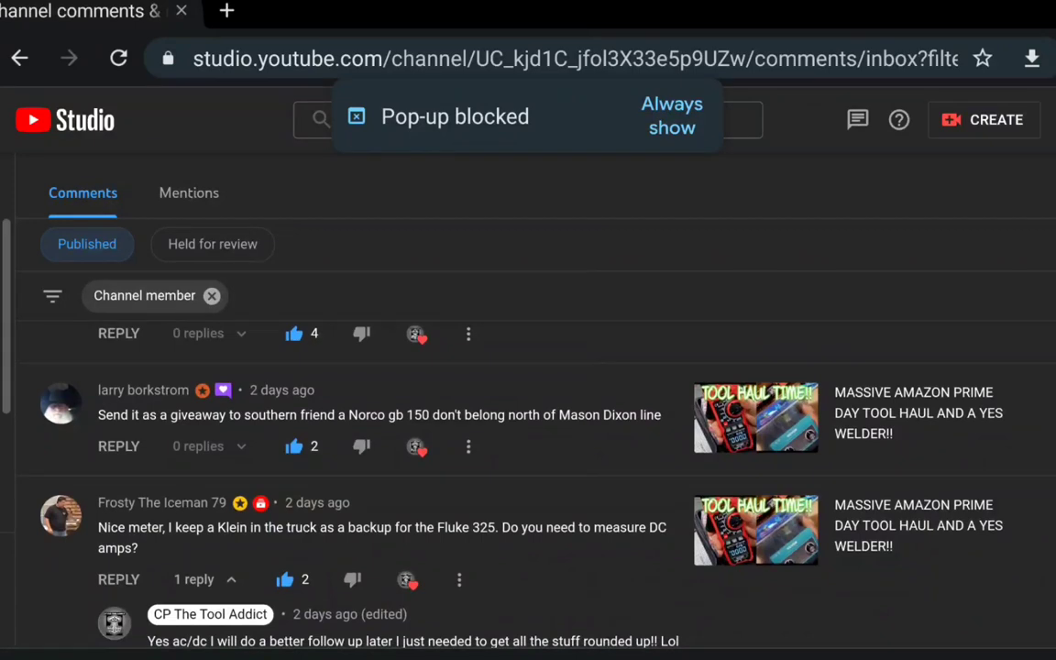
scroll("down", 3)
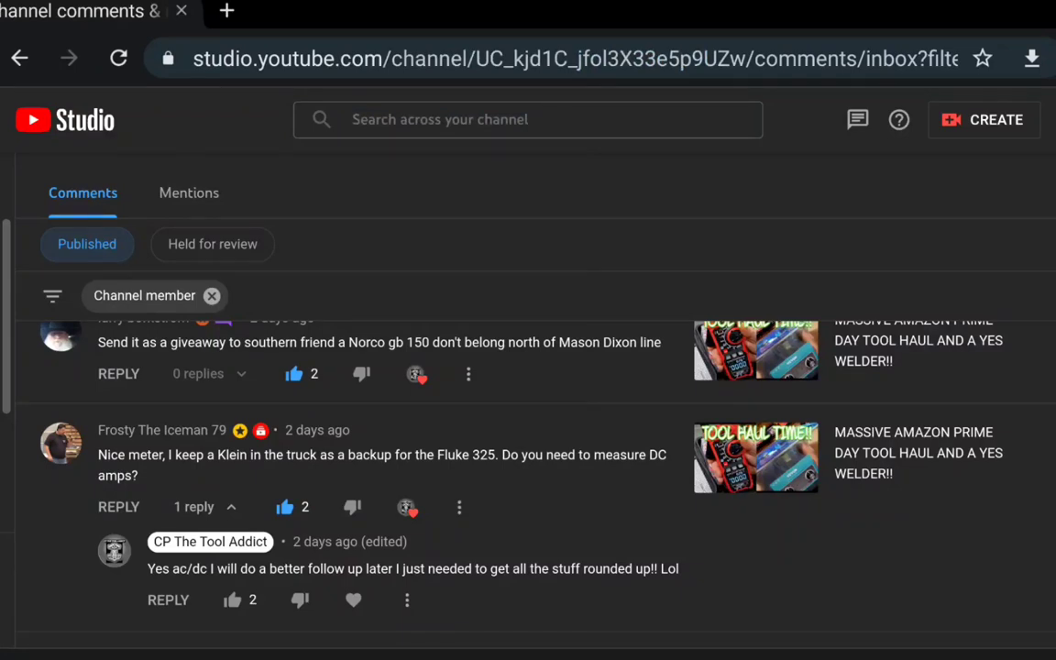
scroll("down", 3)
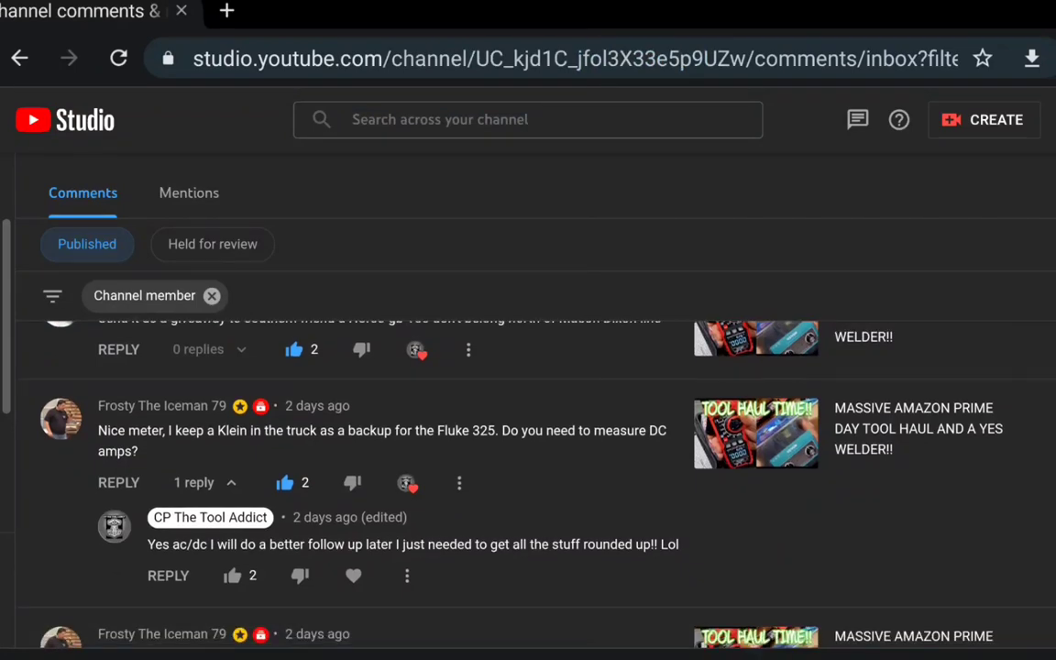
scroll("up", 3)
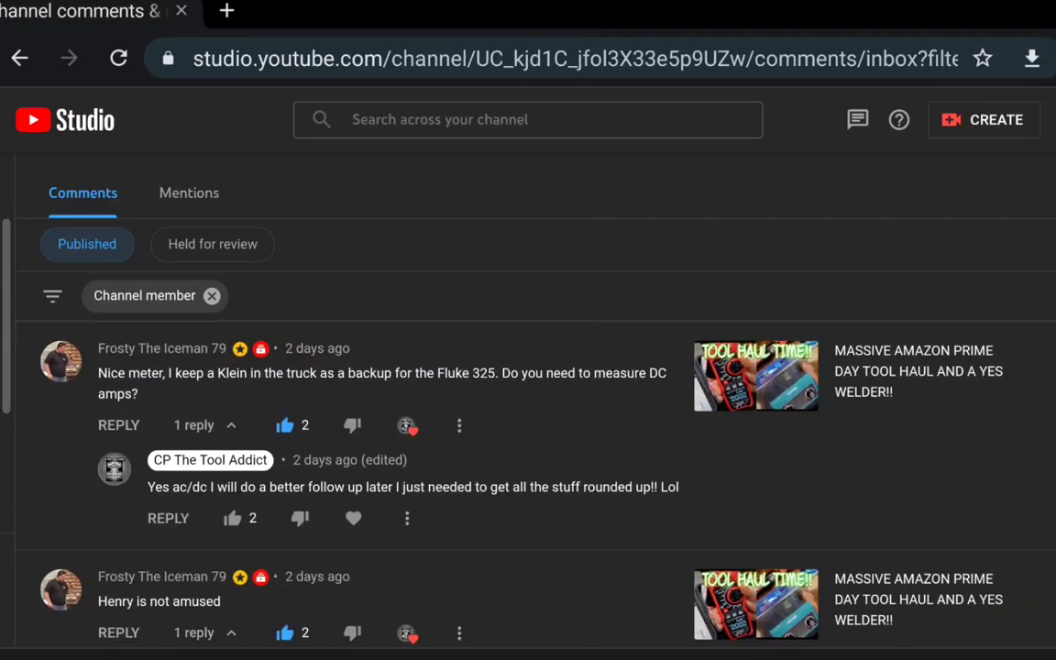
scroll("down", 3)
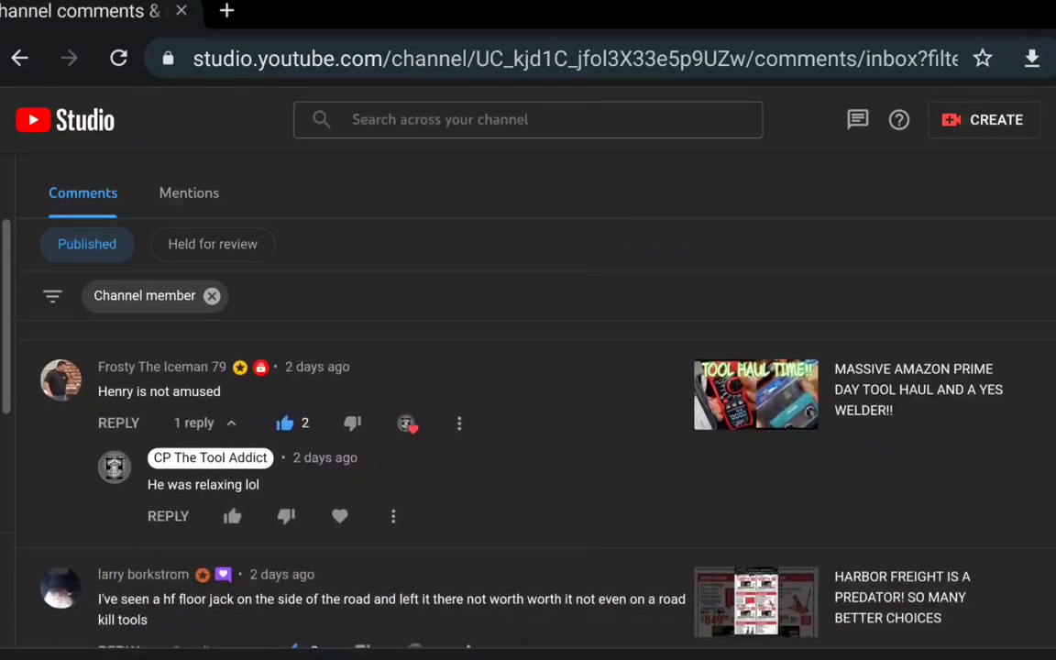
scroll("down", 3)
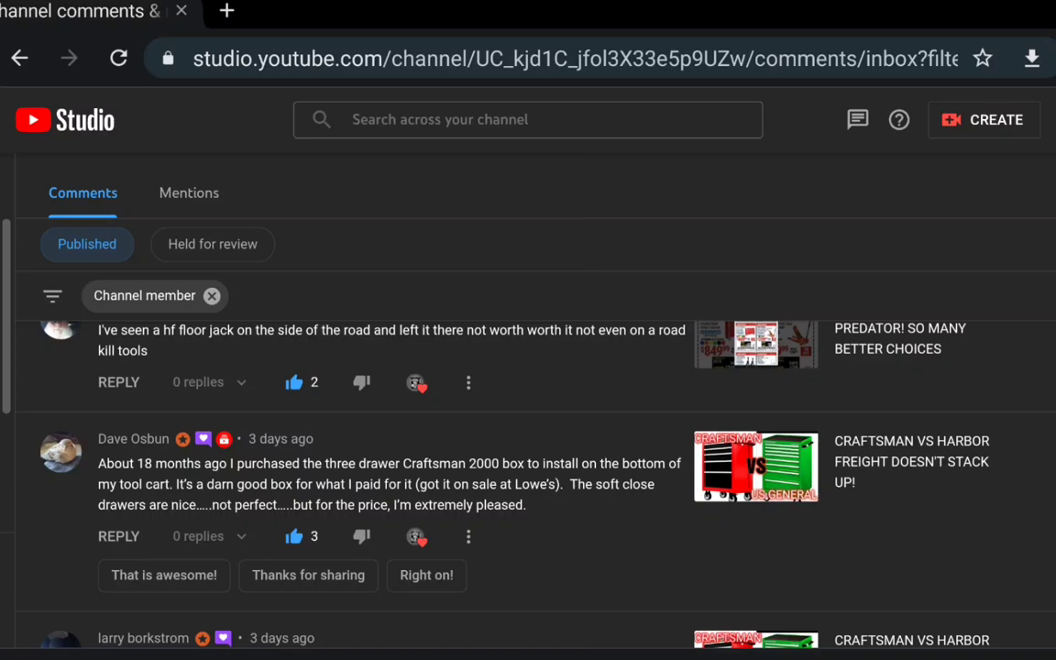
Step: Scroll through the Toolweb flyer comments, past the catalog fine-print reply, to the independent distributor comment
scroll("down", 3)
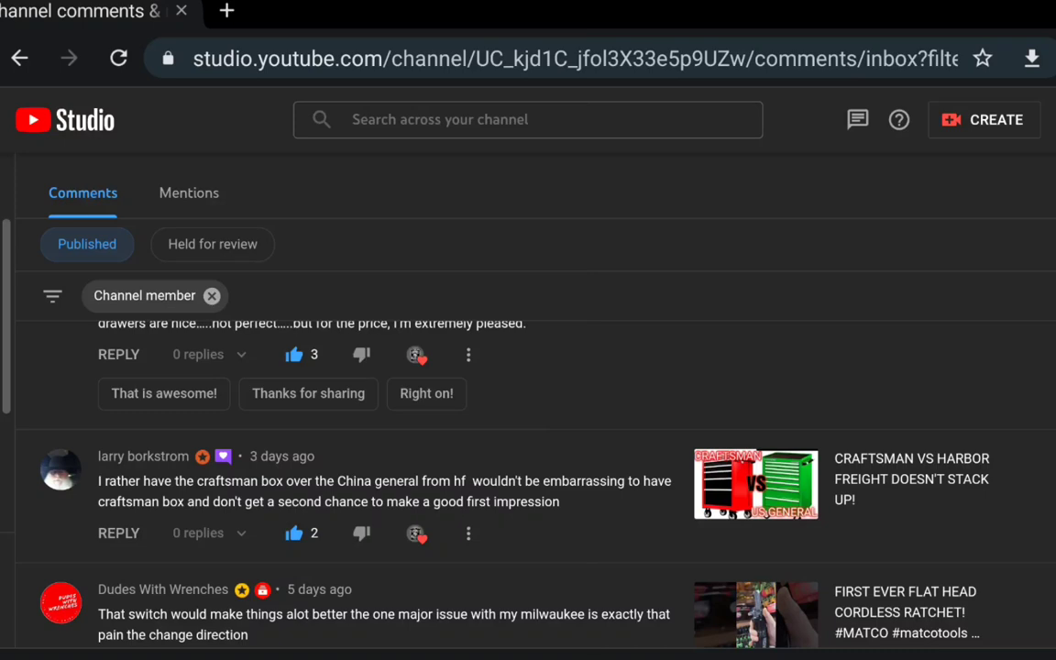
scroll("down", 3)
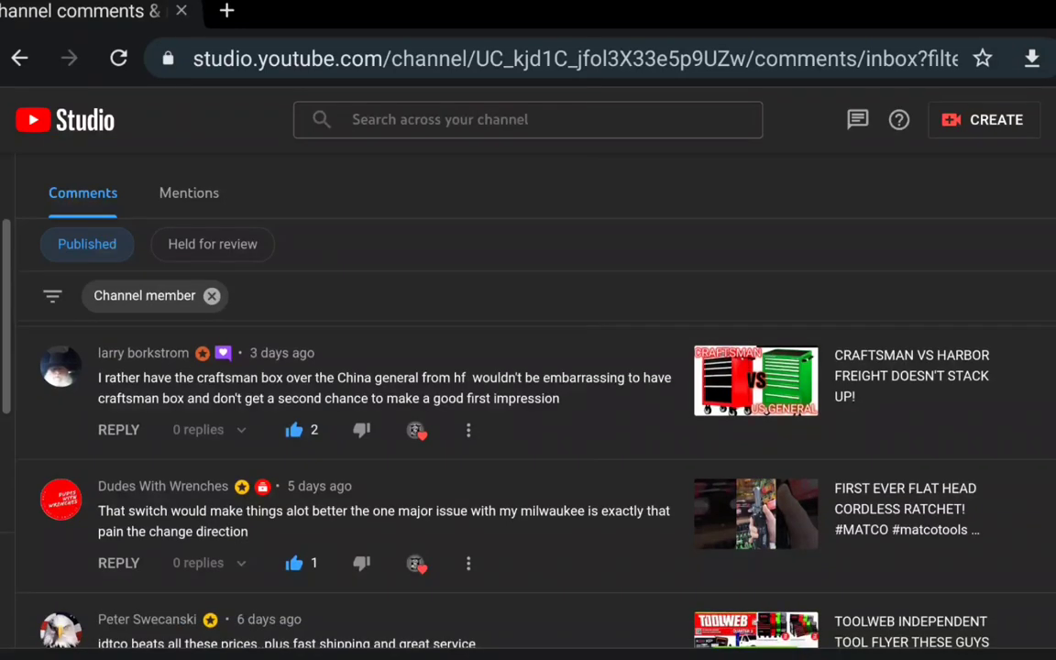
scroll("down", 3)
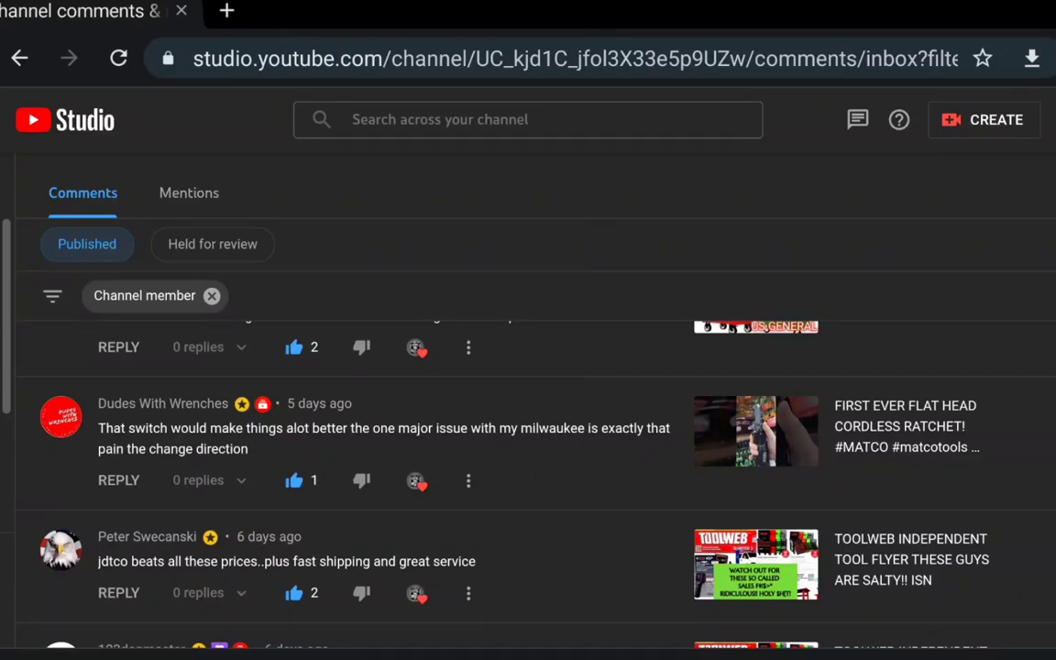
scroll("down", 3)
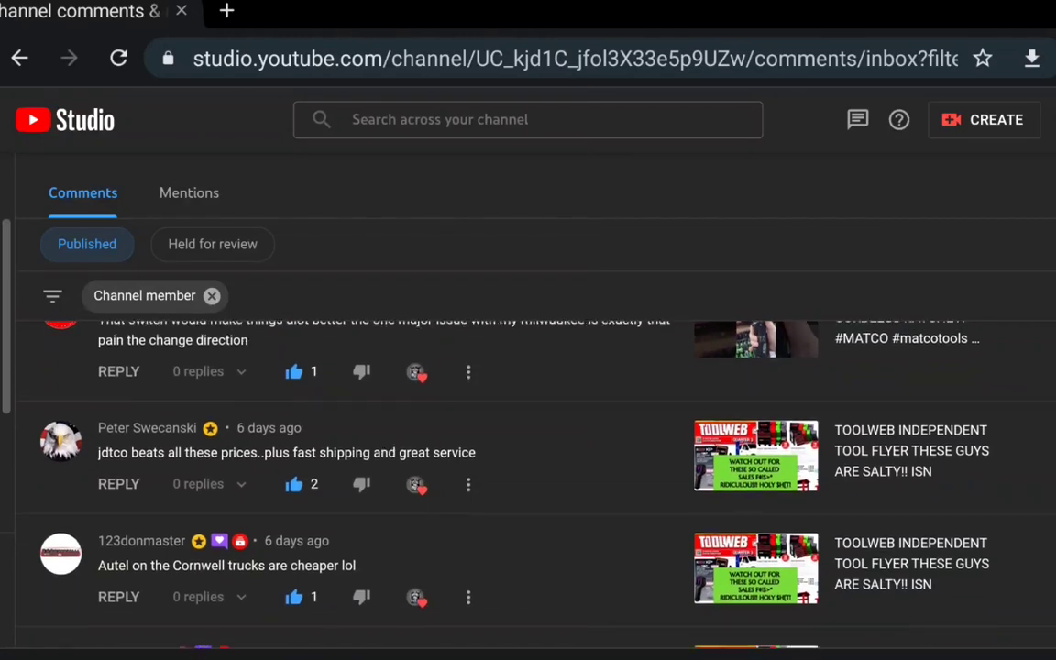
scroll("down", 3)
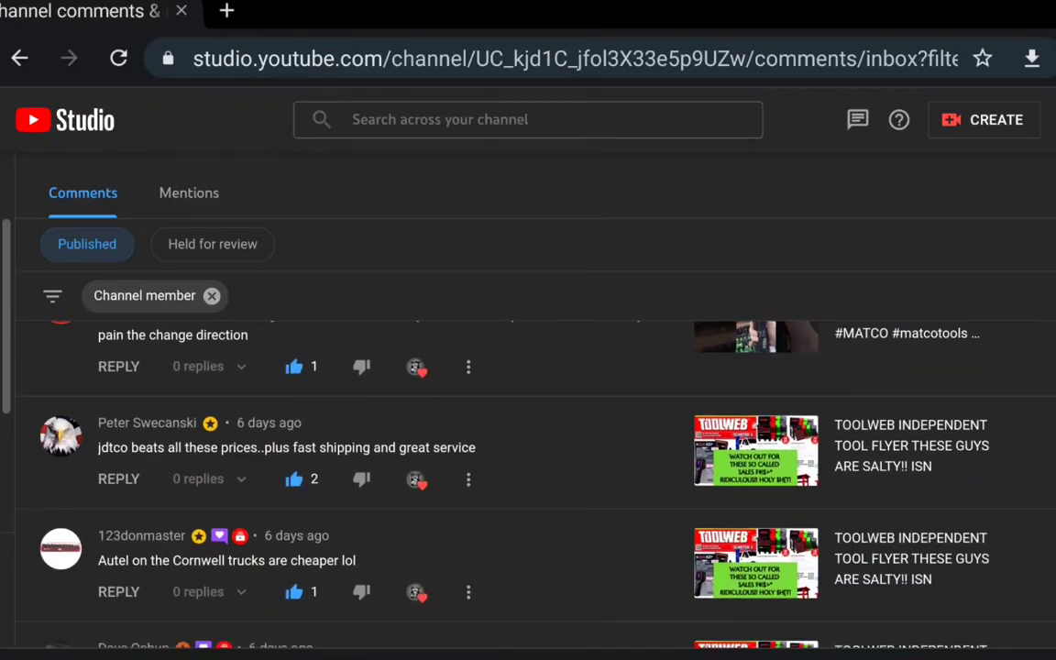
scroll("down", 3)
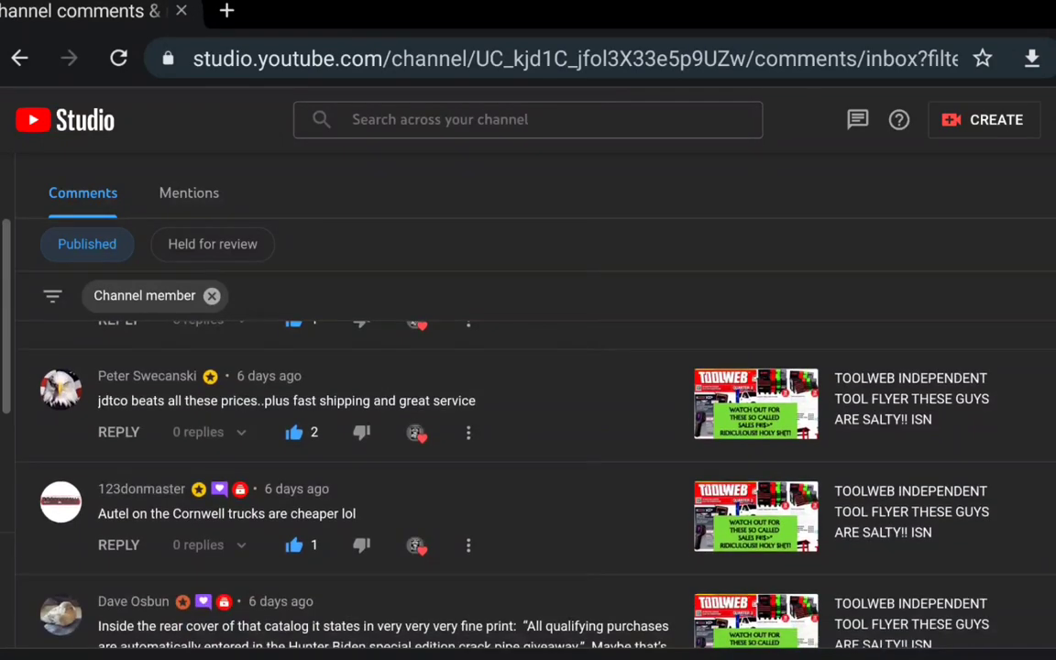
scroll("down", 3)
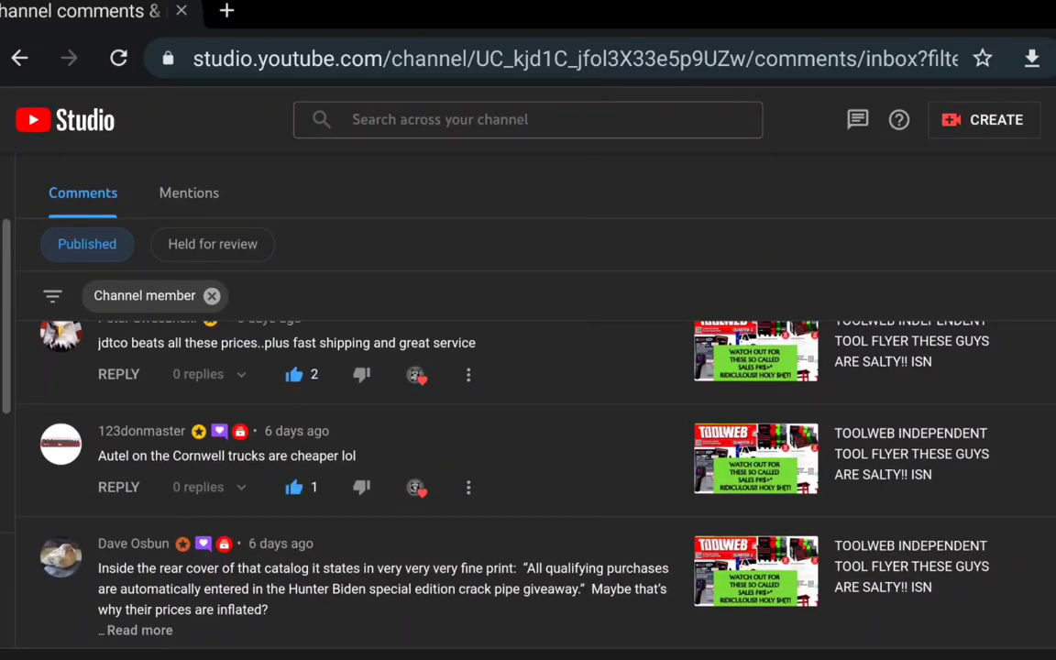
scroll("down", 3)
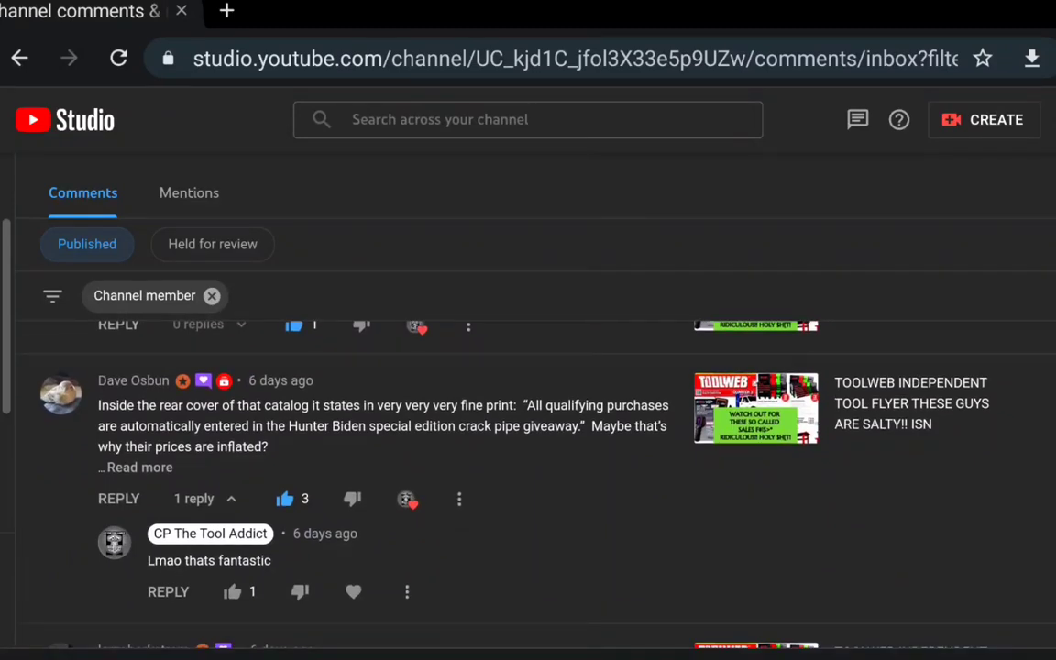
scroll("up", 3)
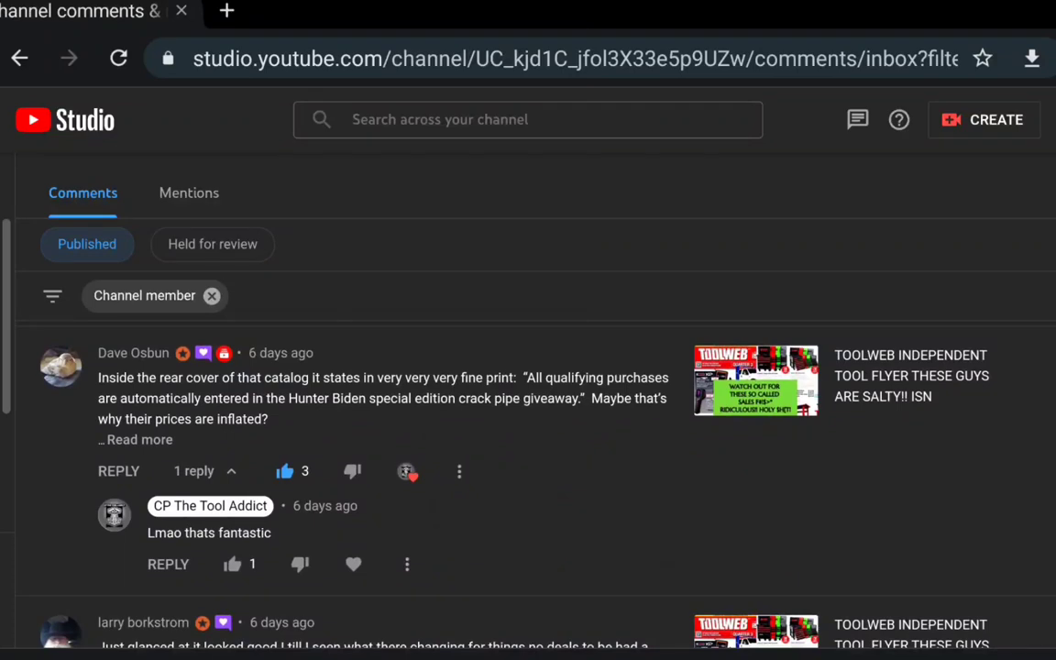
scroll("down", 3)
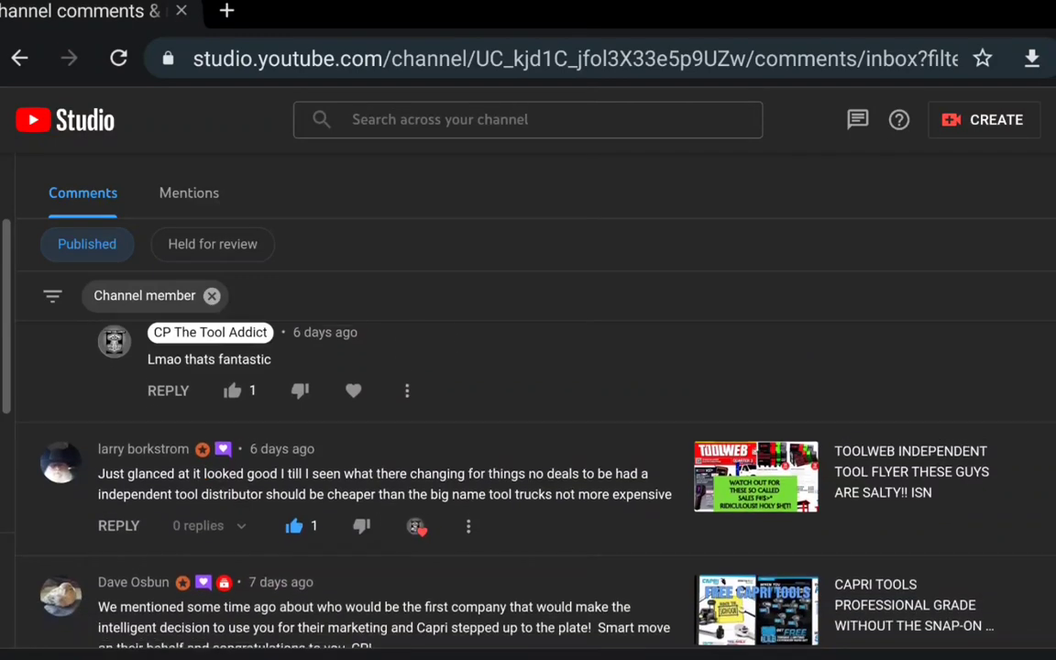
Step: Scroll down through older member comments on the Cornwell and Mac flyer videos
scroll("down", 3)
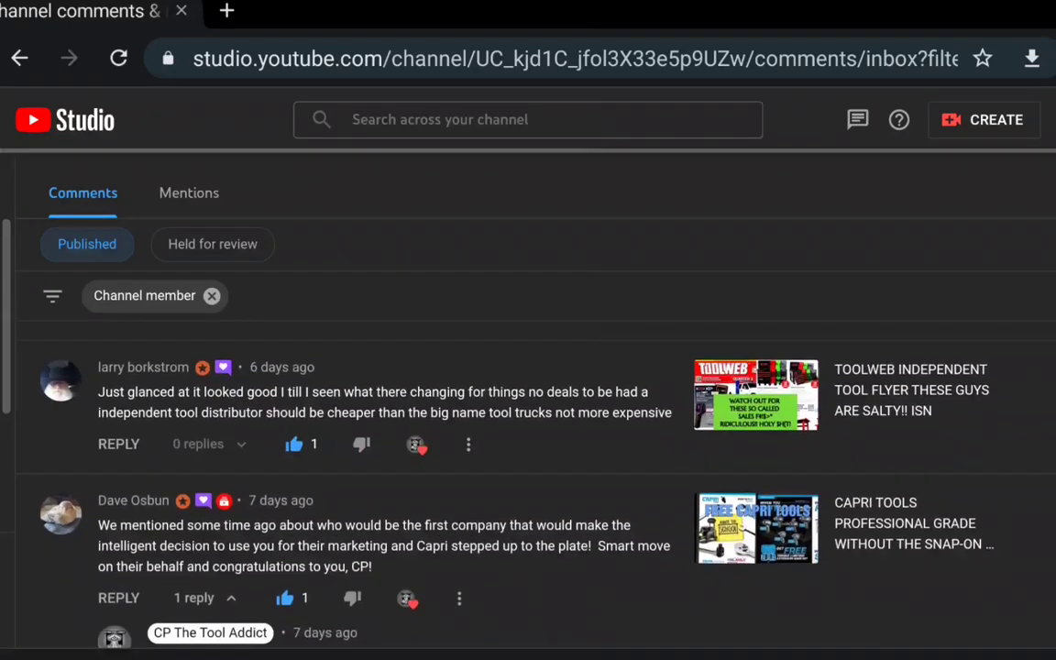
scroll("down", 3)
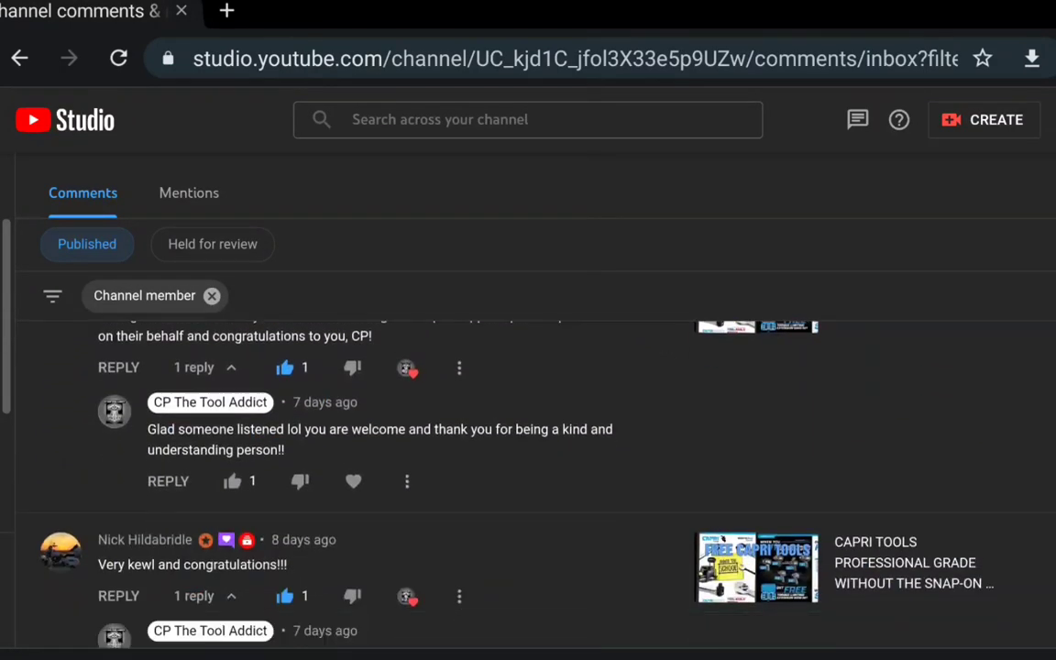
scroll("down", 3)
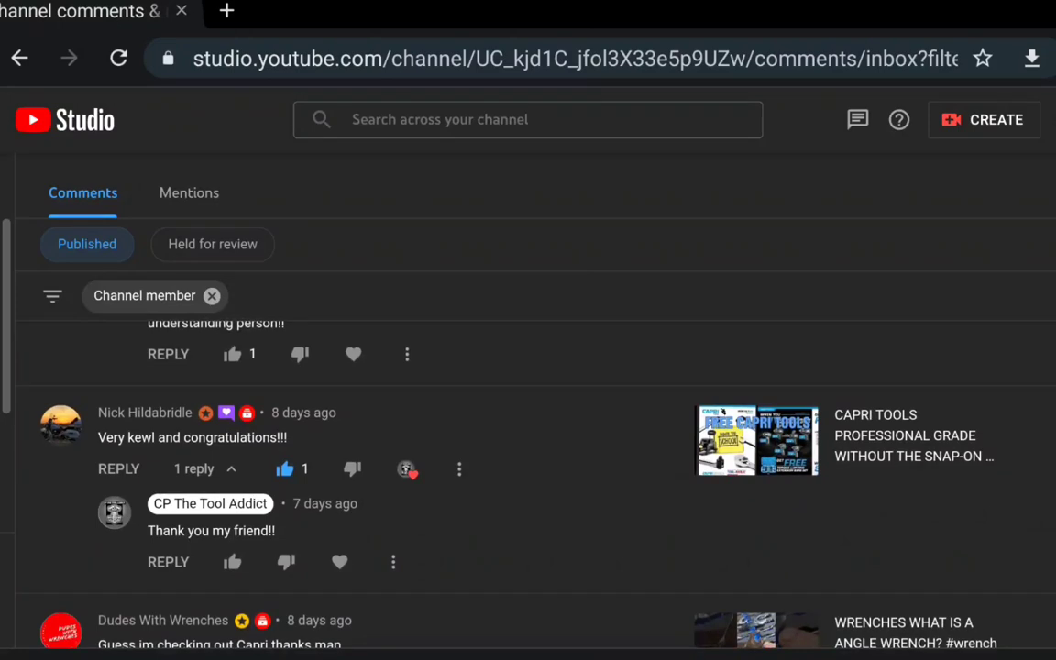
scroll("down", 3)
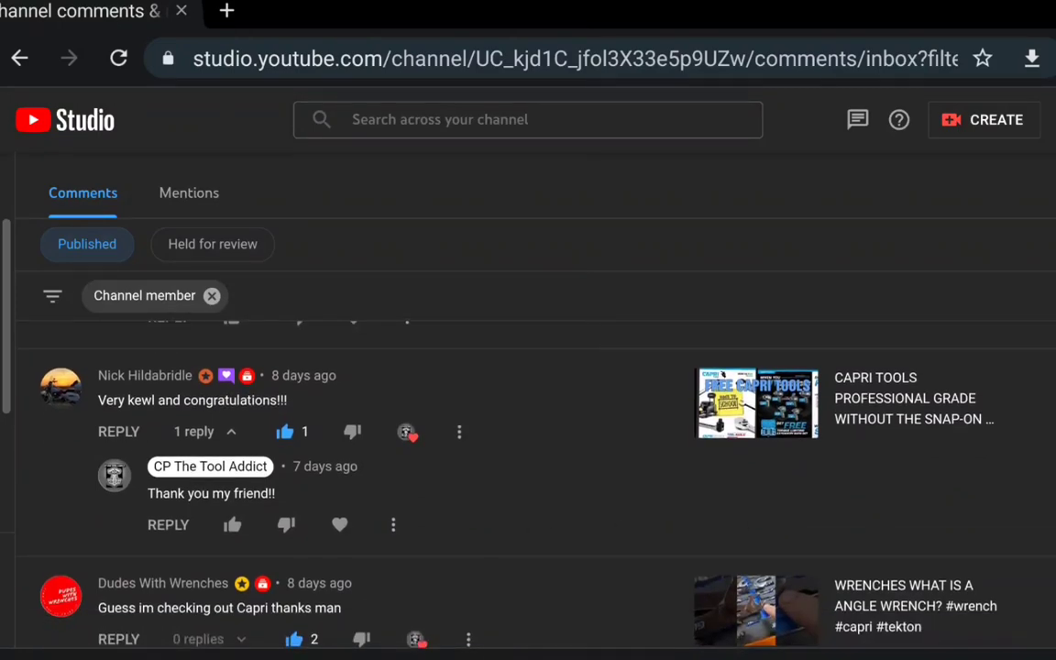
scroll("down", 3)
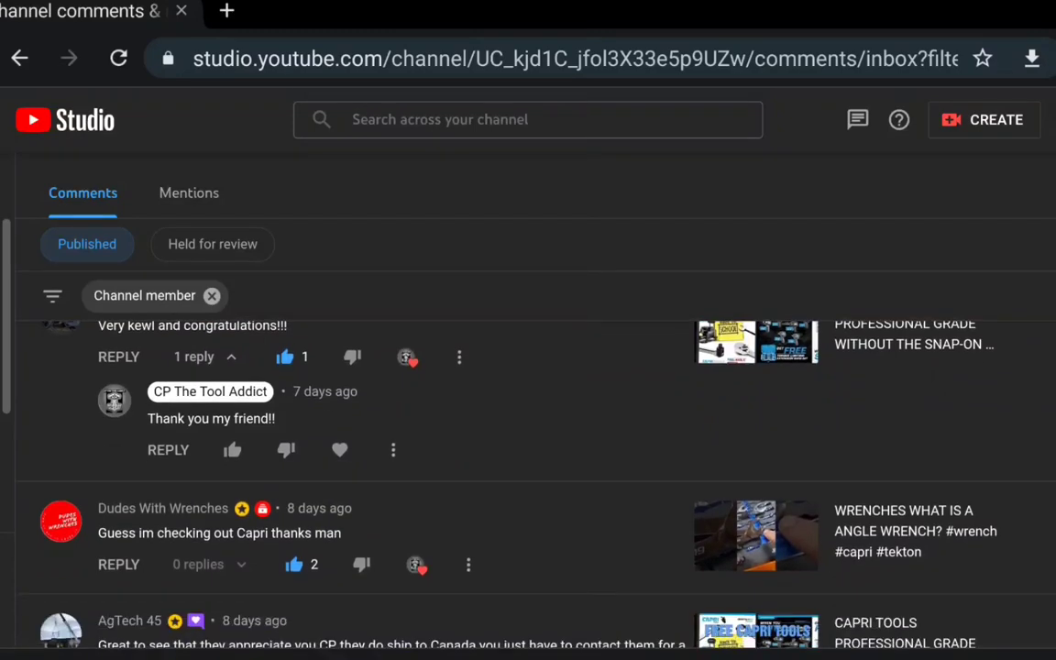
scroll("down", 3)
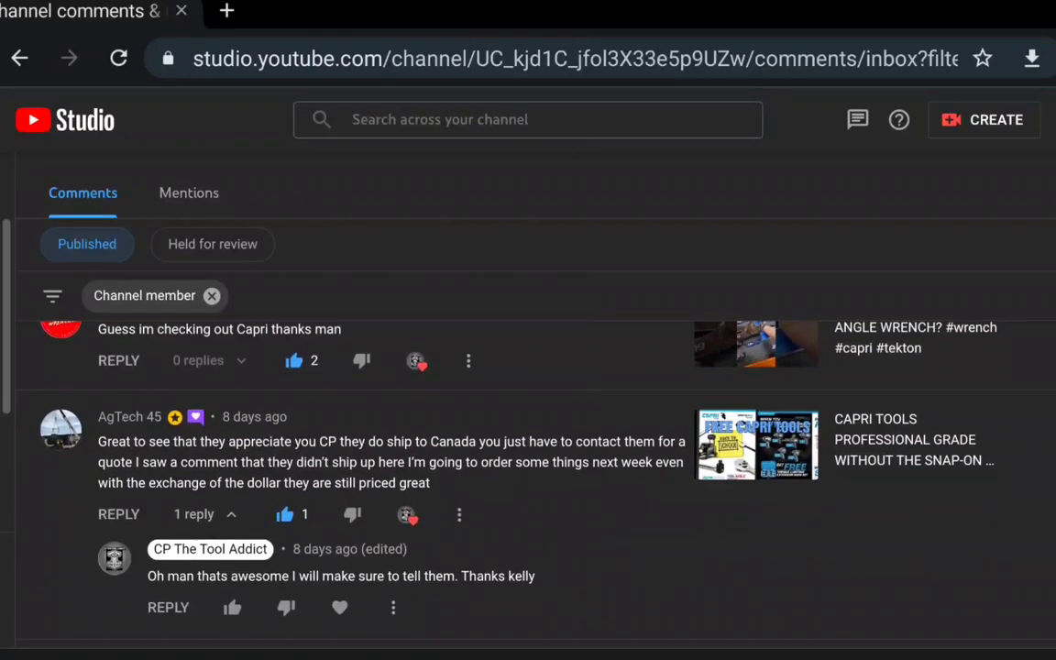
scroll("down", 3)
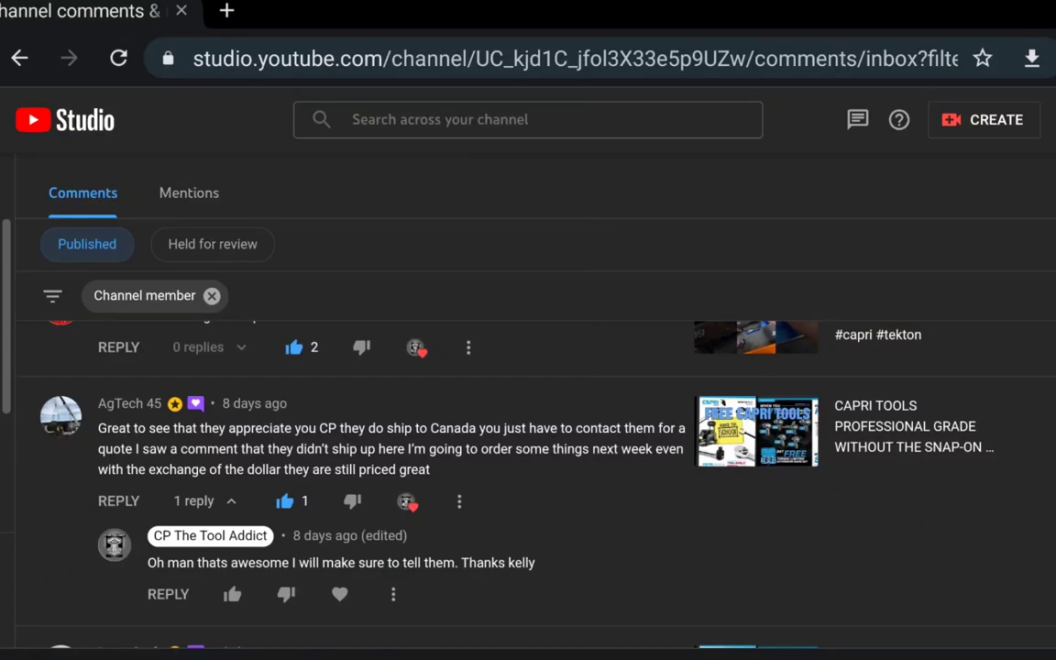
scroll("down", 3)
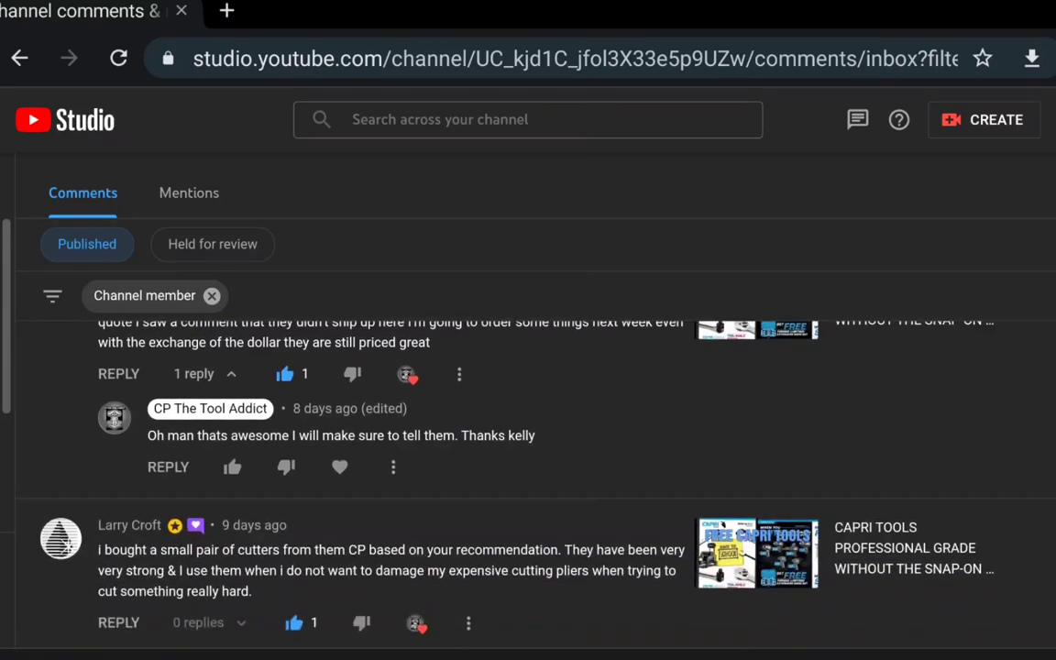
scroll("down", 3)
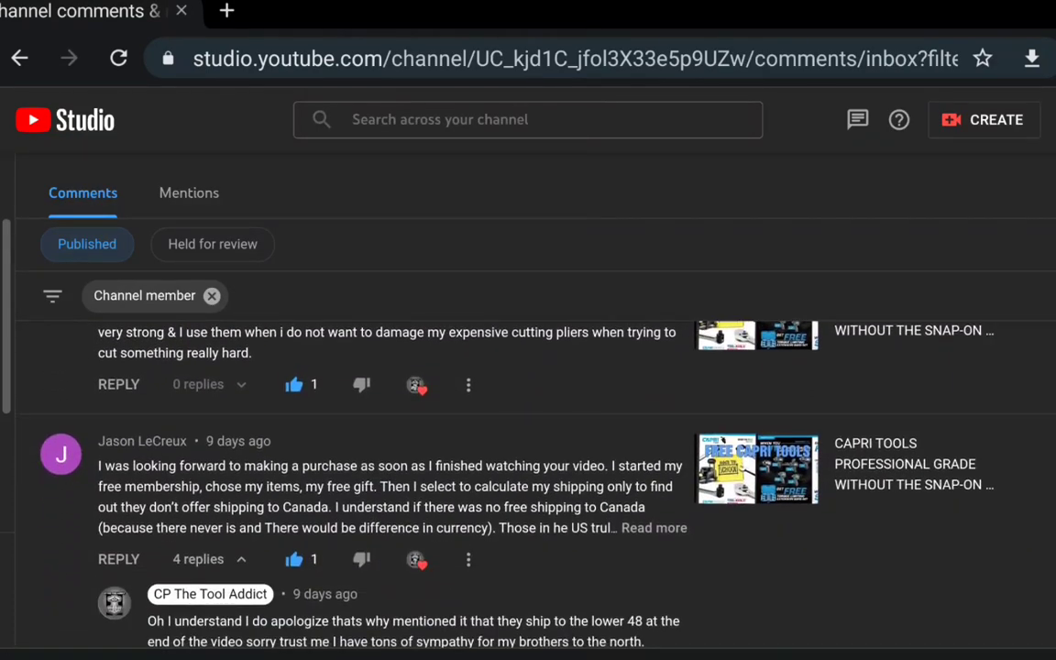
scroll("down", 3)
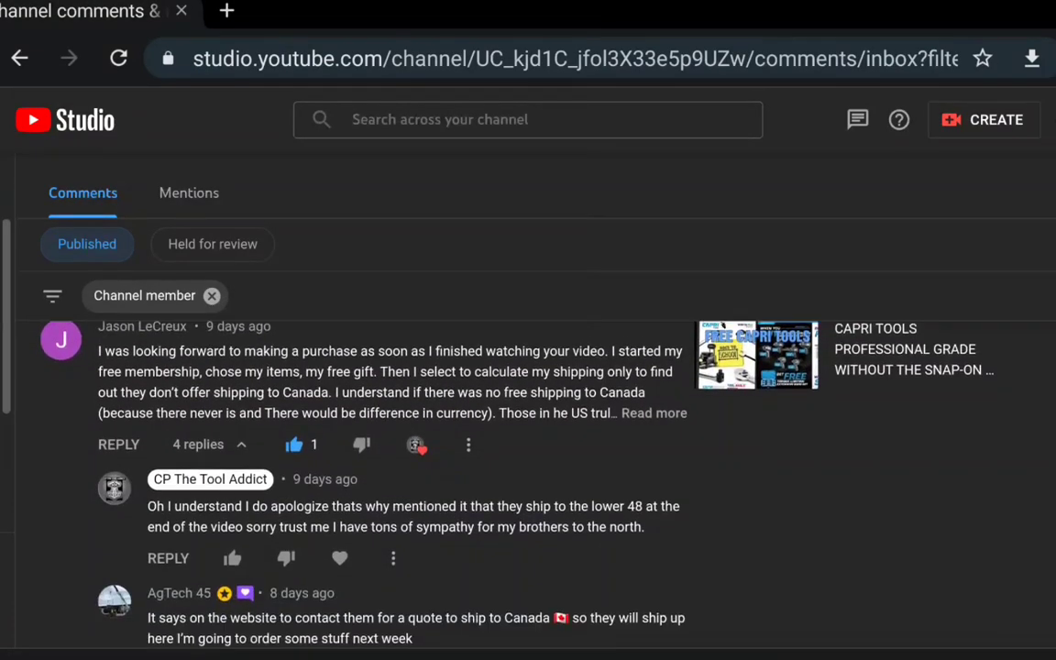
scroll("down", 3)
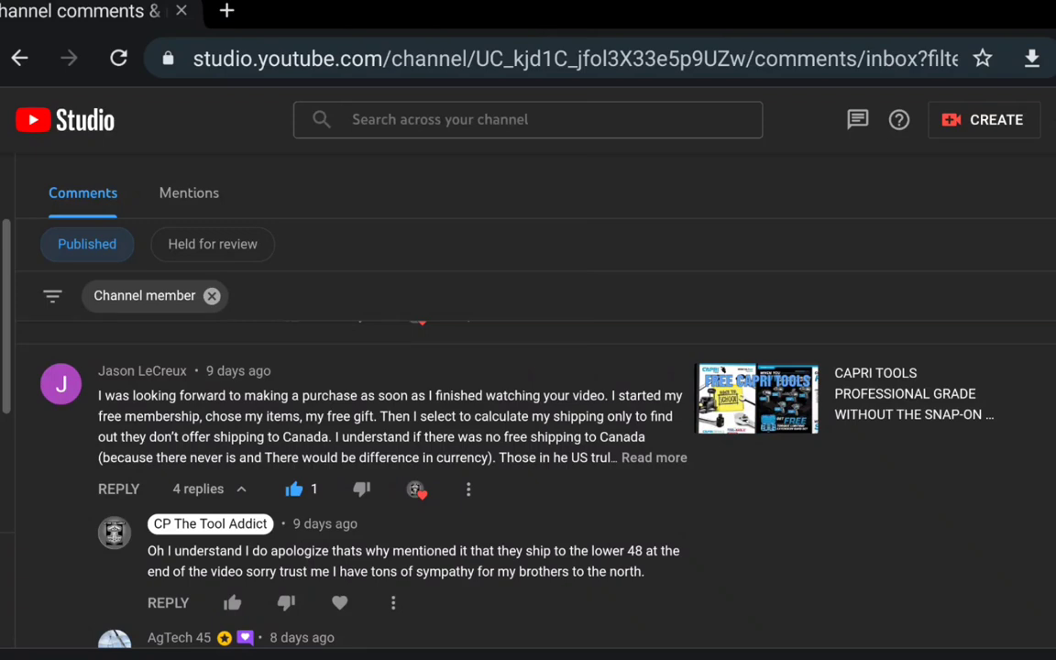
scroll("down", 3)
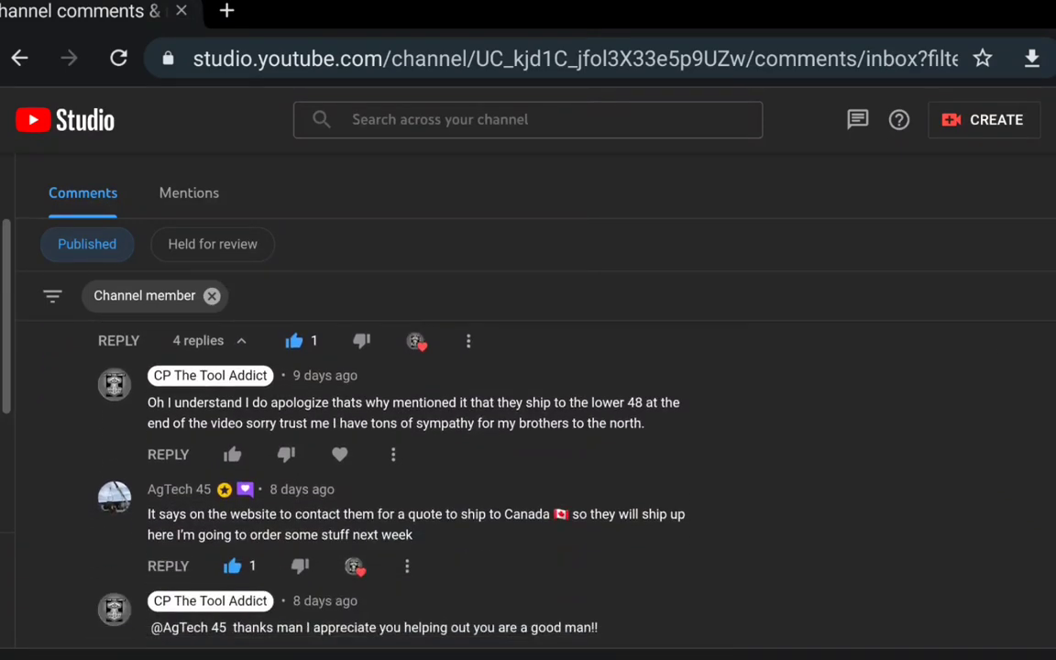
scroll("down", 3)
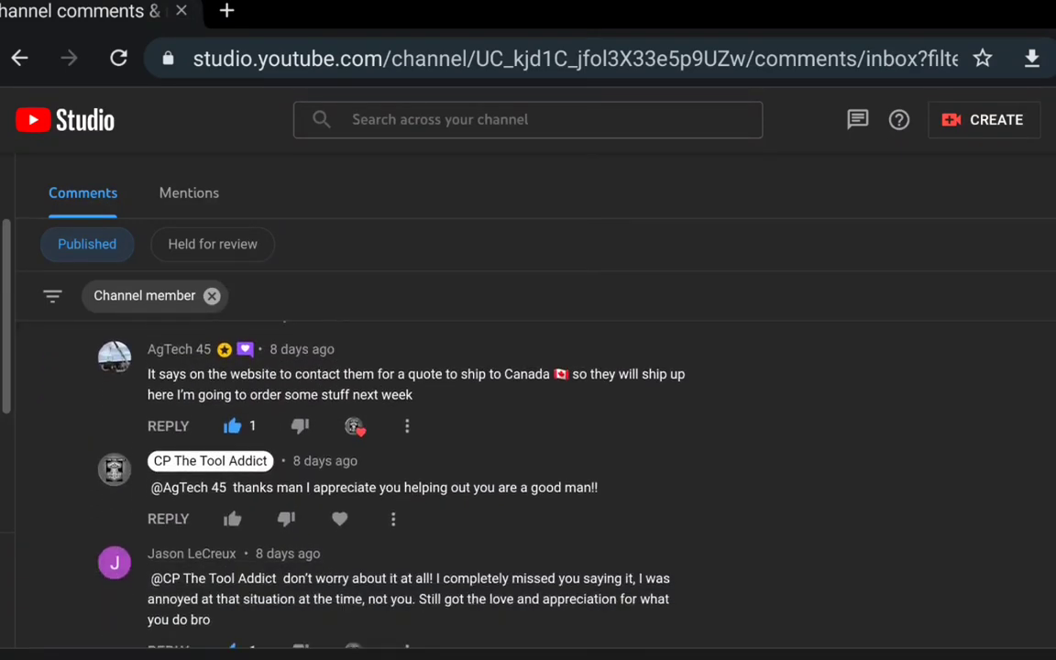
scroll("down", 3)
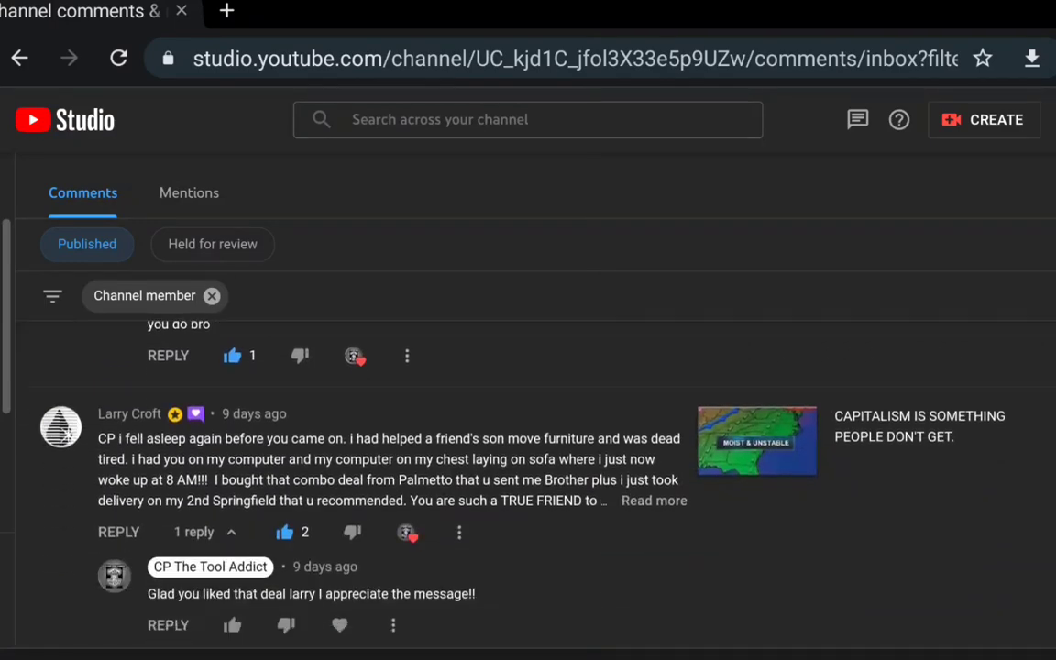
Step: Keep scrolling to the Snap-on flyer comments from about 12 days ago
scroll("down", 3)
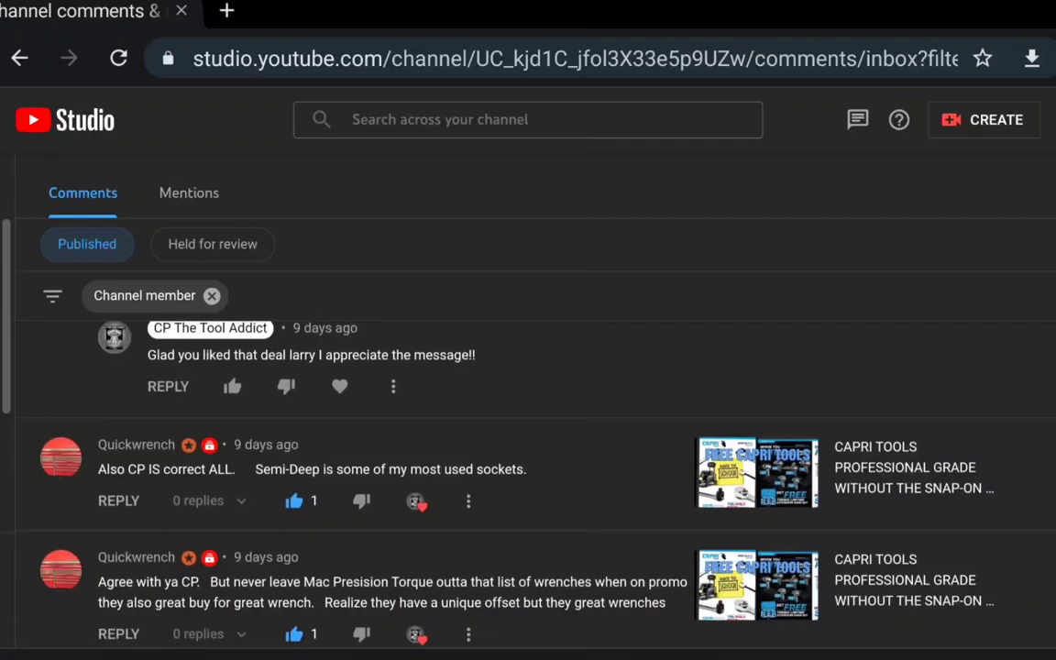
scroll("down", 3)
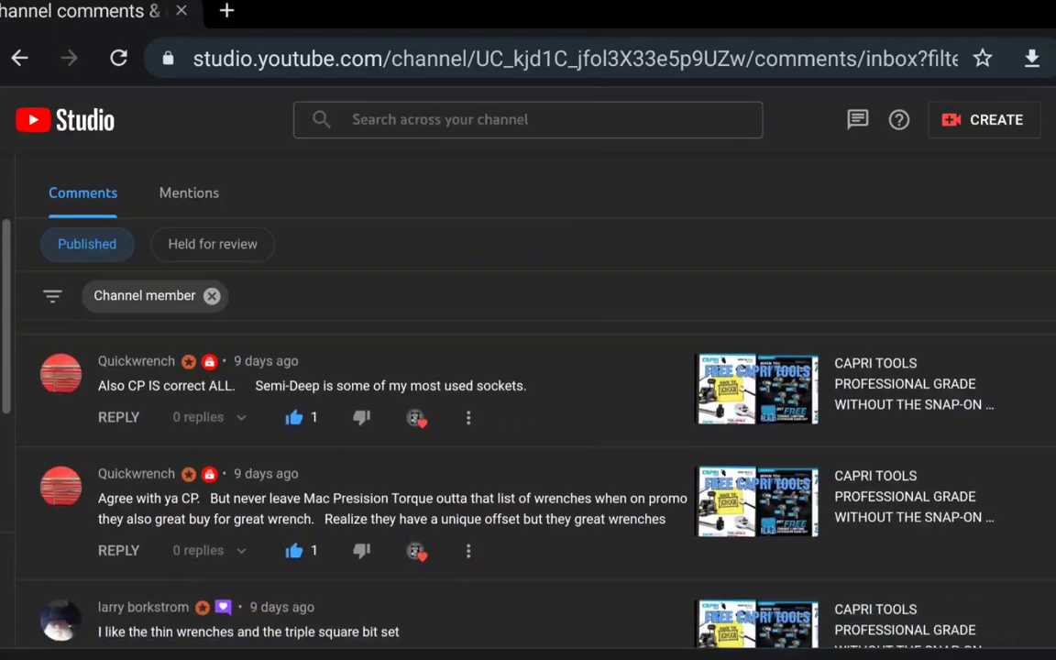
scroll("down", 3)
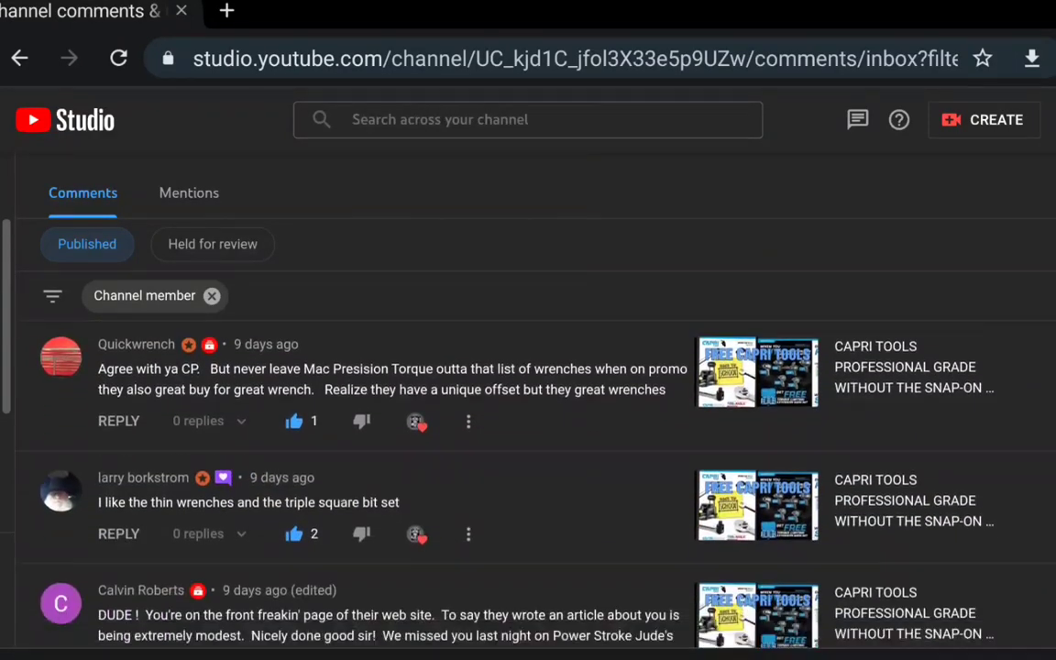
scroll("down", 3)
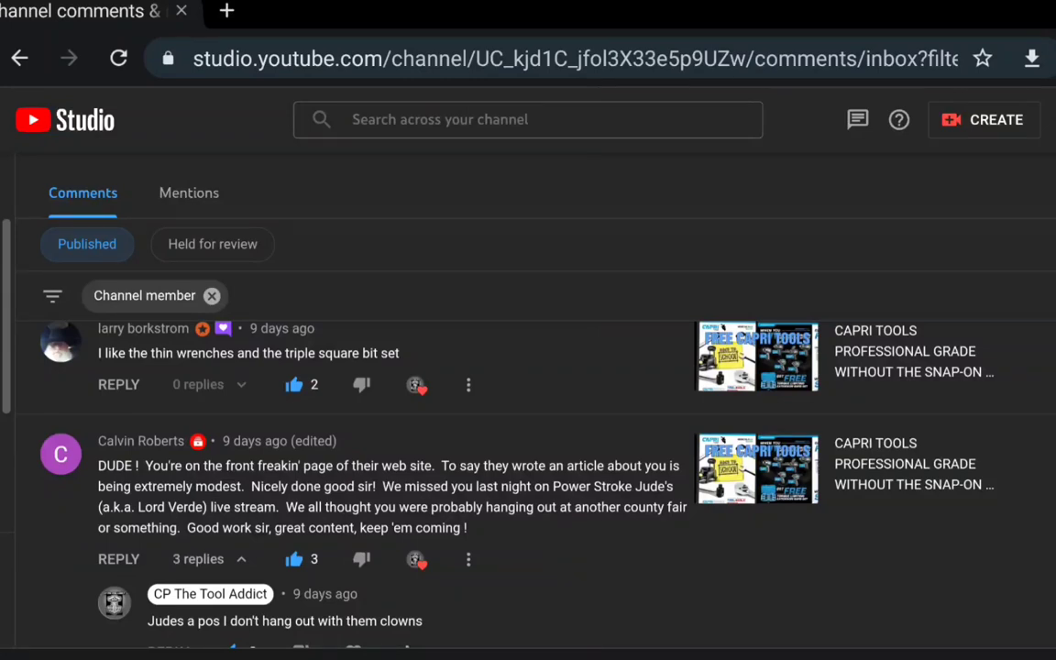
scroll("down", 3)
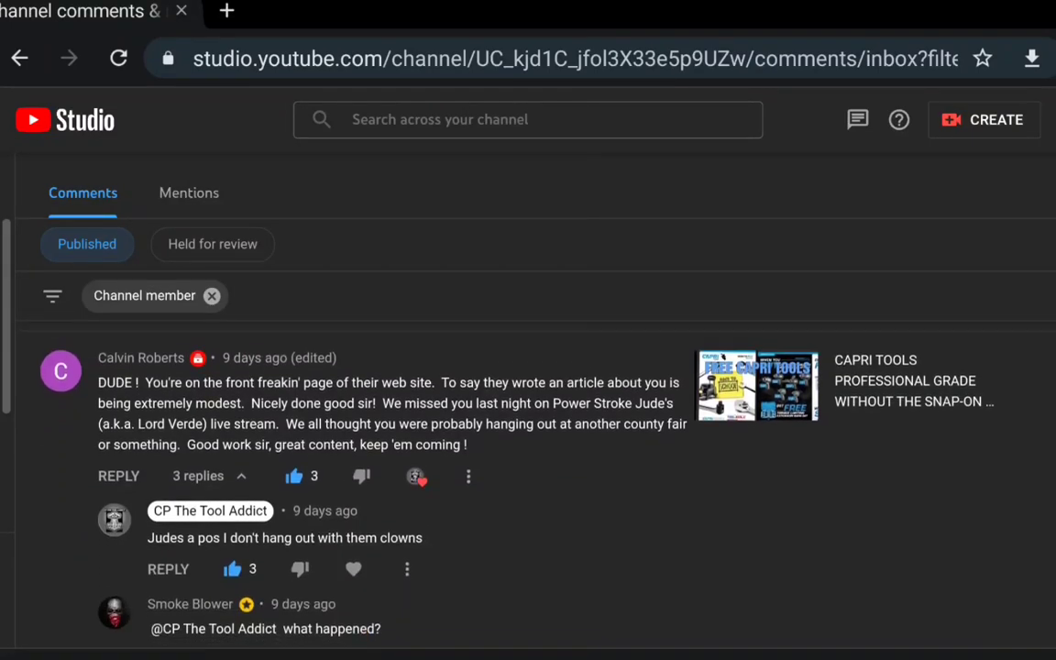
scroll("down", 3)
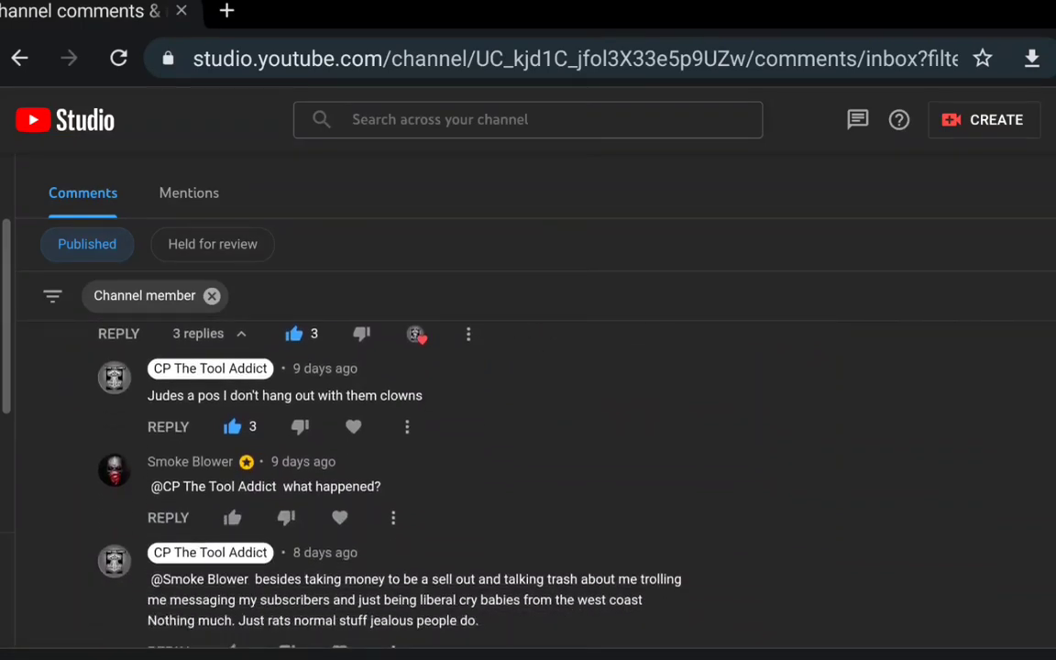
scroll("down", 3)
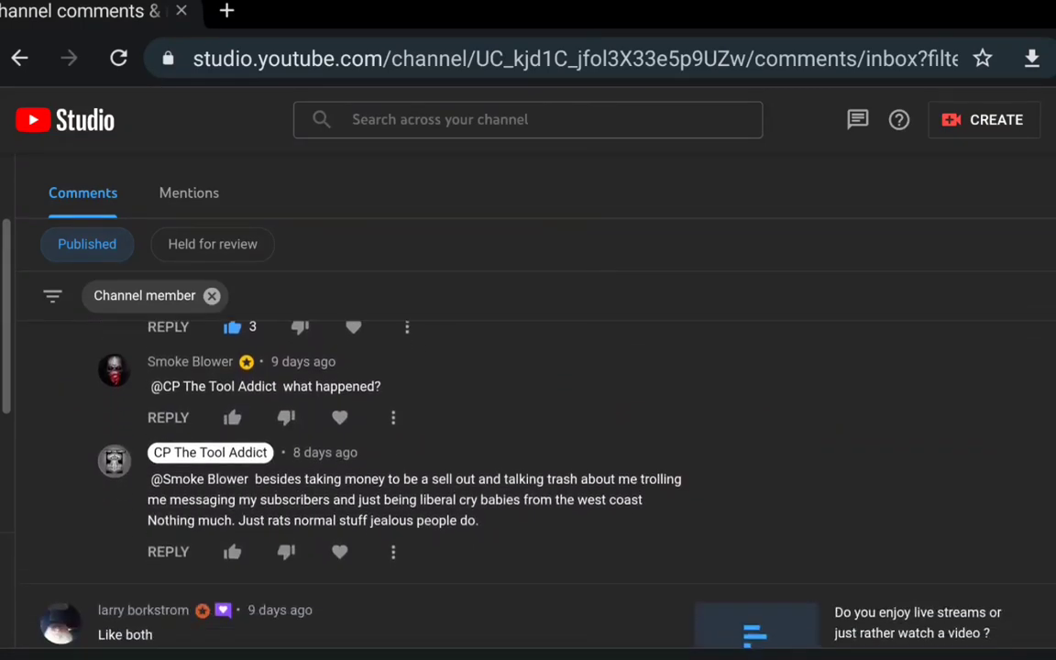
scroll("down", 3)
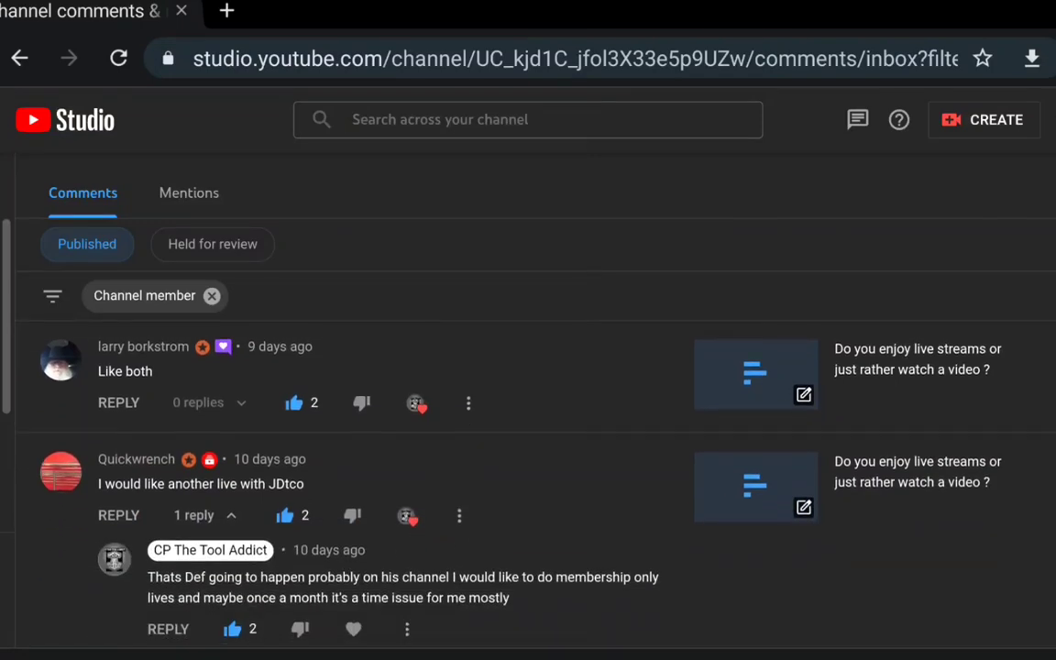
scroll("down", 3)
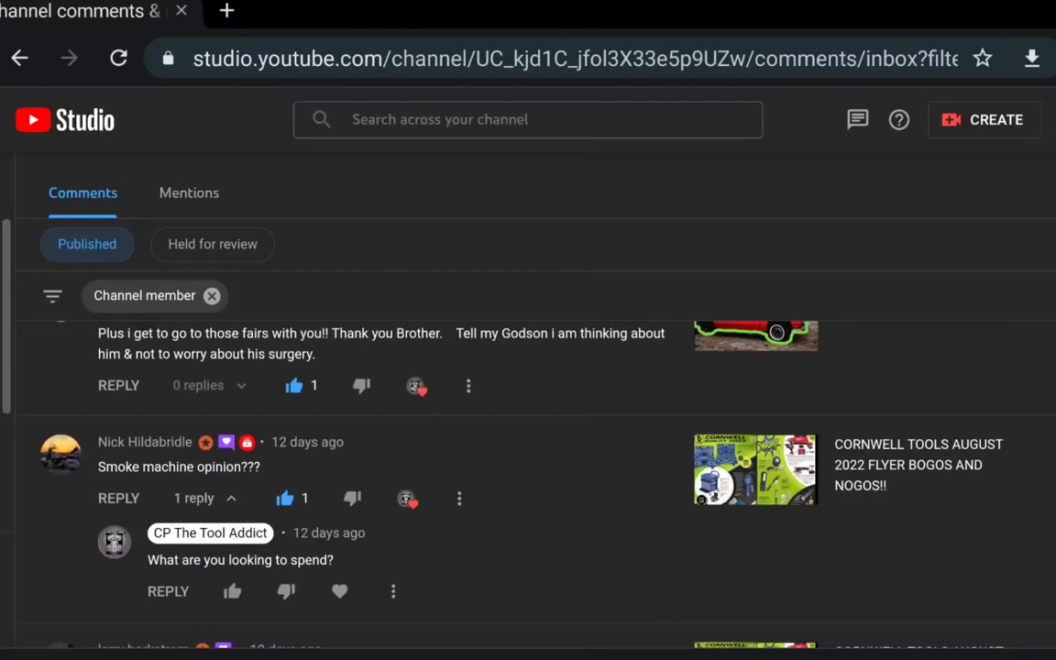
scroll("down", 3)
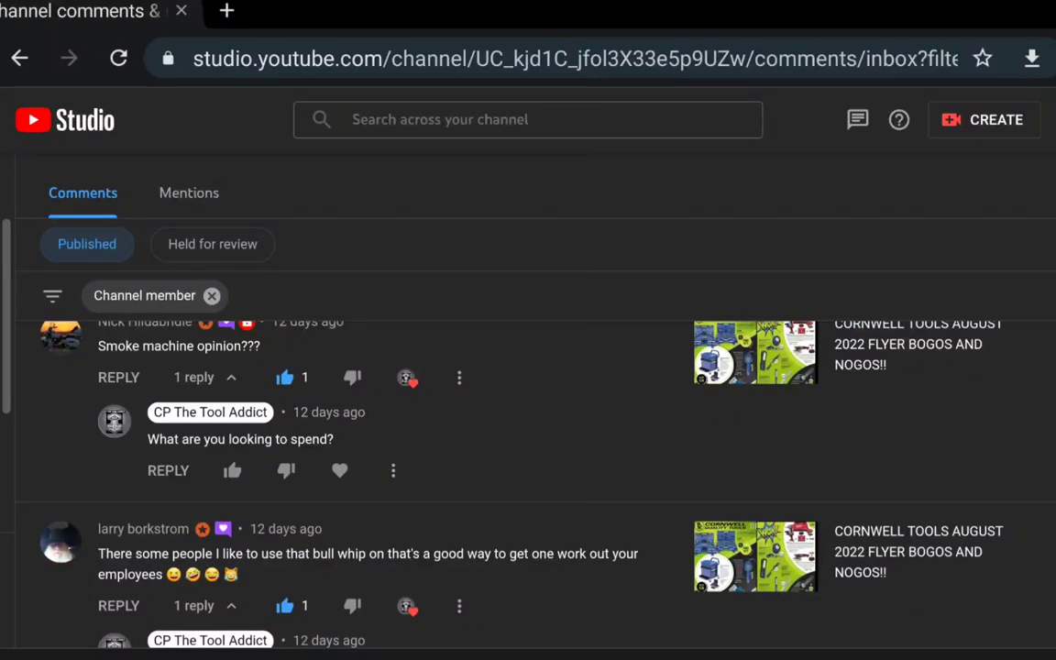
scroll("down", 3)
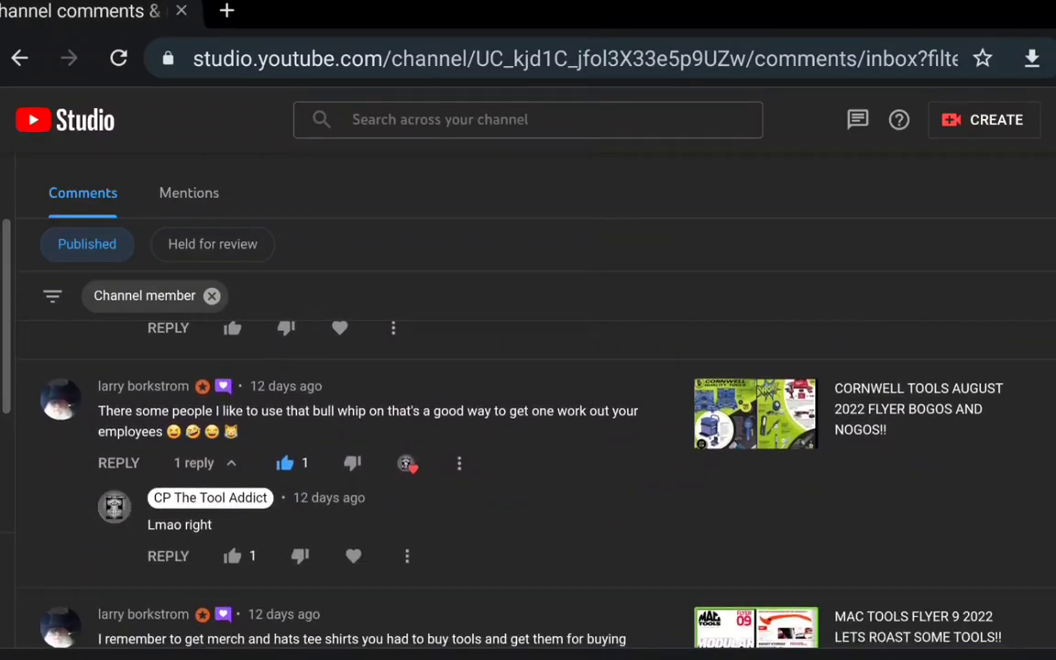
scroll("down", 3)
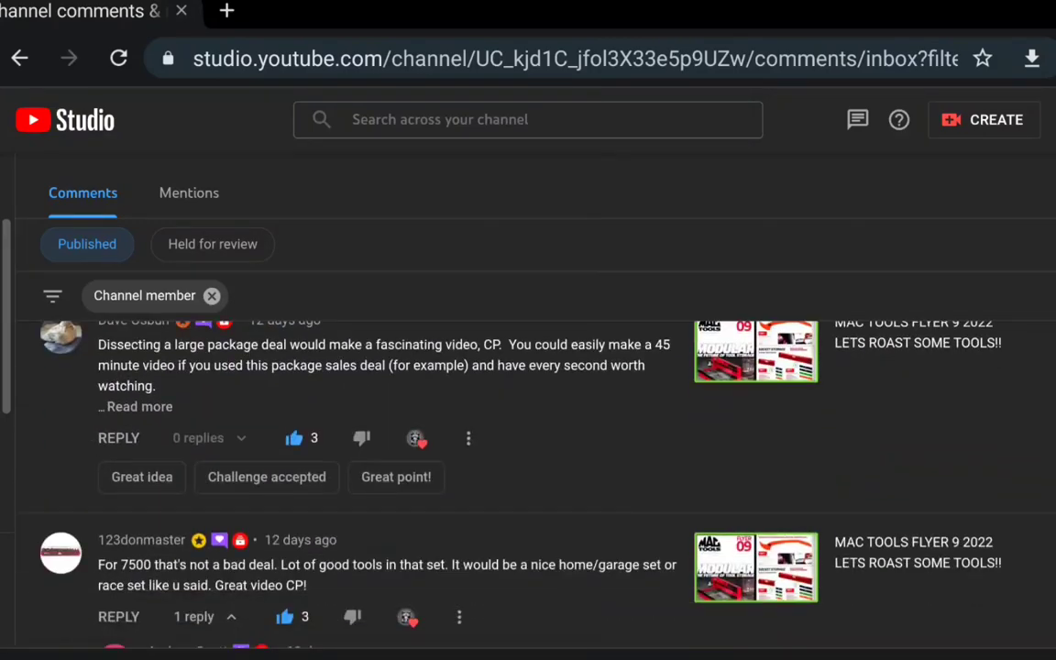
scroll("down", 3)
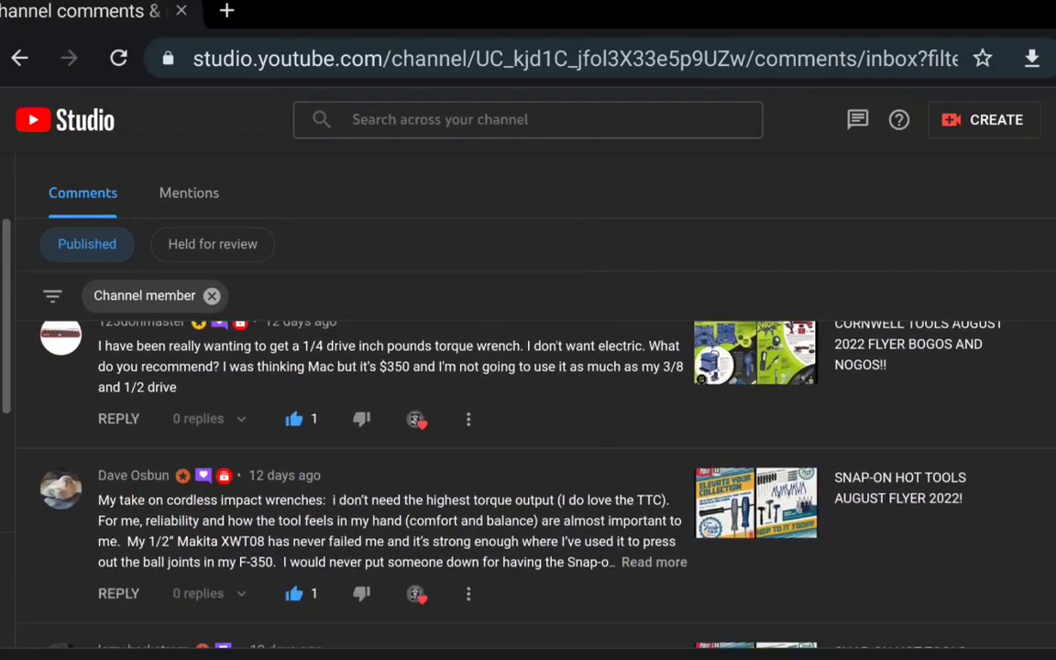
scroll("down", 3)
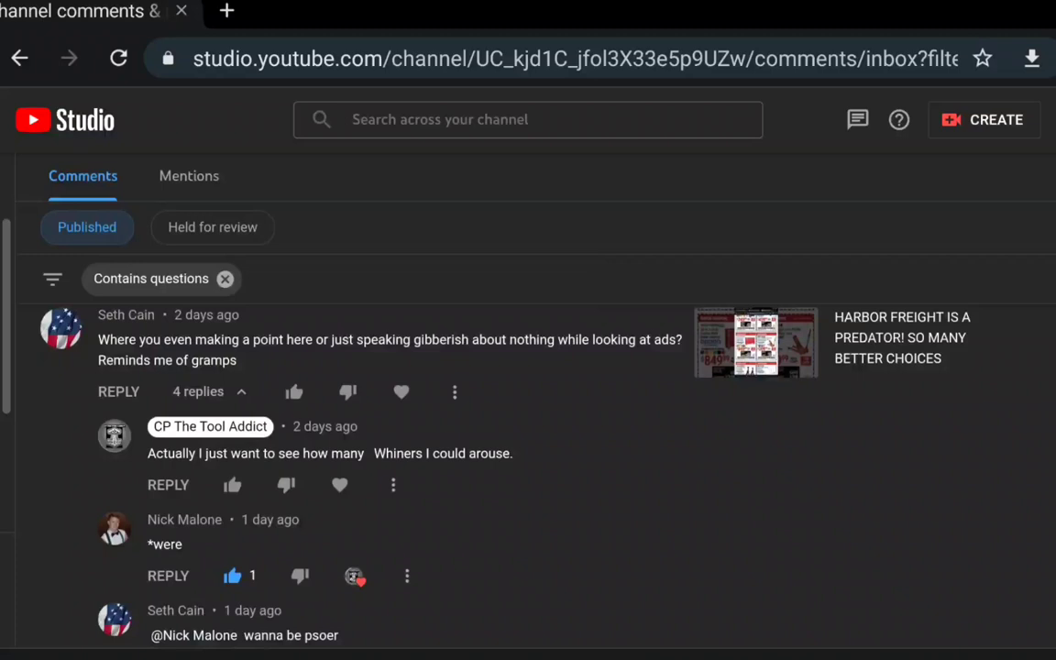
Step: Scroll the questions-filtered comments down to W.H.'s dog-breed thread and the channel's reply
scroll("down", 3)
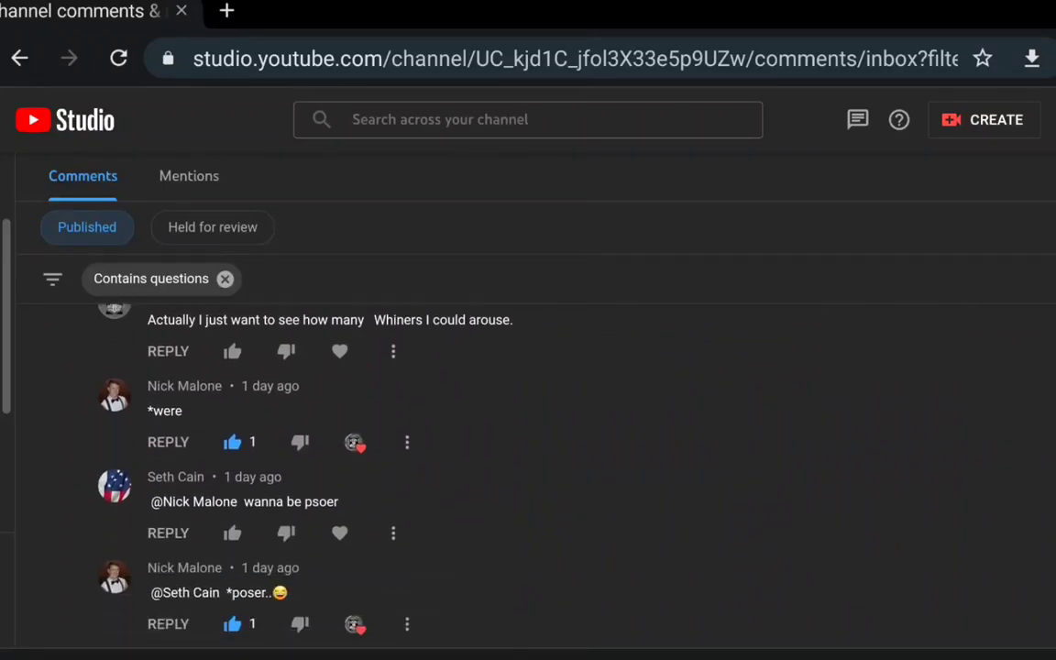
scroll("down", 3)
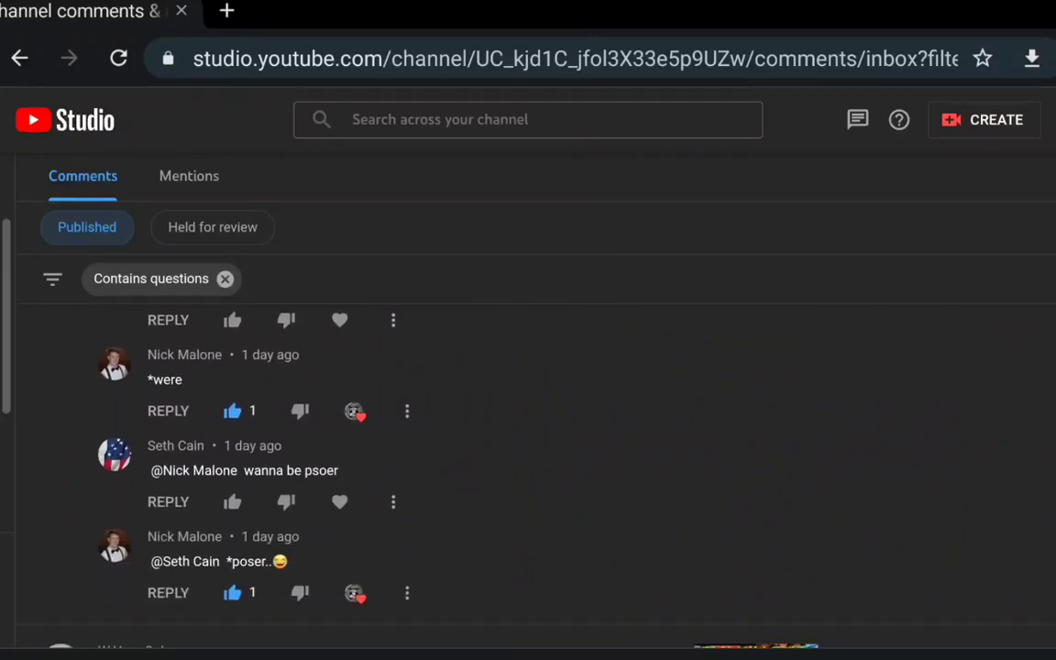
scroll("down", 3)
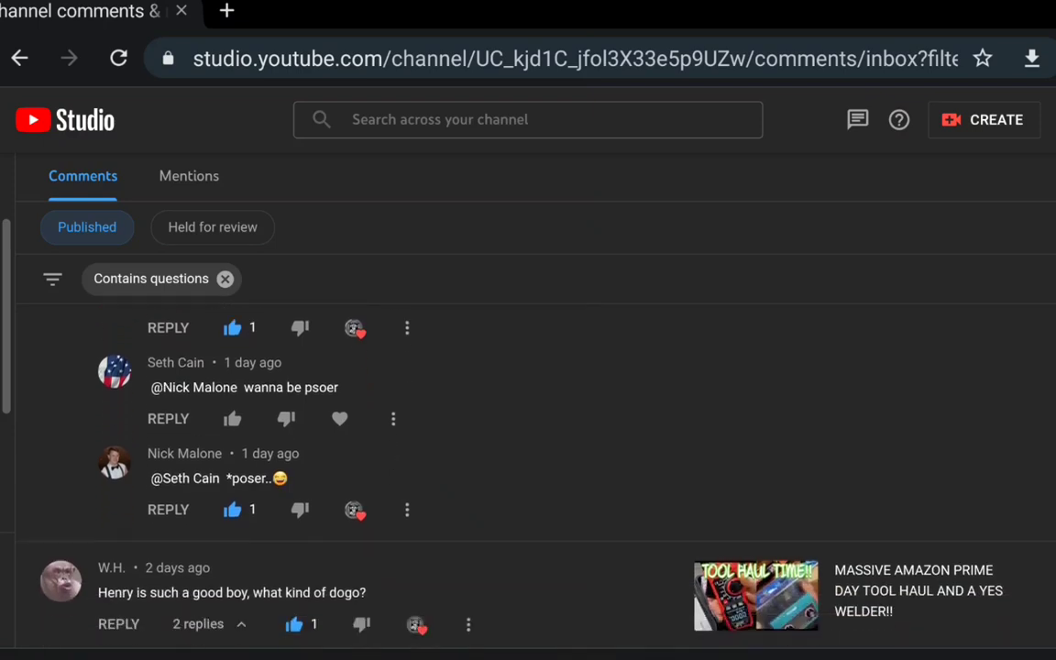
scroll("down", 3)
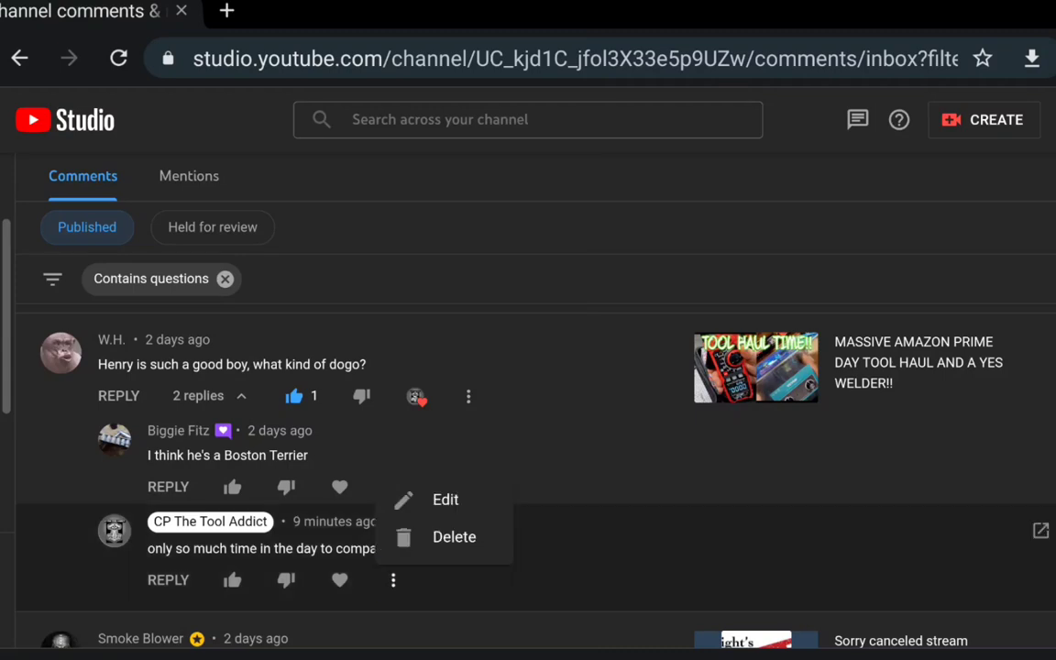
Step: Post the written reply in the comment reply box with the REPLY button
left_click(455, 535)
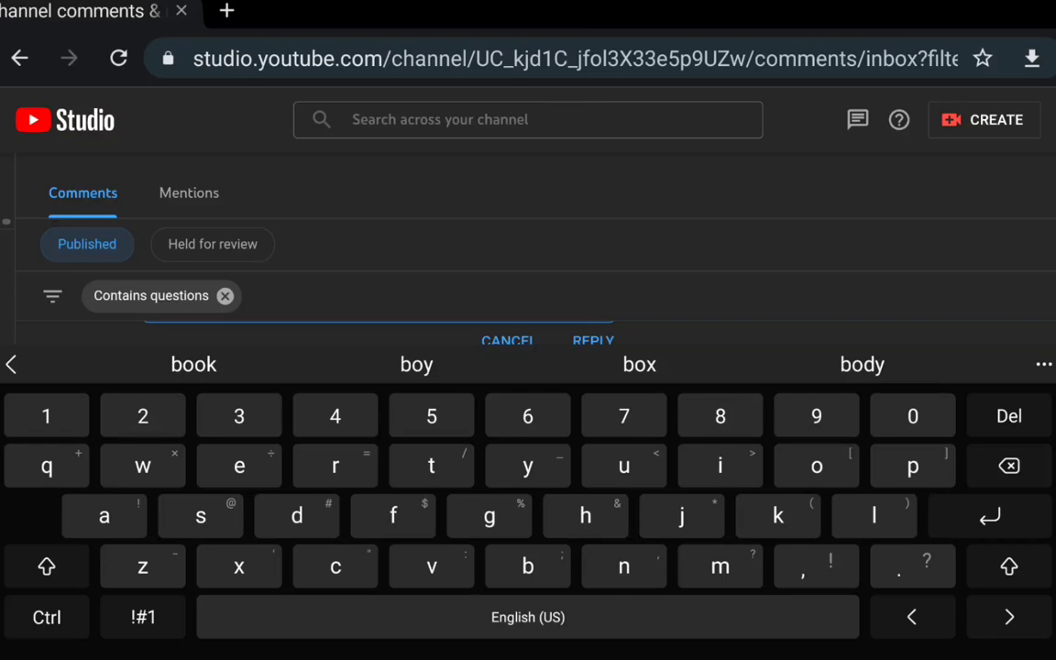
left_click(143, 617)
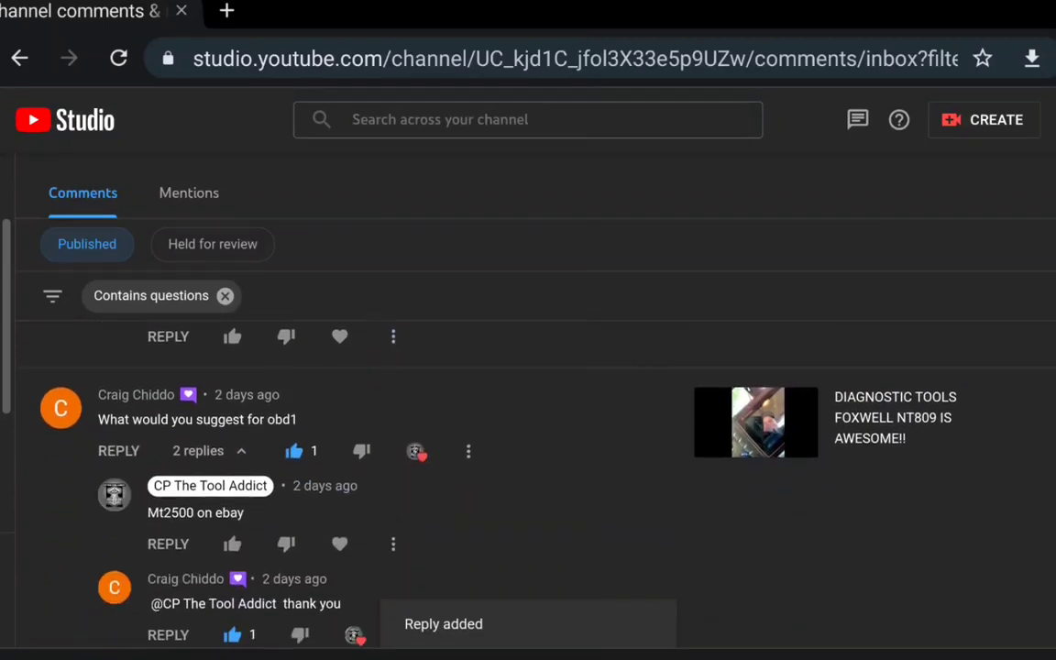
Step: Scroll down the question comments past the OBD1 suggestion thread
scroll("up", 3)
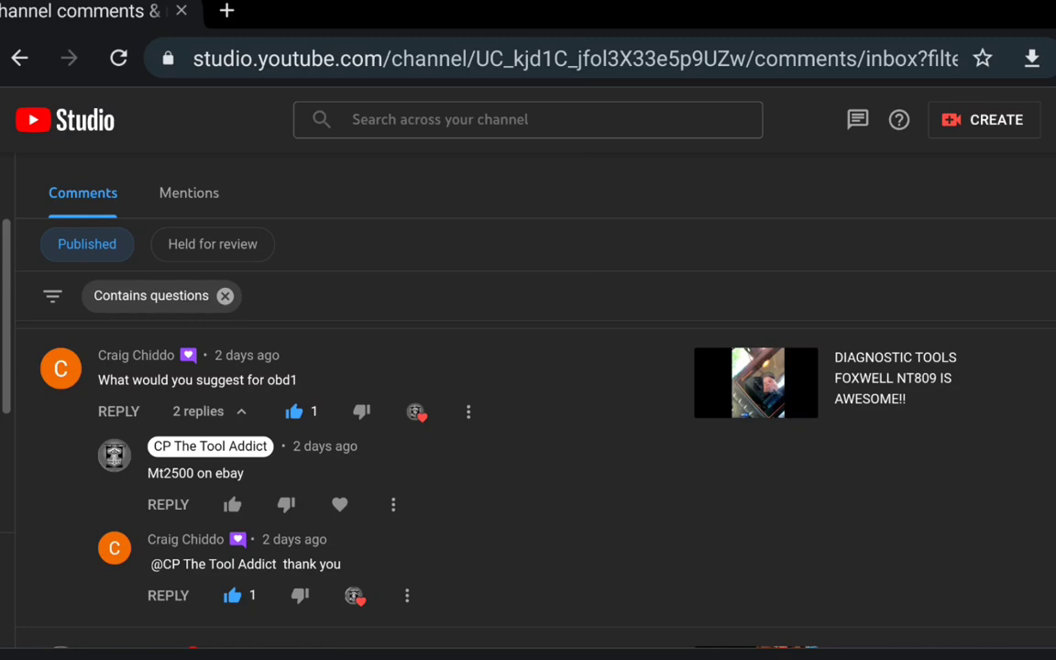
scroll("down", 3)
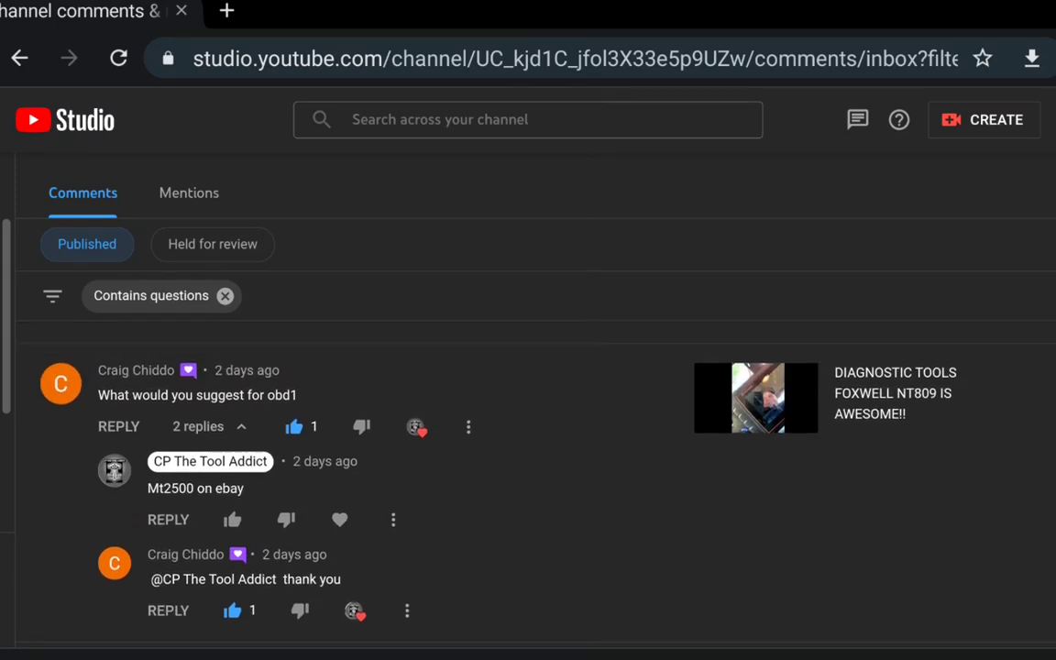
scroll("down", 3)
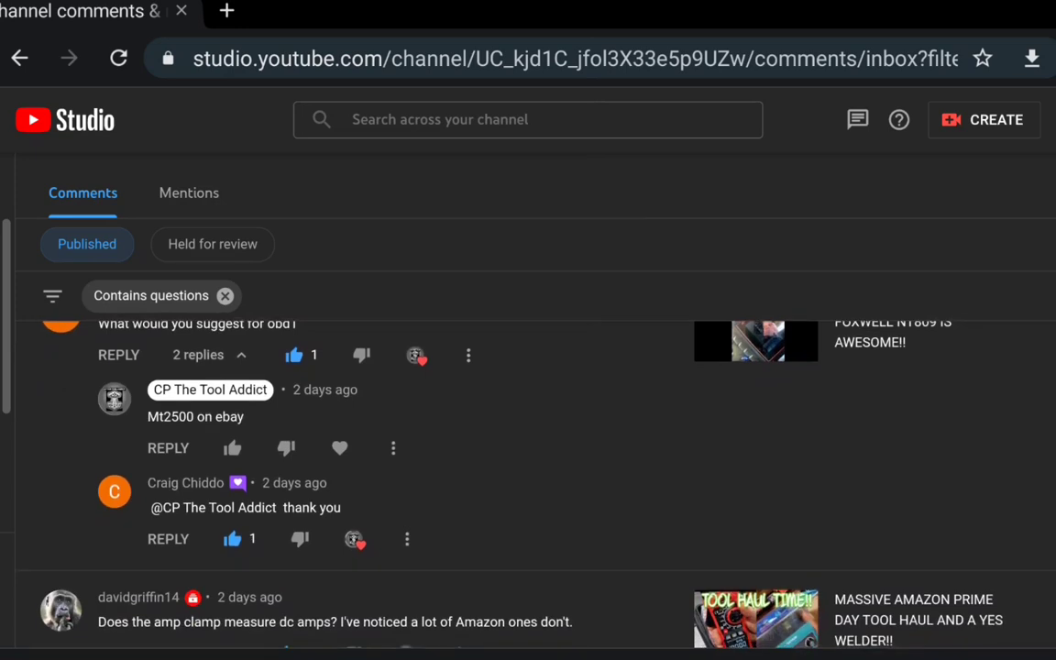
scroll("down", 3)
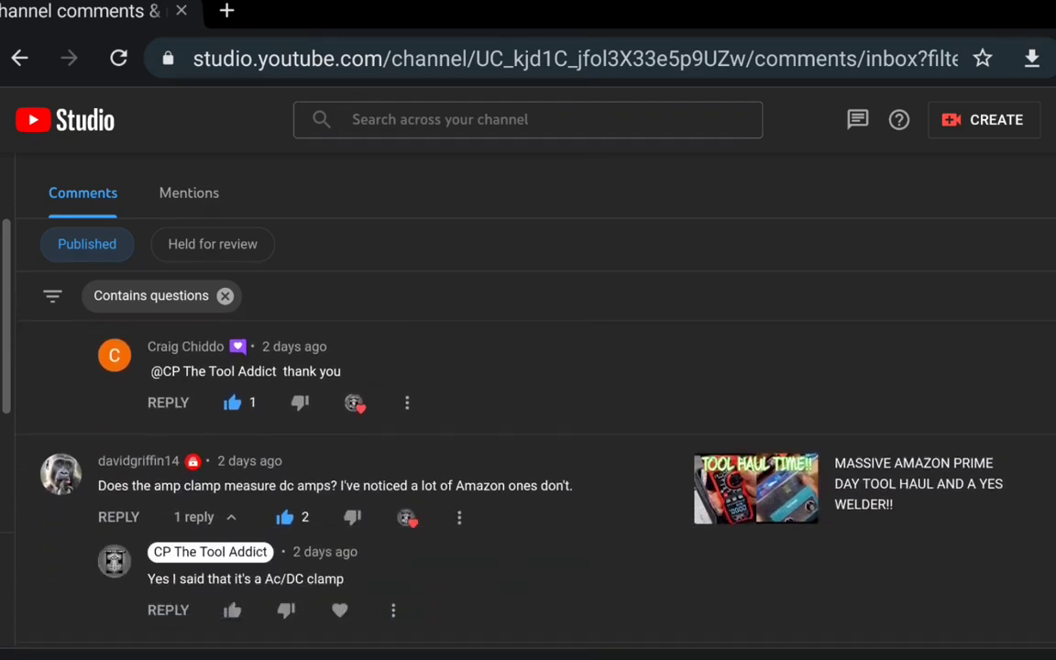
scroll("down", 3)
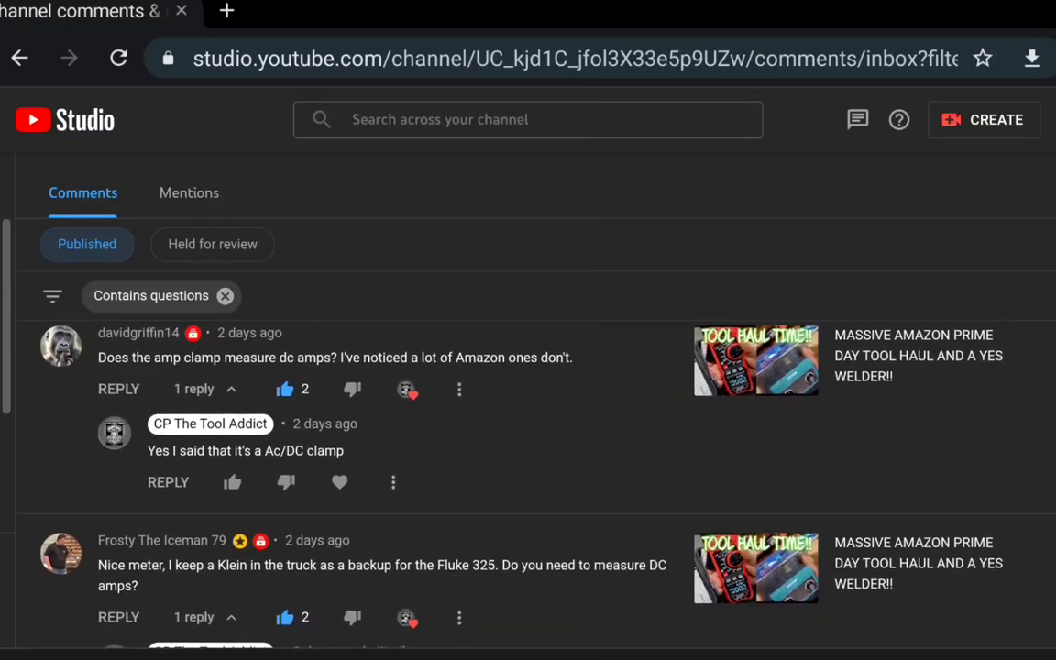
scroll("down", 3)
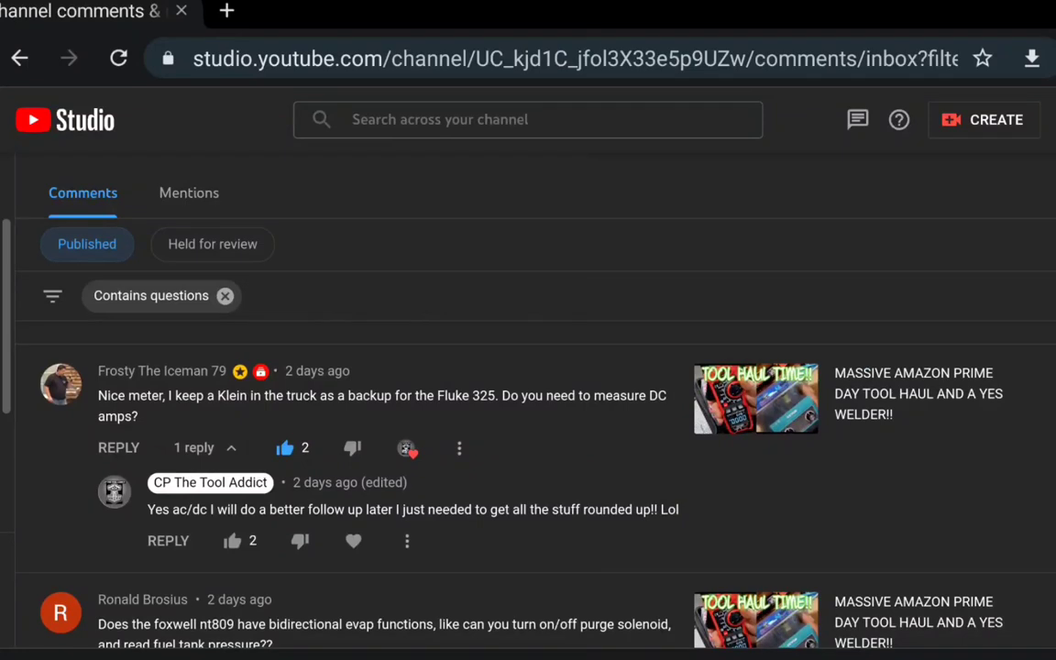
scroll("down", 3)
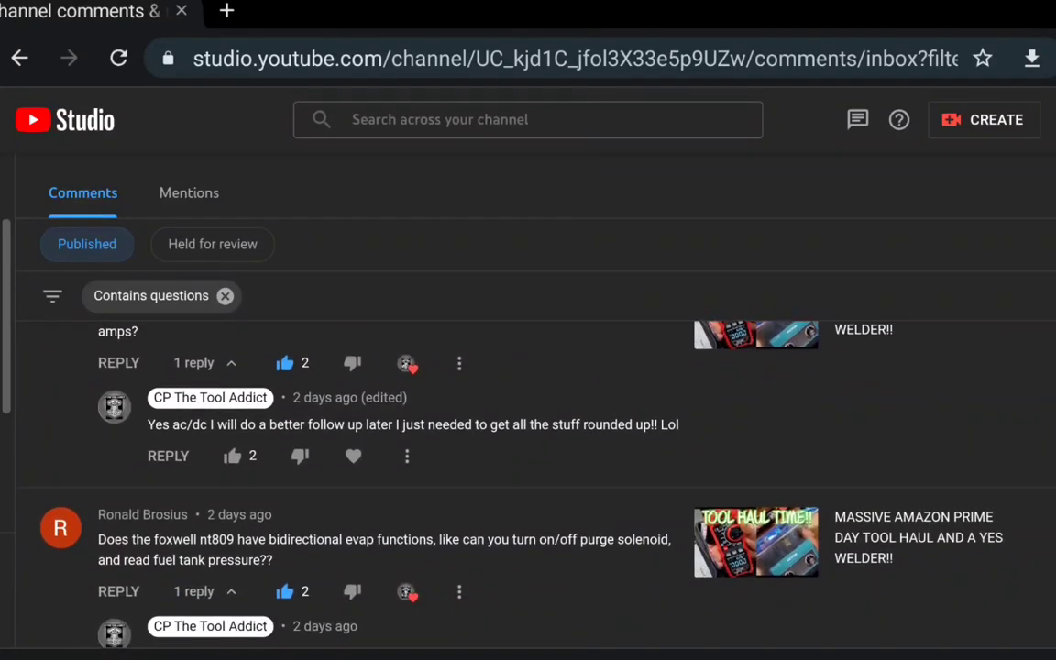
scroll("down", 3)
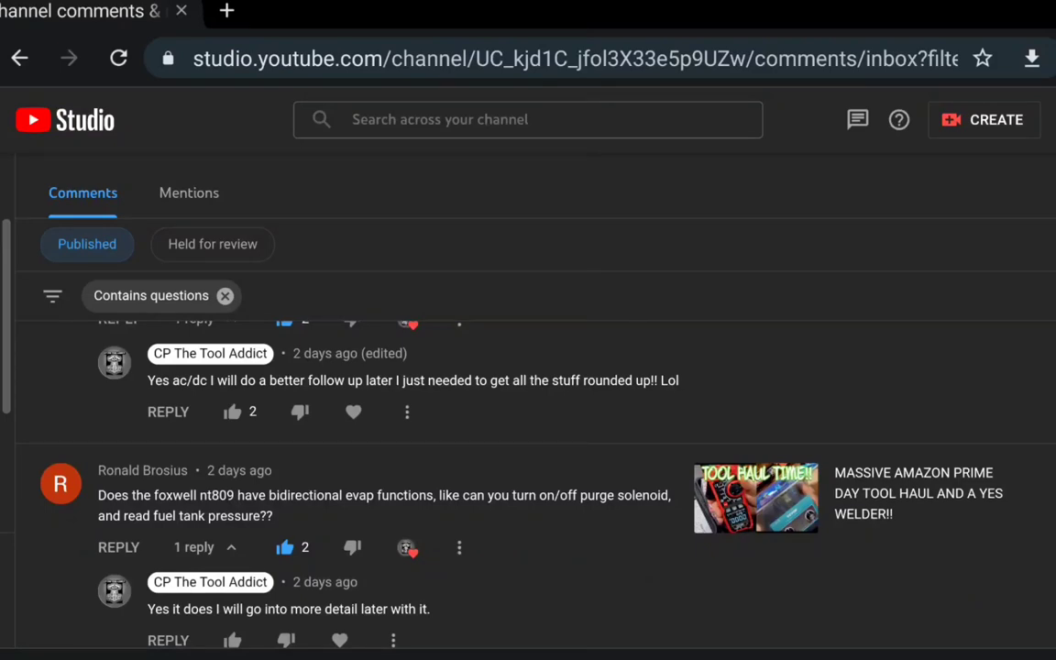
scroll("down", 3)
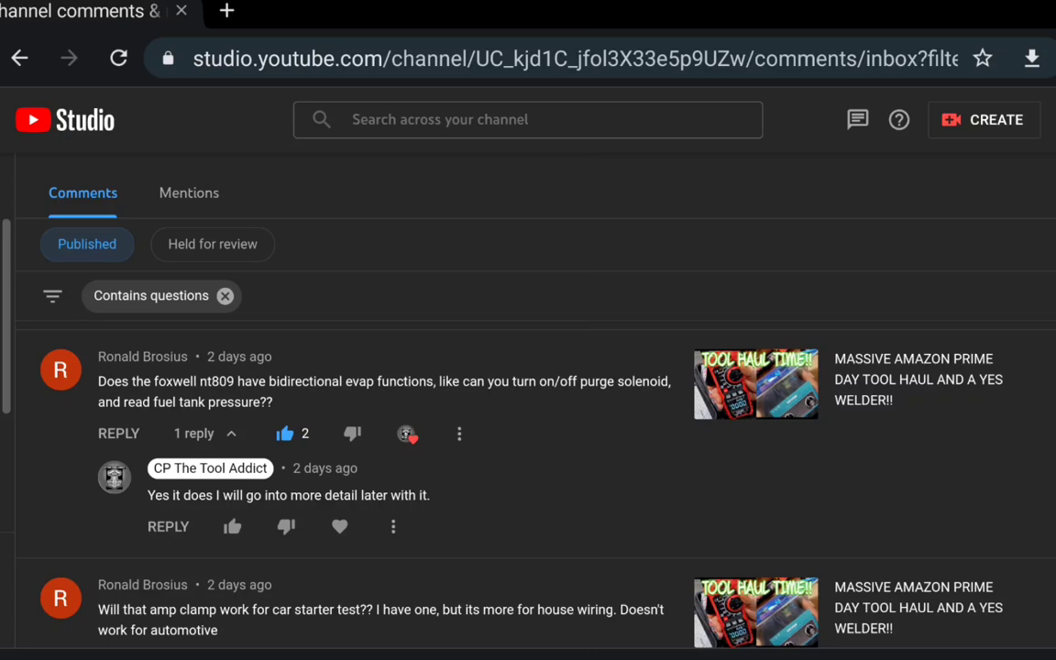
scroll("down", 3)
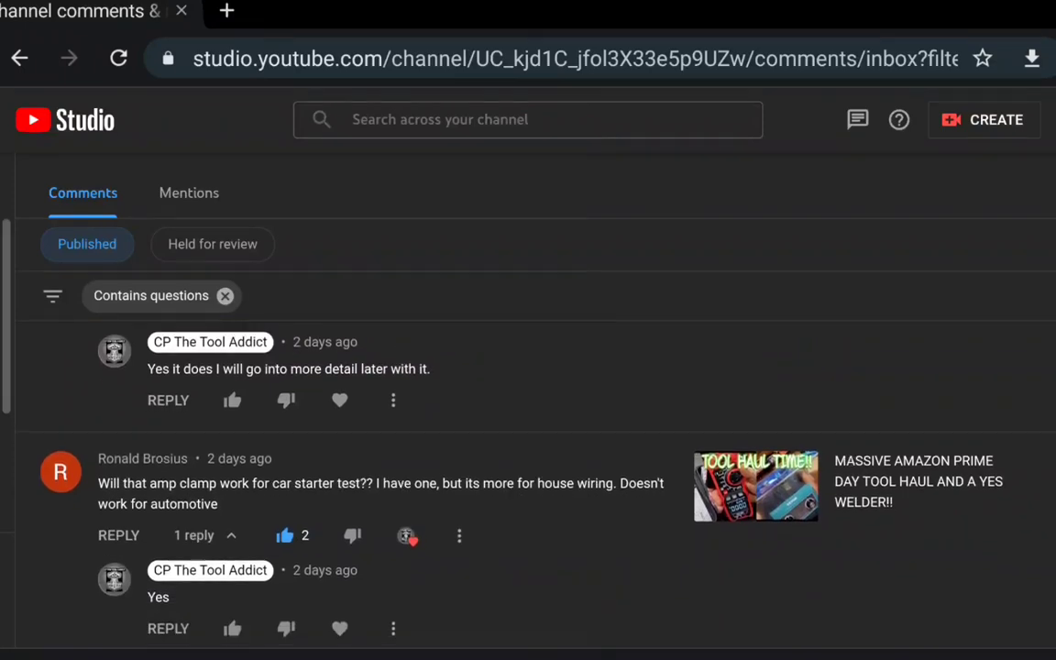
Step: Reach the tool box thread and heart the viewer's Homak follow-up reply, continuing to the metric wrench thread
scroll("down", 3)
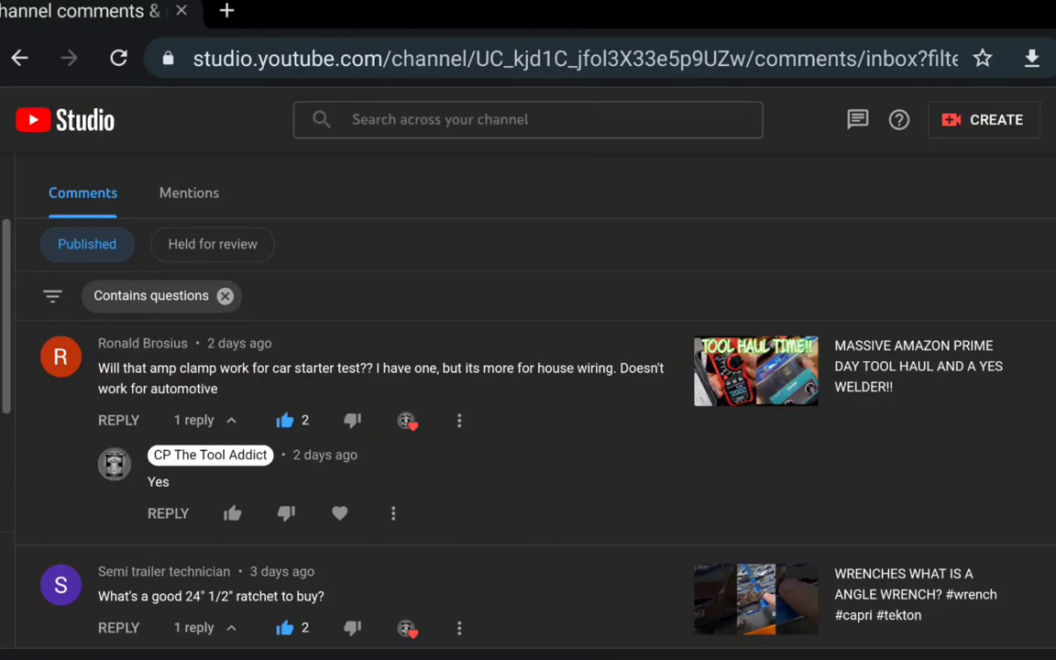
scroll("down", 3)
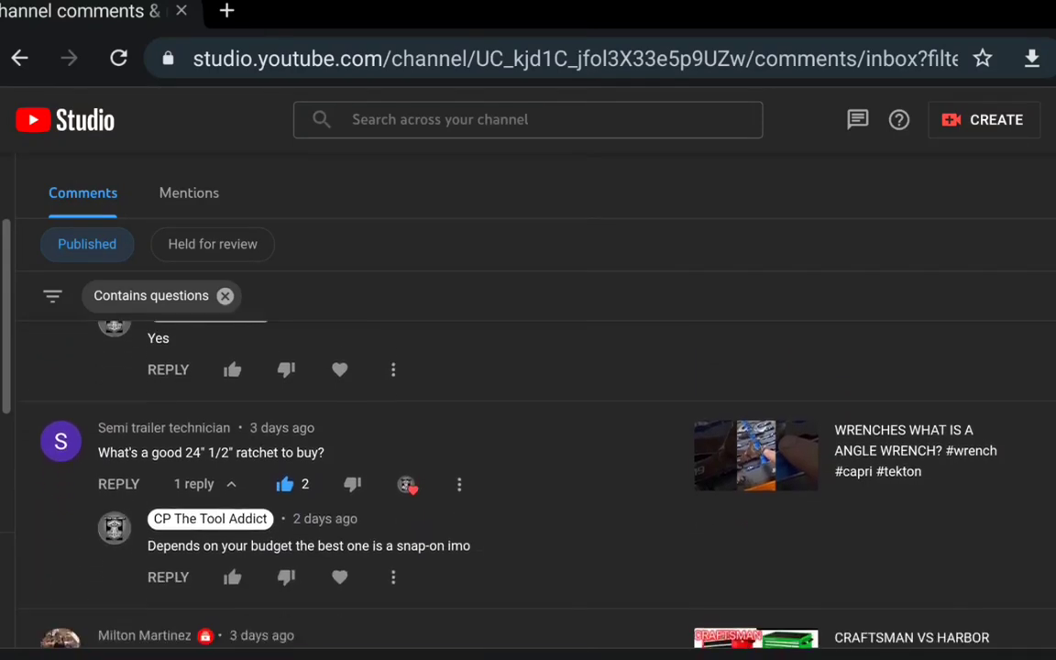
scroll("down", 3)
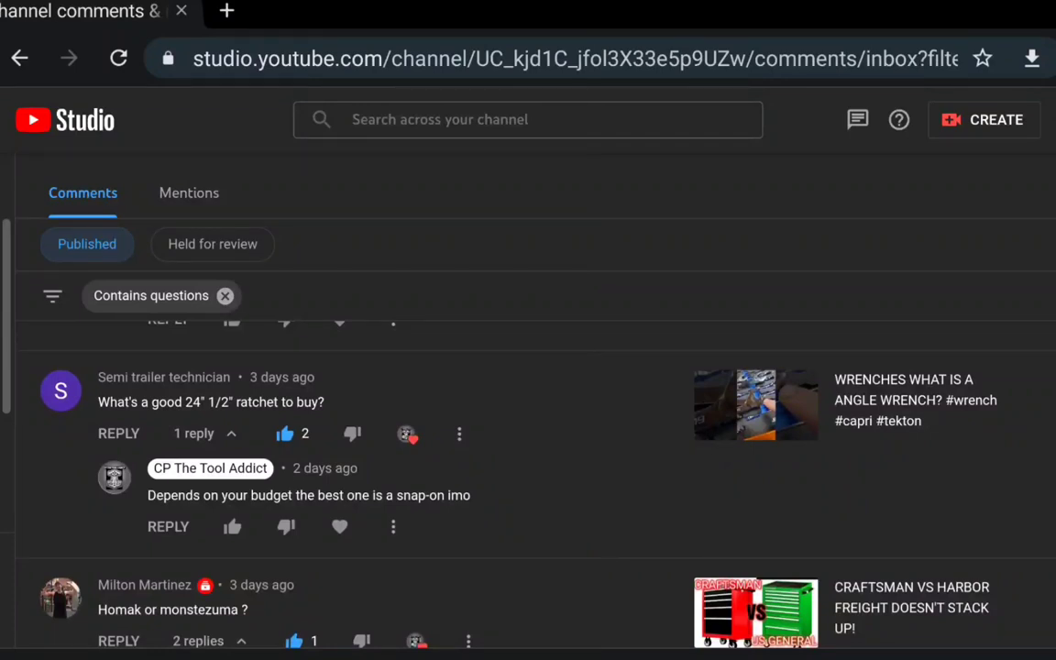
scroll("up", 3)
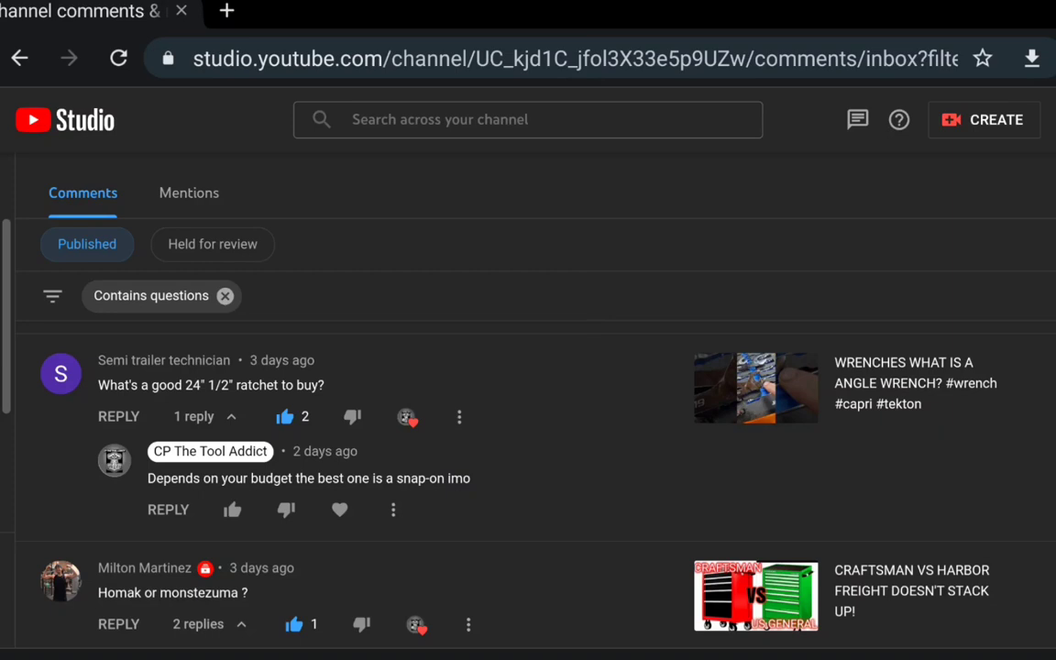
scroll("down", 3)
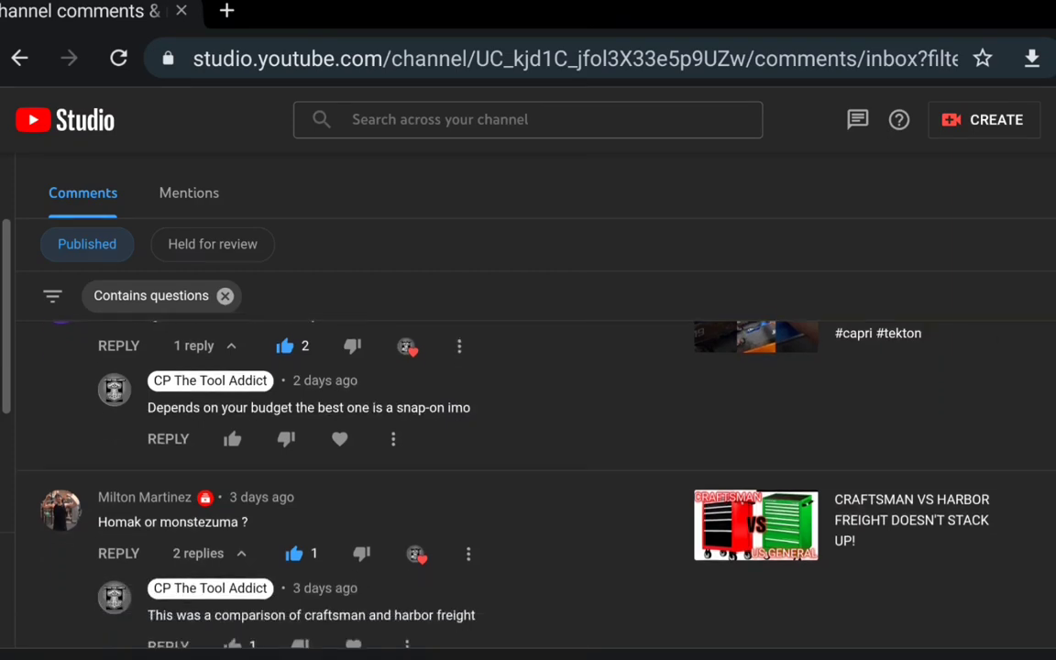
scroll("down", 3)
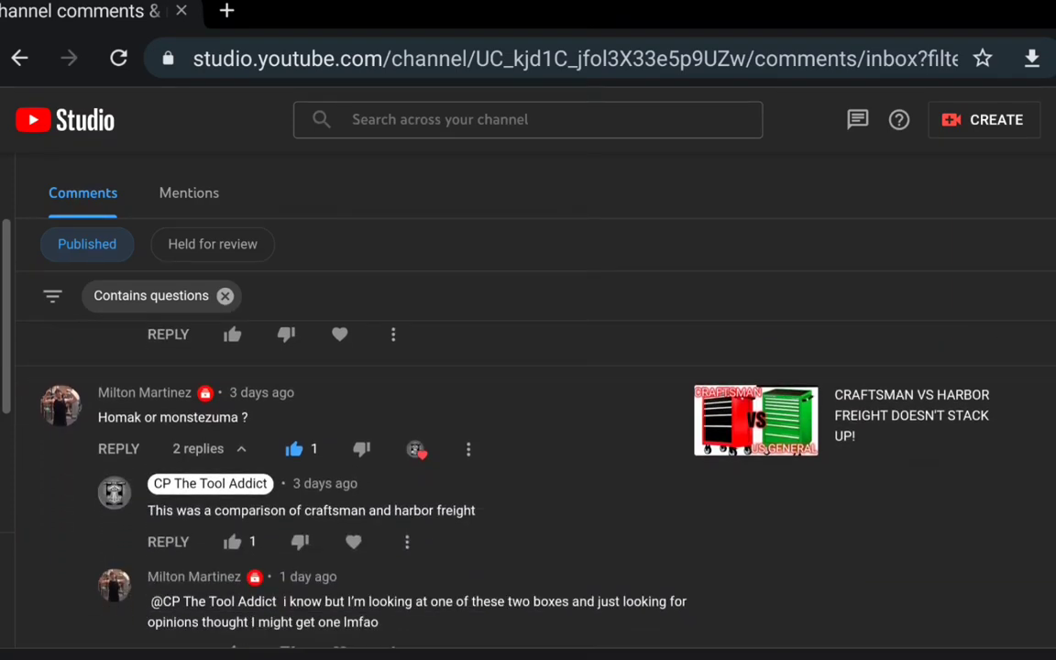
scroll("down", 3)
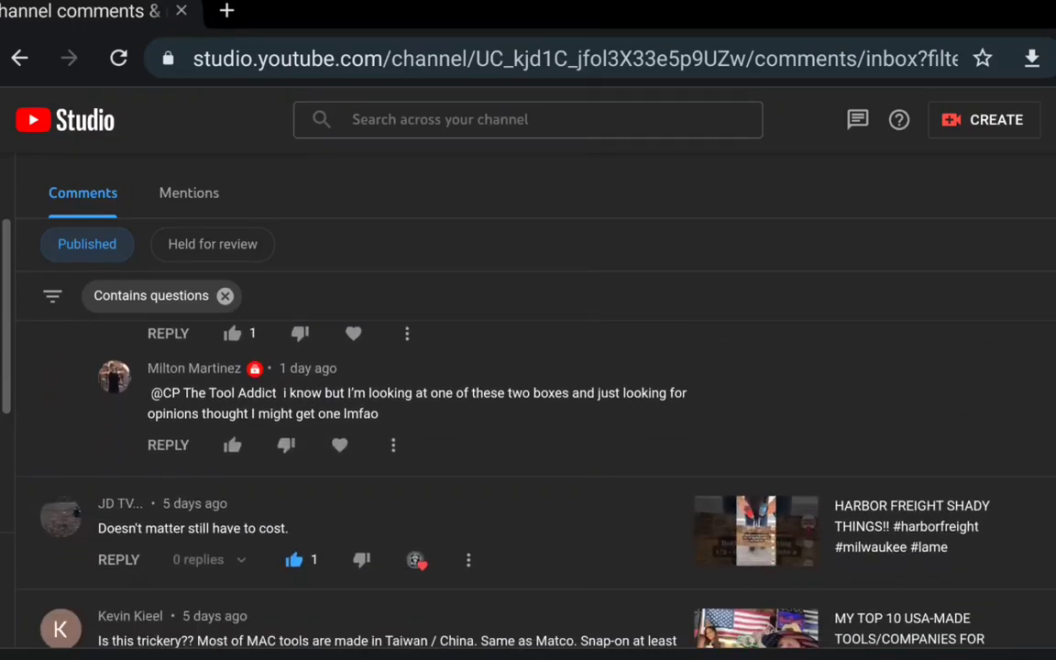
left_click(231, 446)
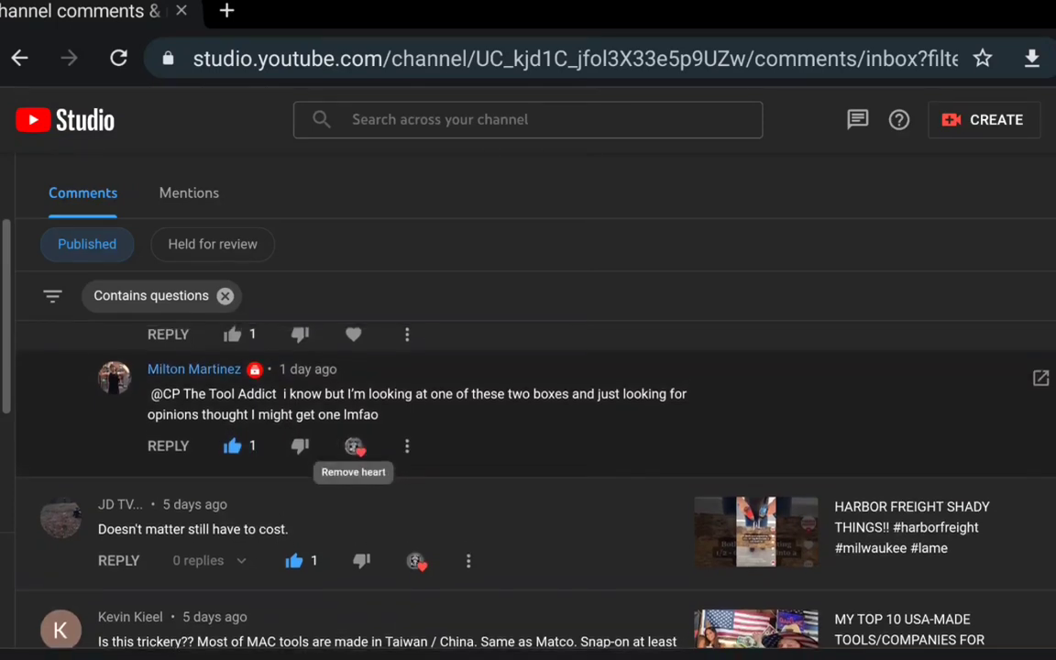
scroll("up", 3)
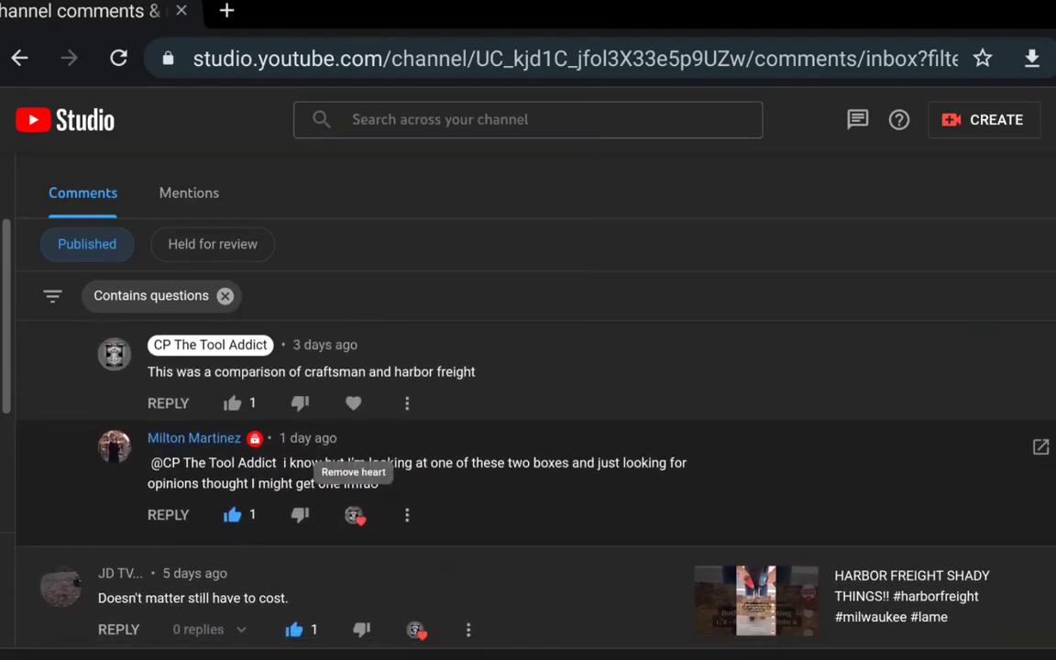
scroll("down", 3)
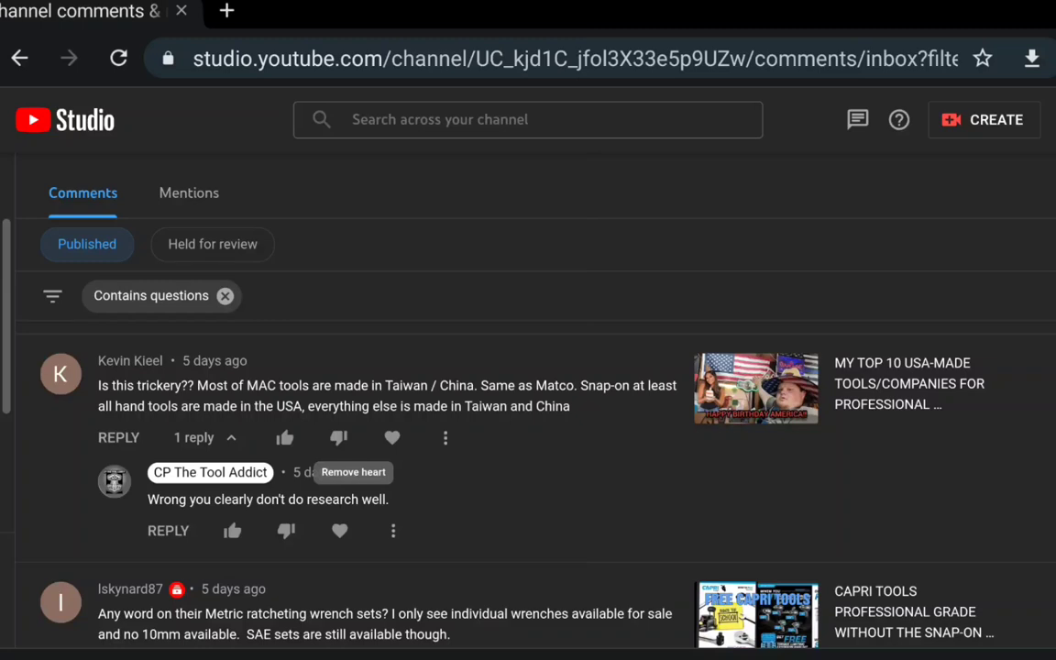
scroll("down", 3)
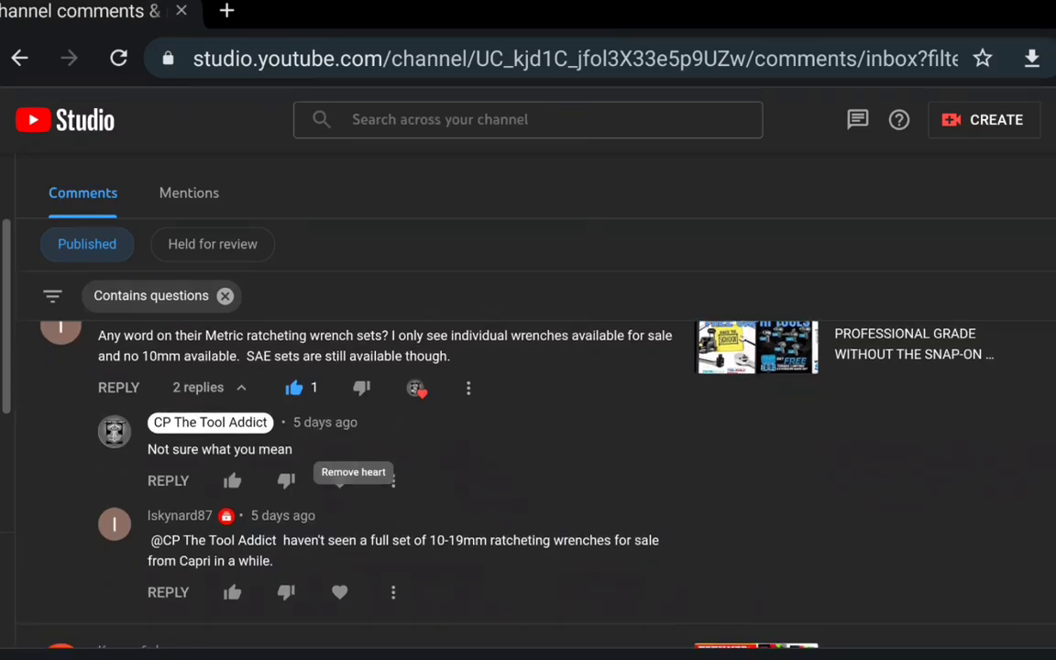
scroll("down", 3)
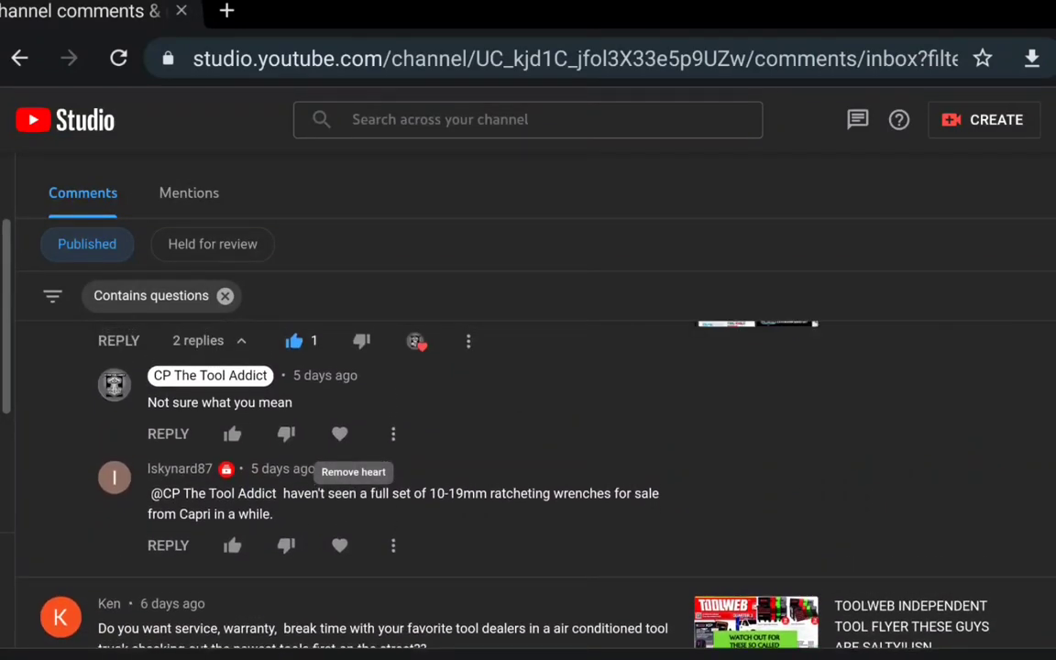
scroll("down", 3)
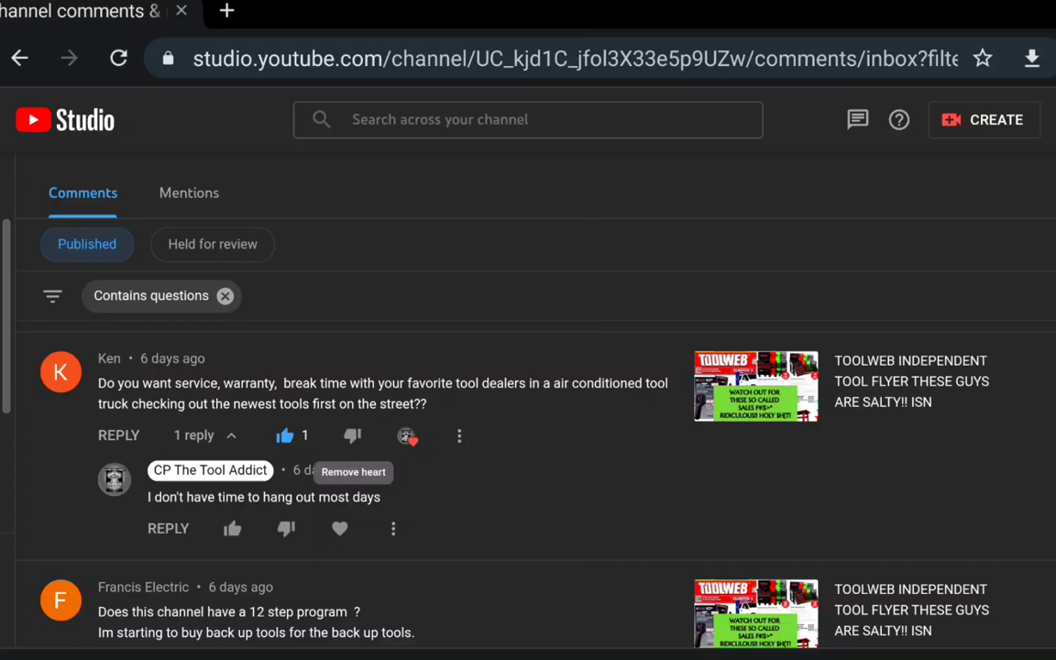
scroll("down", 3)
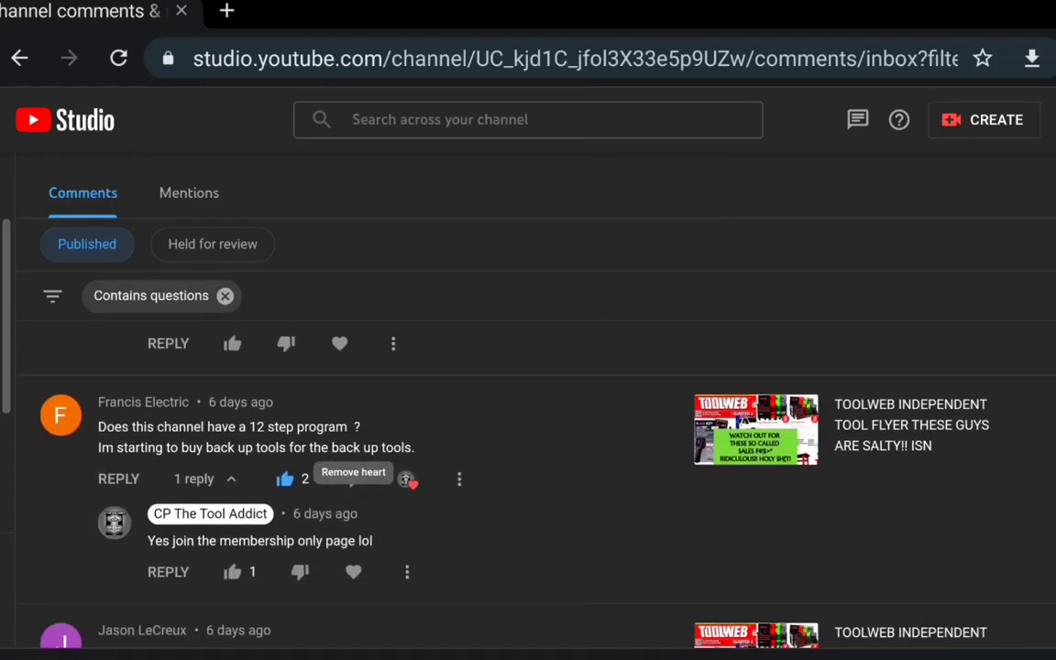
scroll("down", 3)
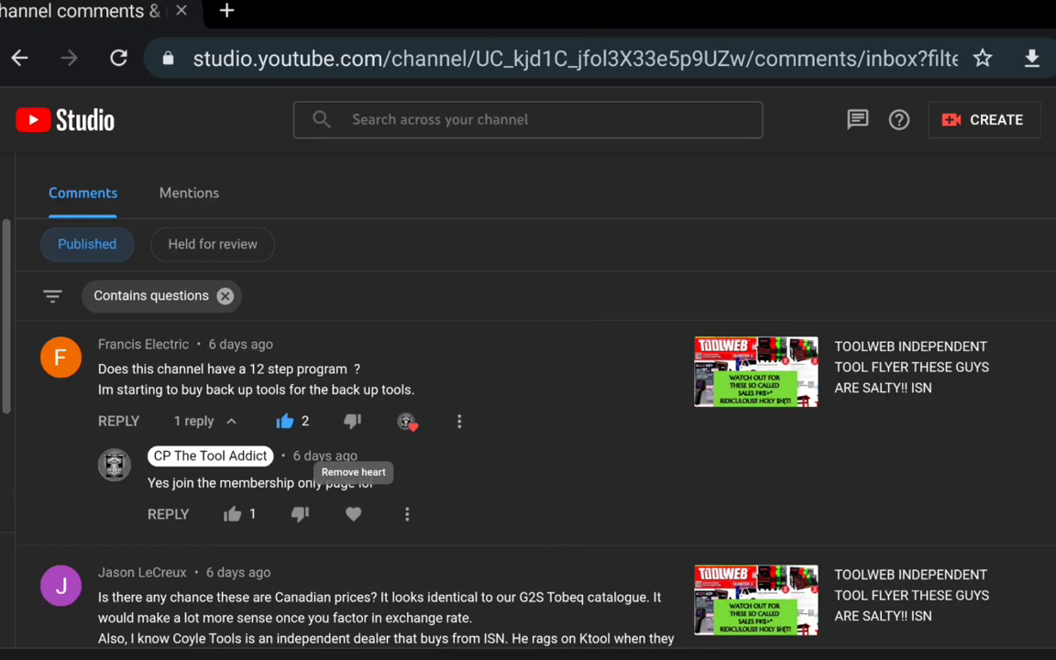
Step: Scroll past the Canadian prices, discount code and Teng tools threads to the Subaru switch question and reply
scroll("down", 3)
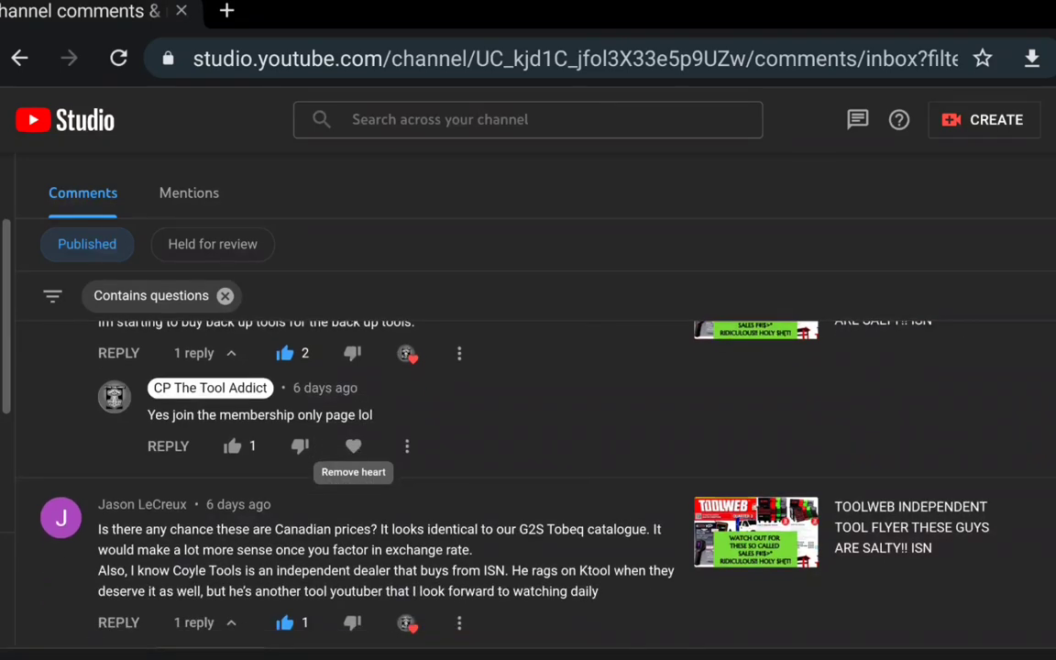
scroll("down", 3)
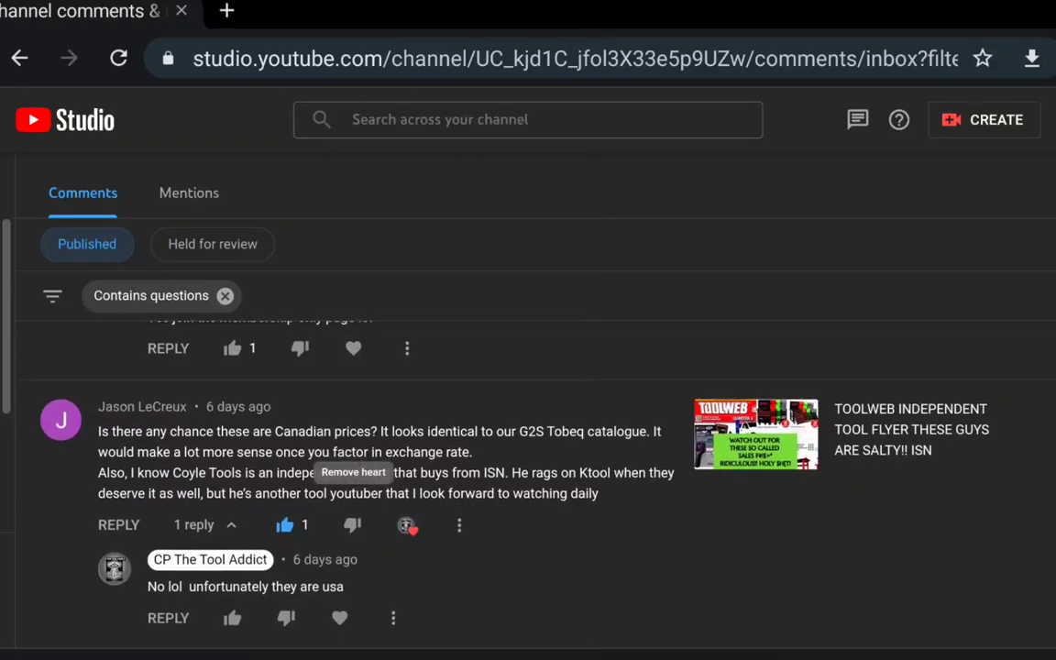
scroll("down", 3)
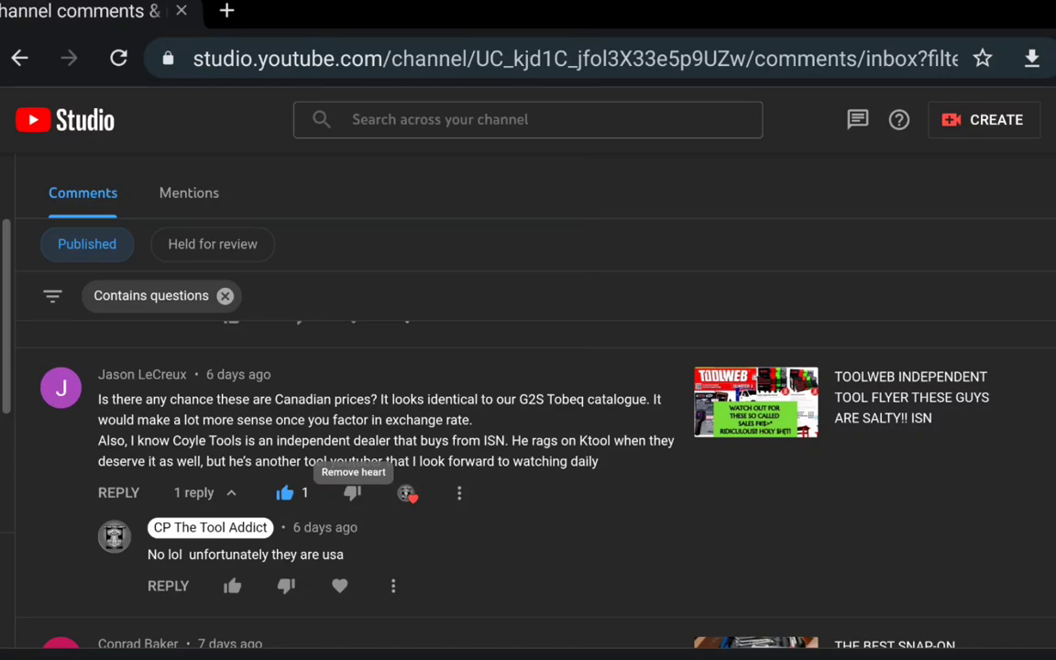
scroll("down", 3)
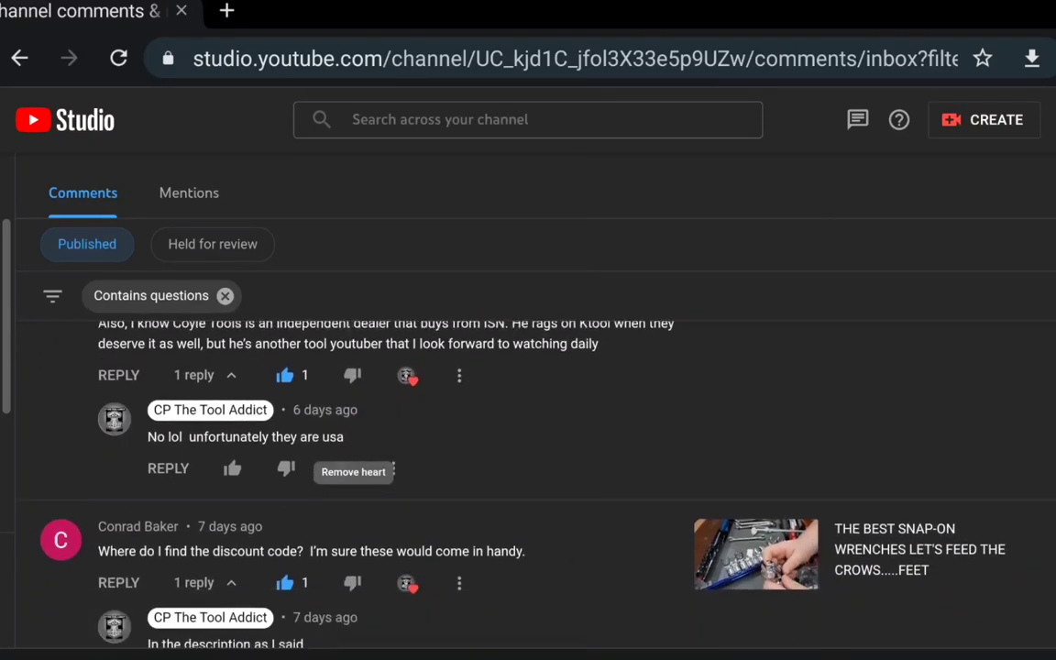
scroll("down", 3)
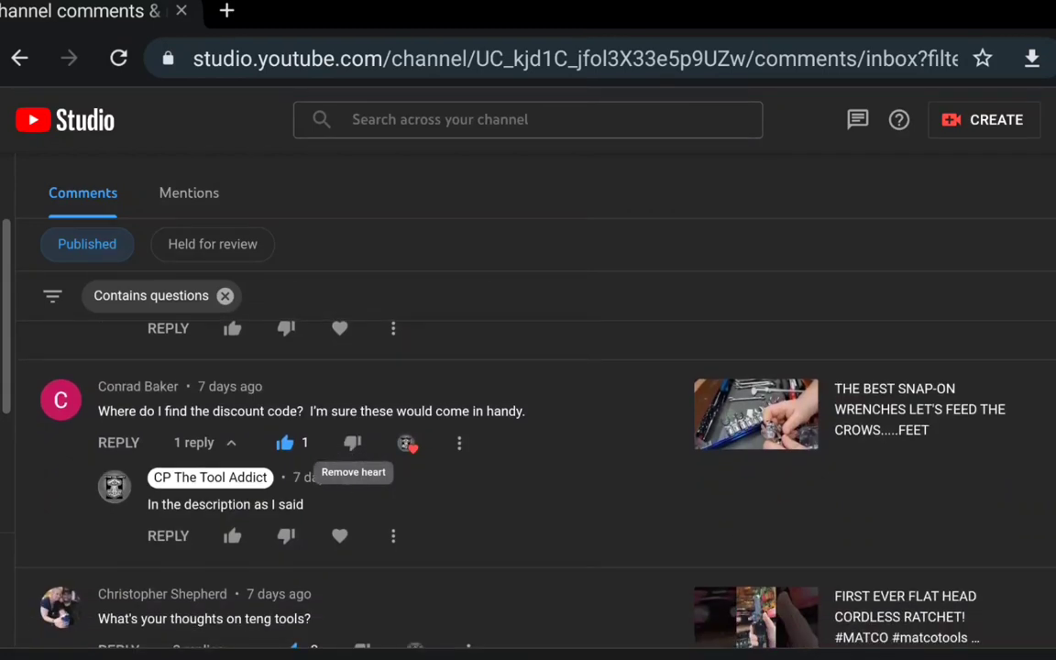
scroll("up", 3)
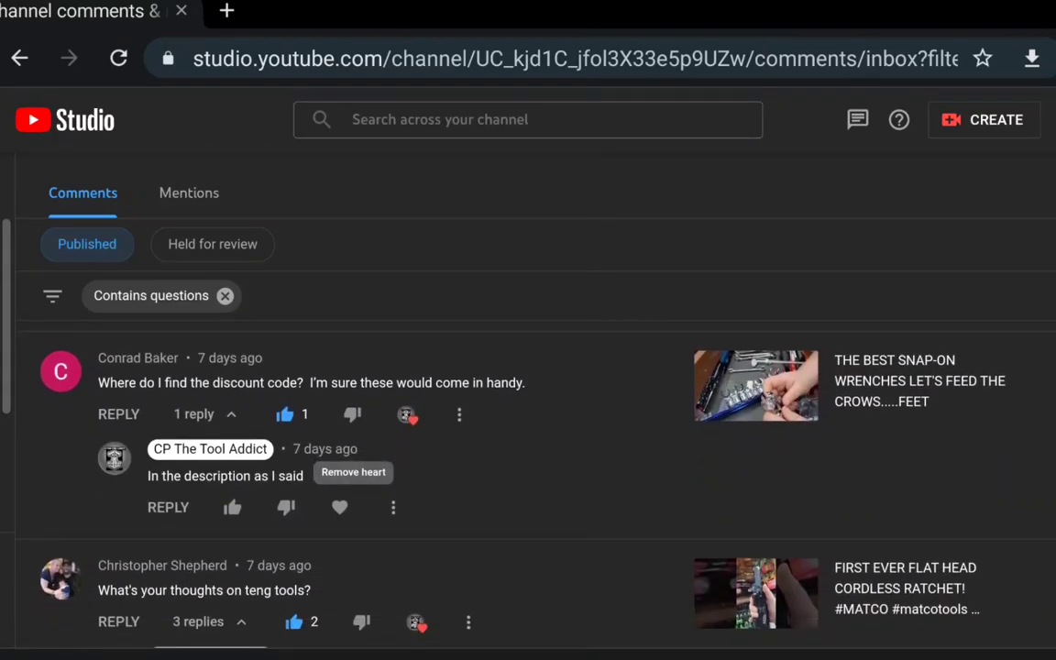
scroll("down", 3)
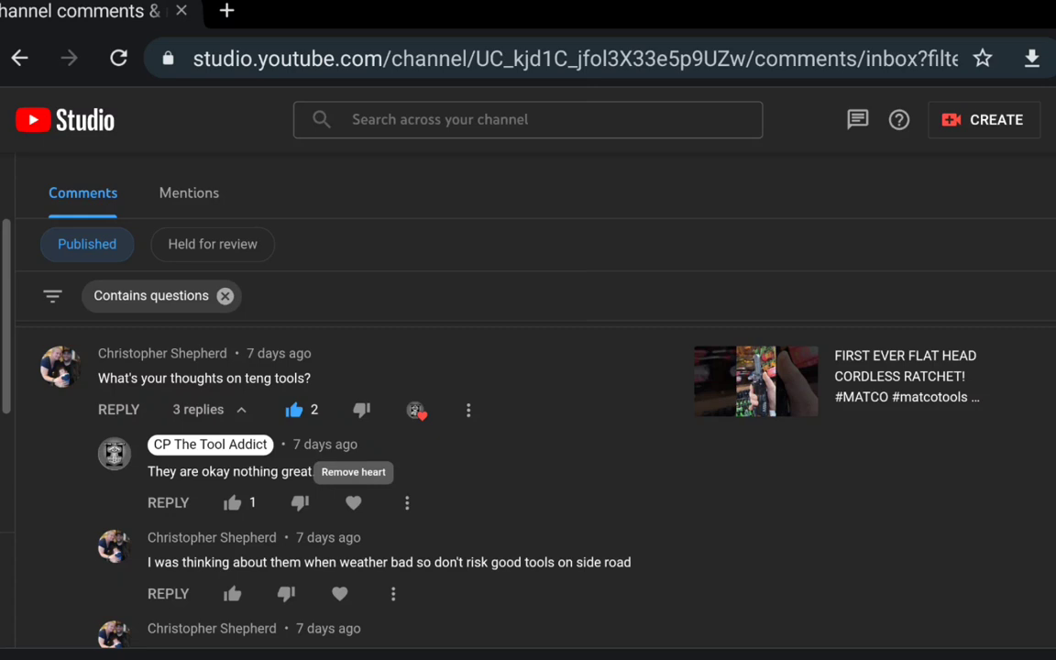
scroll("down", 3)
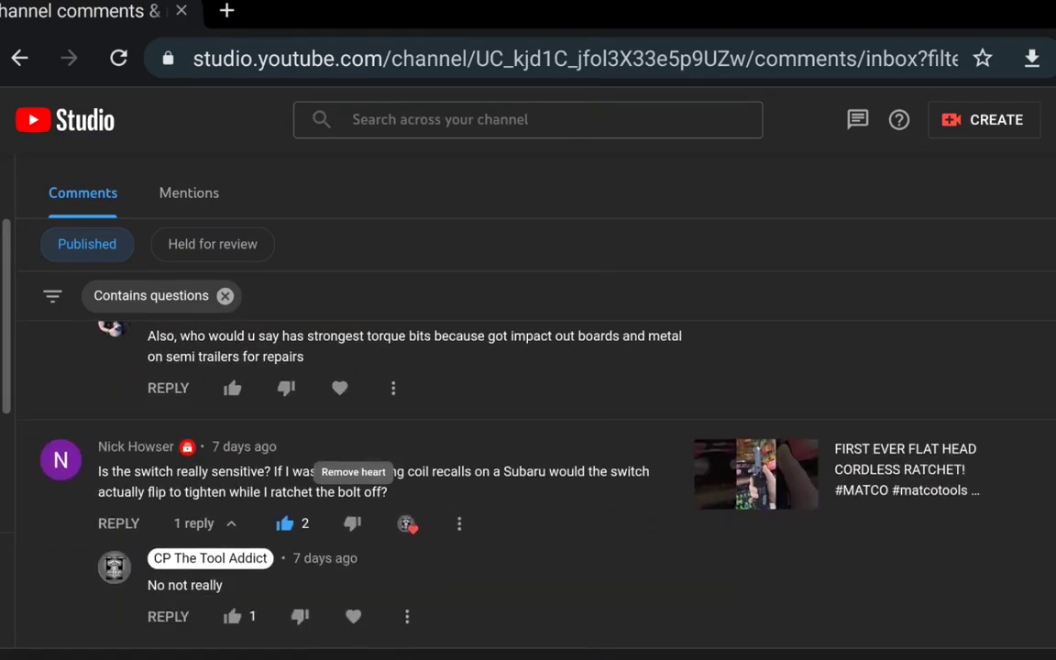
scroll("down", 3)
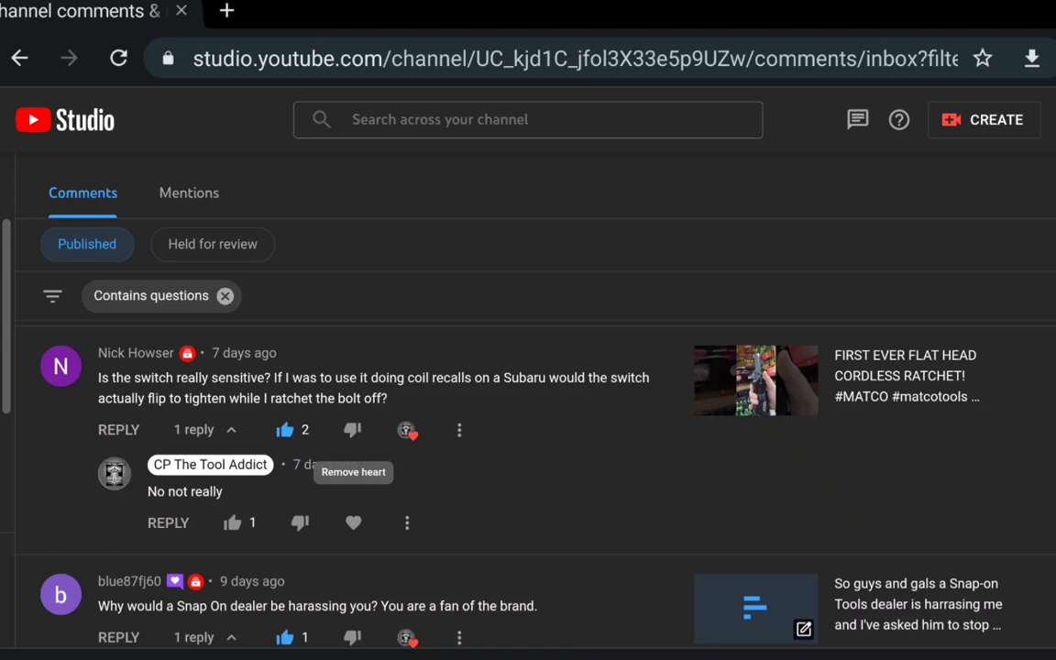
Step: Scroll past the Snap-on dealer and Tekton socket questions to the 3/8 drive deep SAE sockets thread
scroll("down", 3)
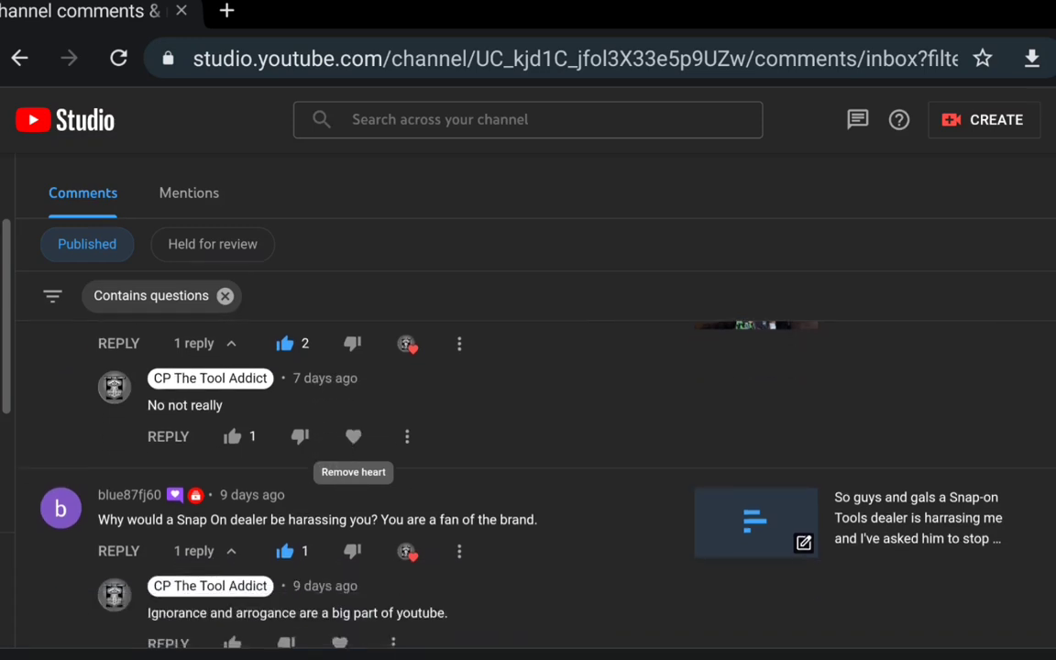
scroll("down", 3)
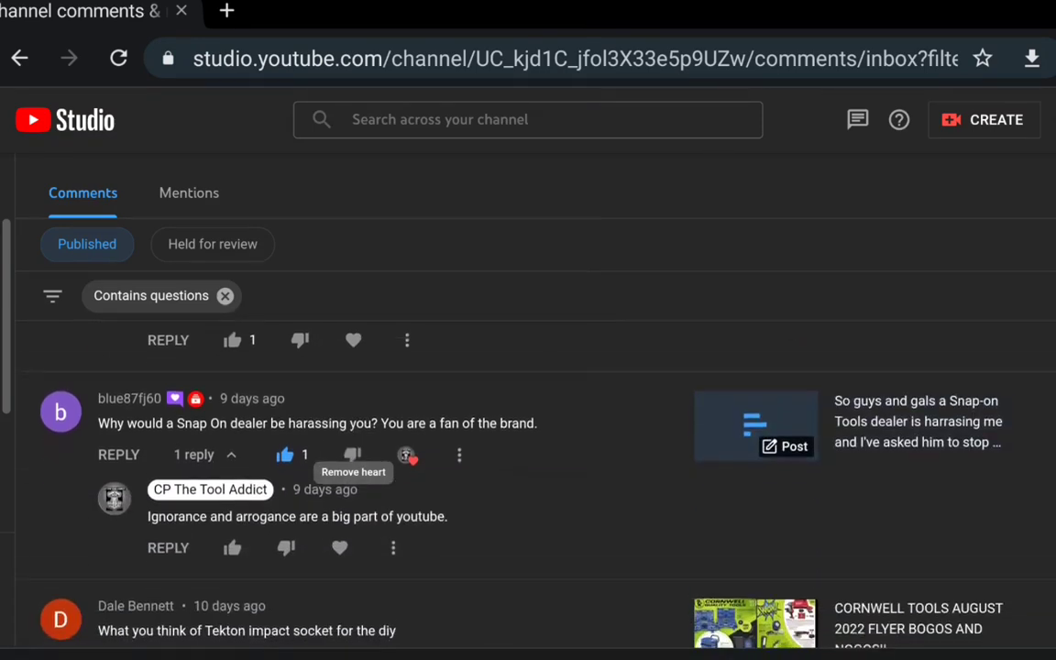
scroll("down", 3)
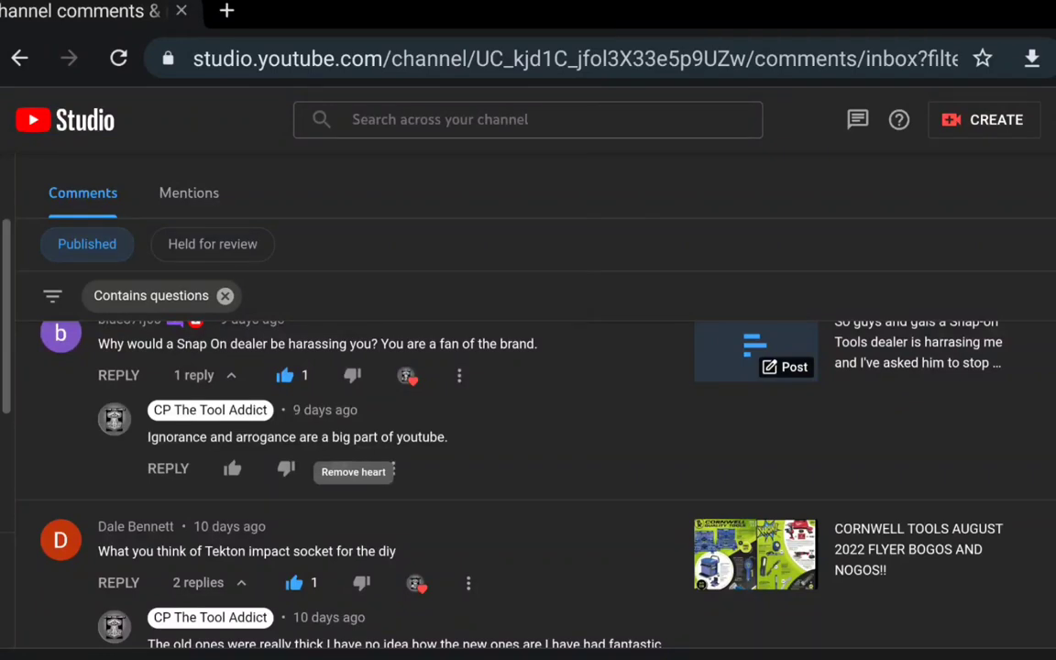
scroll("down", 3)
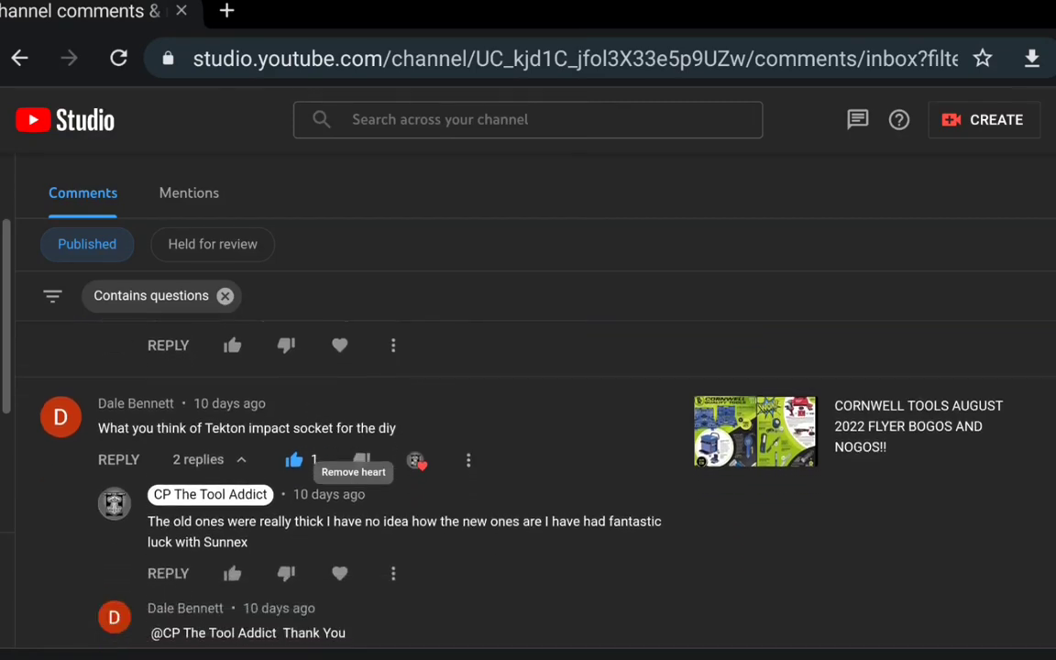
scroll("up", 3)
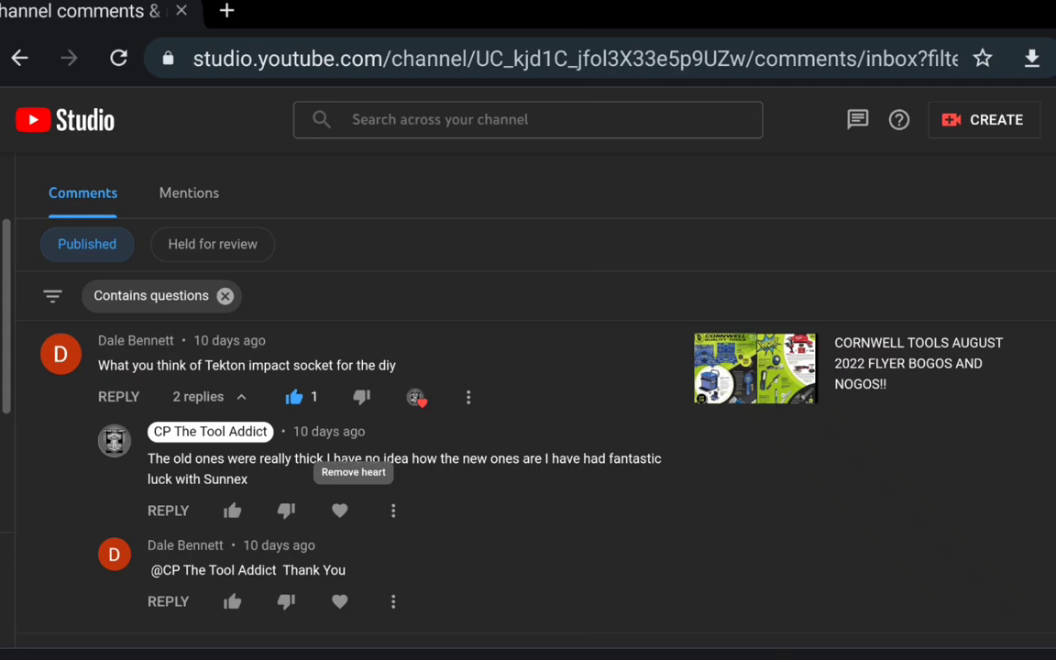
scroll("down", 3)
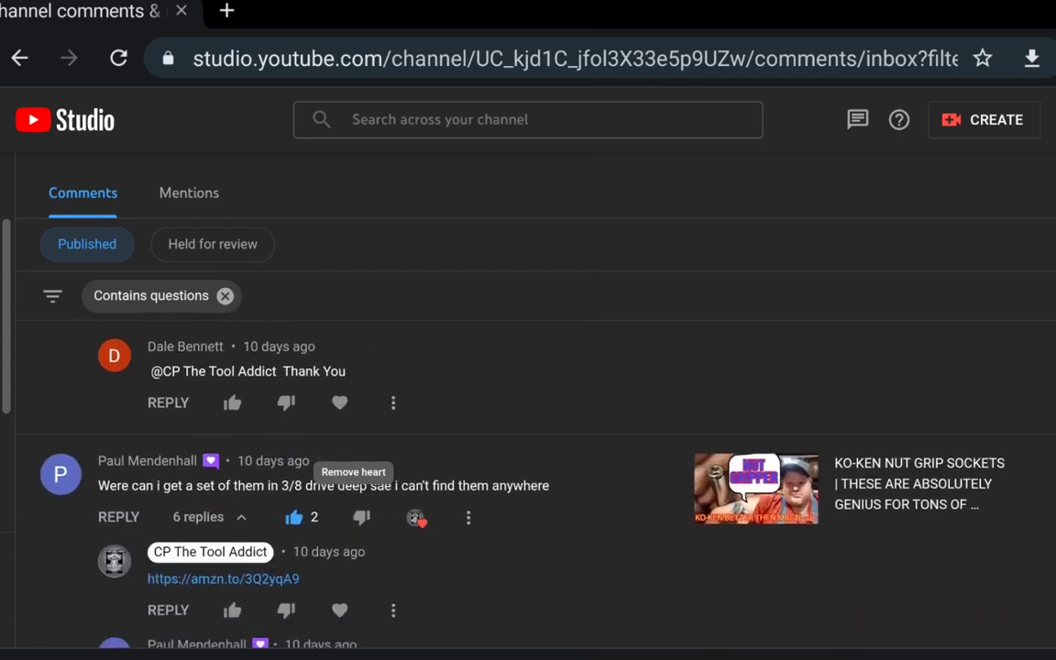
scroll("down", 3)
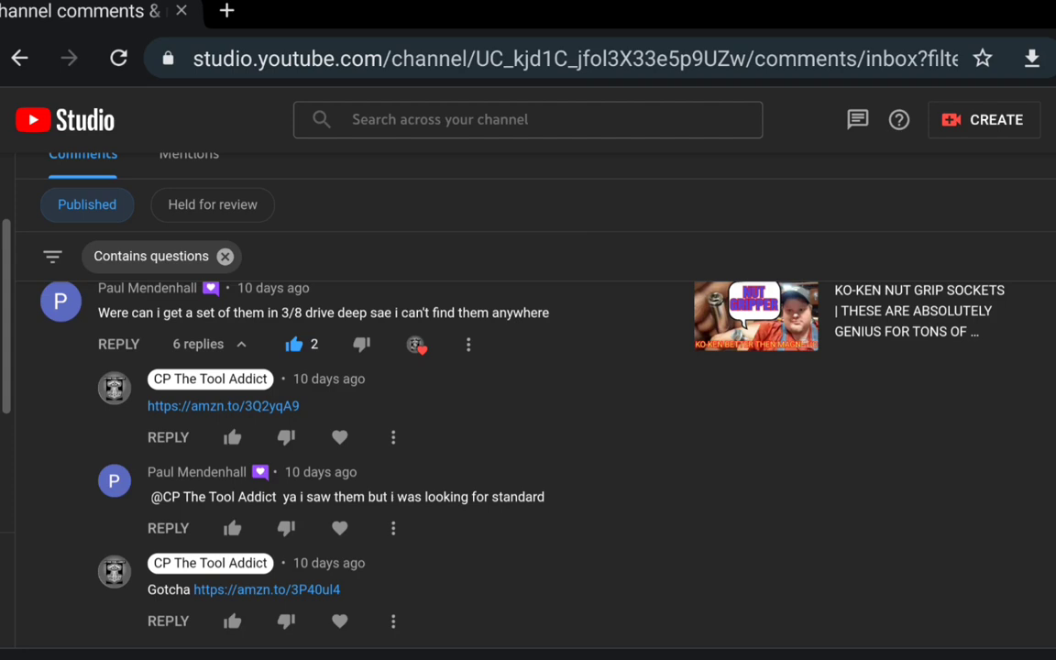
Step: Scroll through the Snap-on reps thread and its replies
scroll("down", 3)
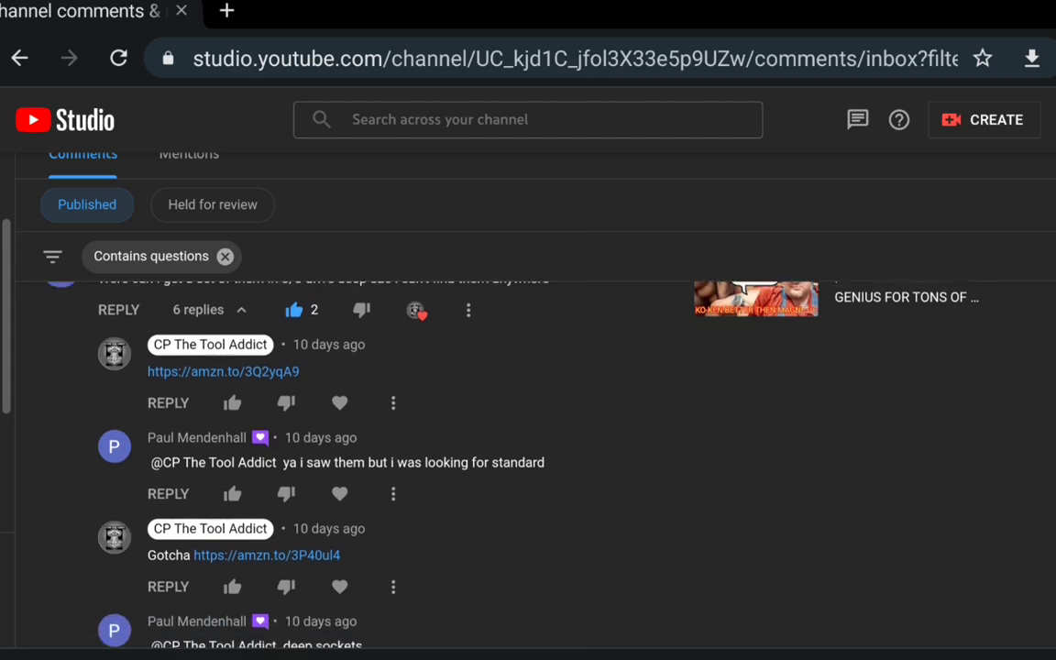
scroll("down", 3)
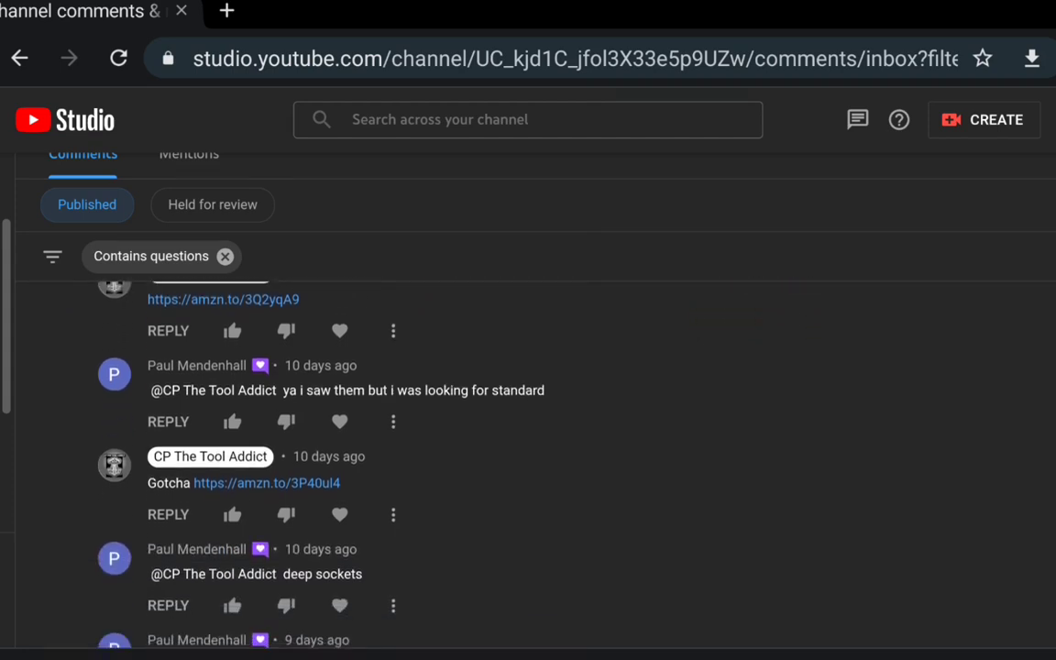
scroll("down", 3)
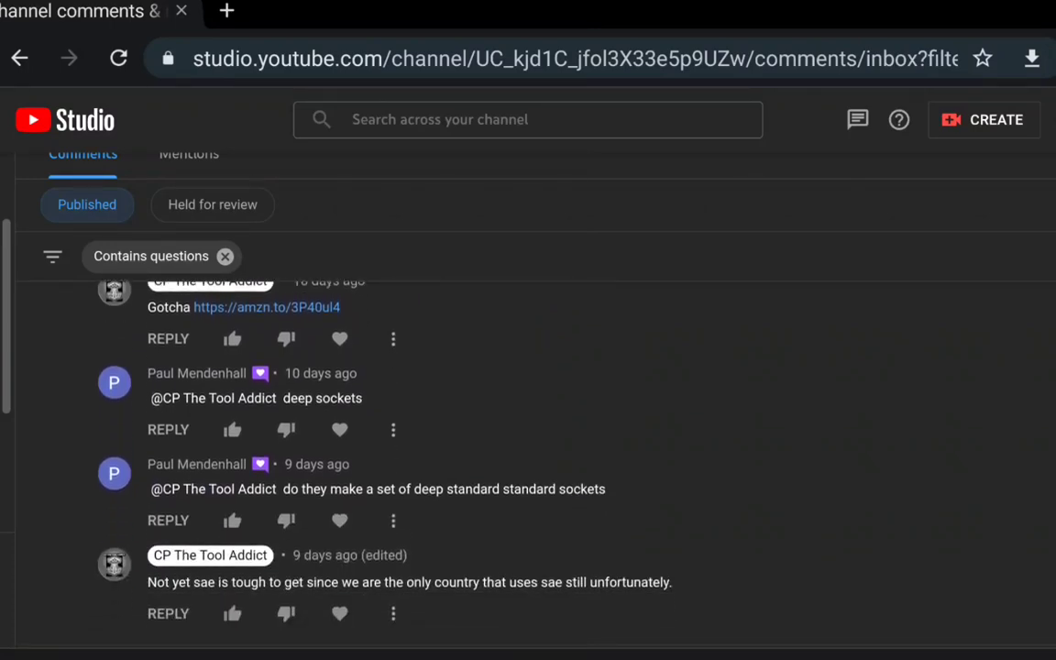
scroll("up", 3)
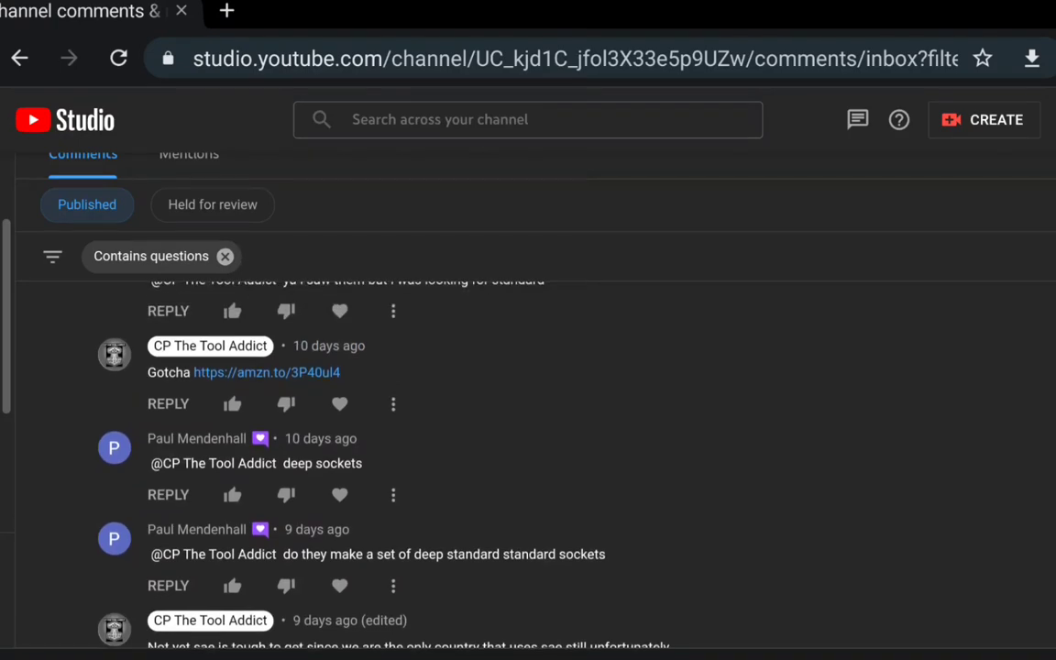
scroll("up", 3)
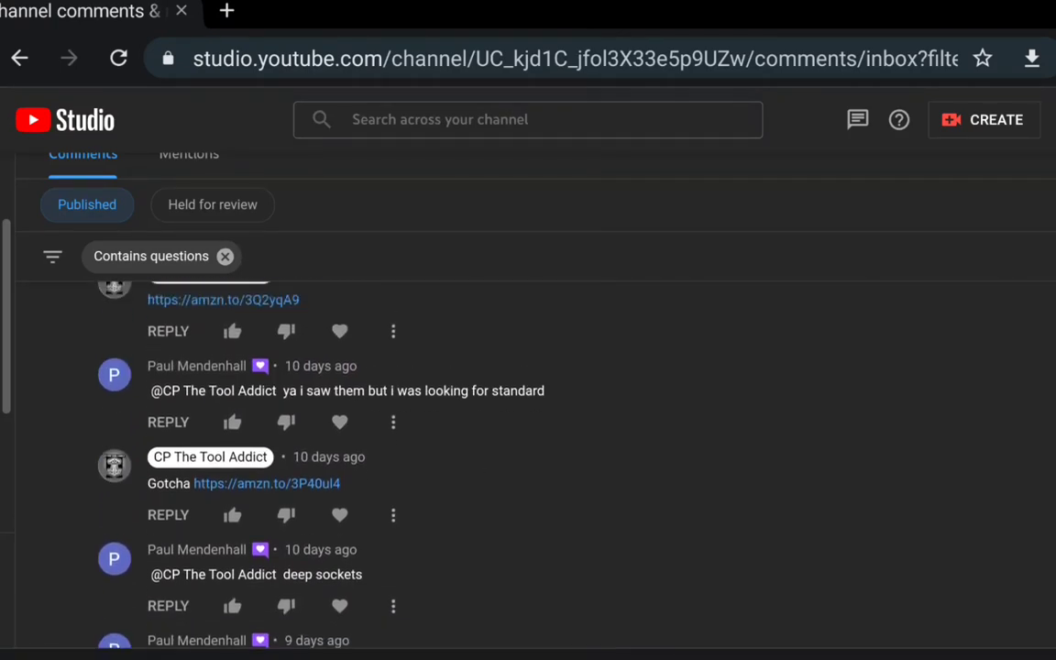
scroll("down", 3)
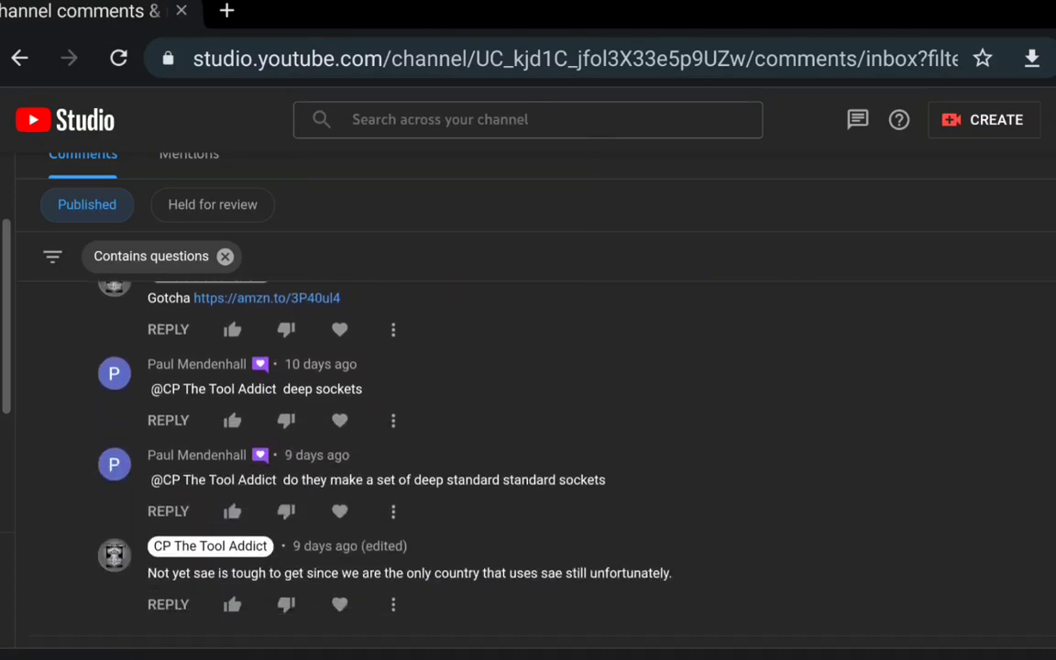
scroll("down", 3)
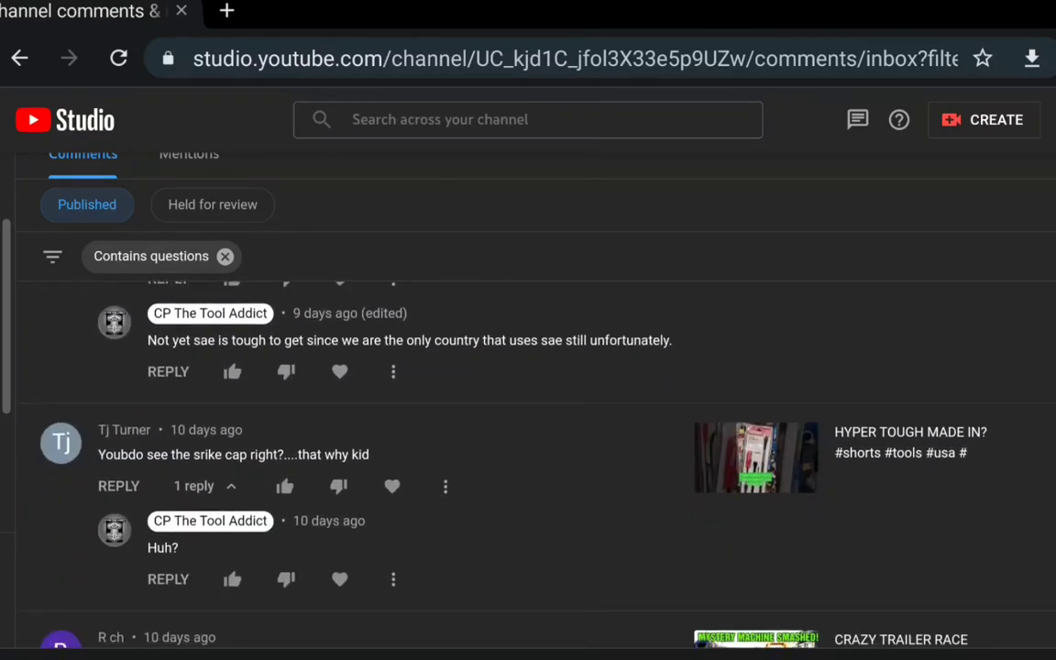
scroll("down", 3)
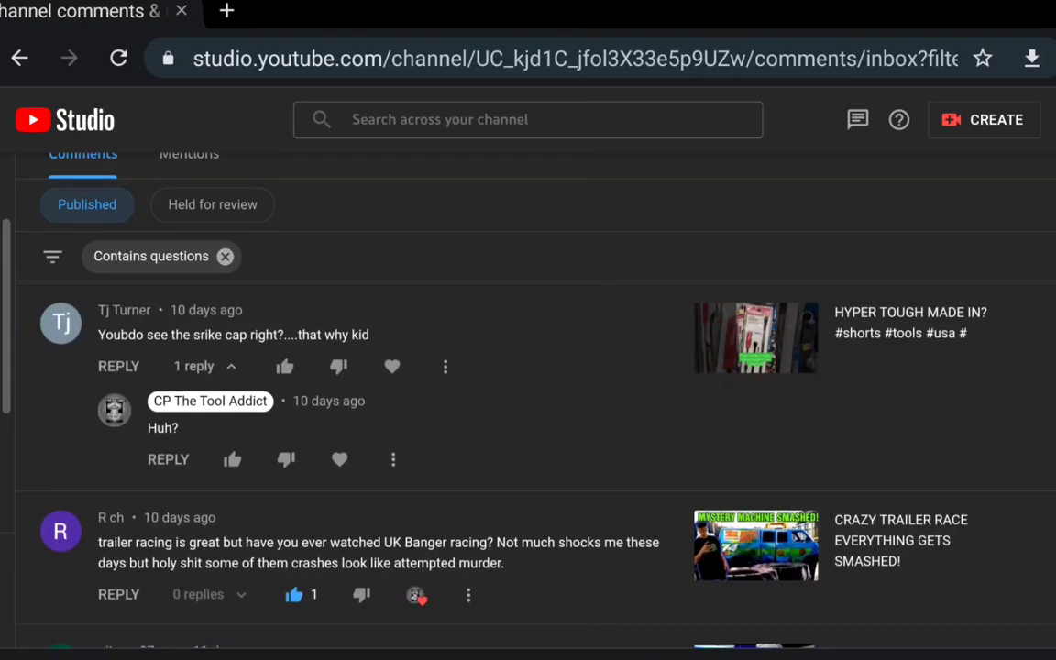
scroll("down", 3)
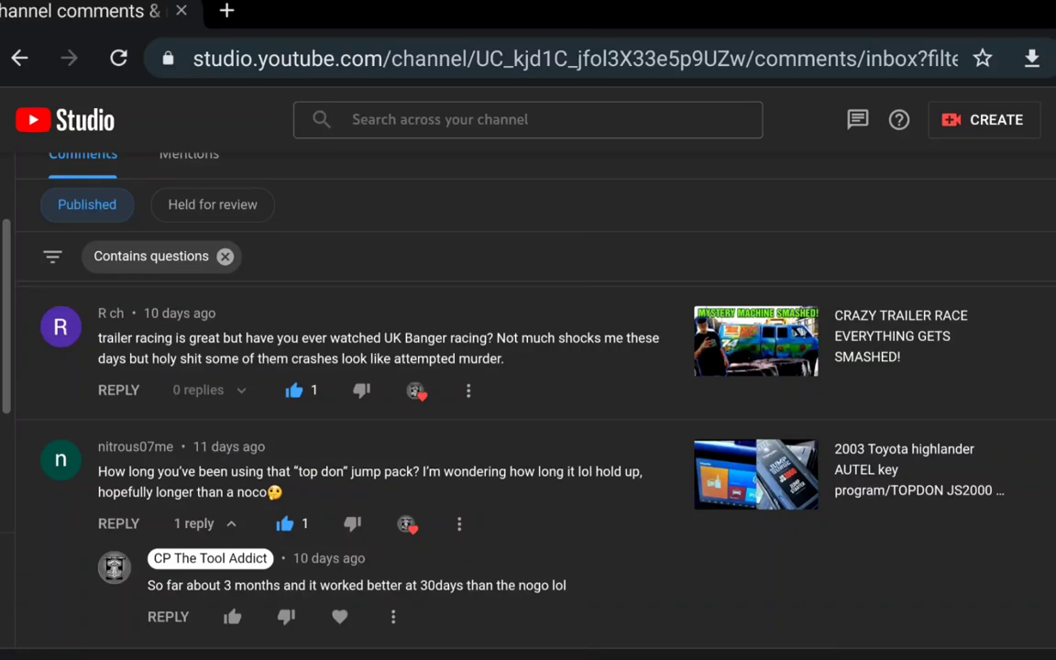
scroll("down", 3)
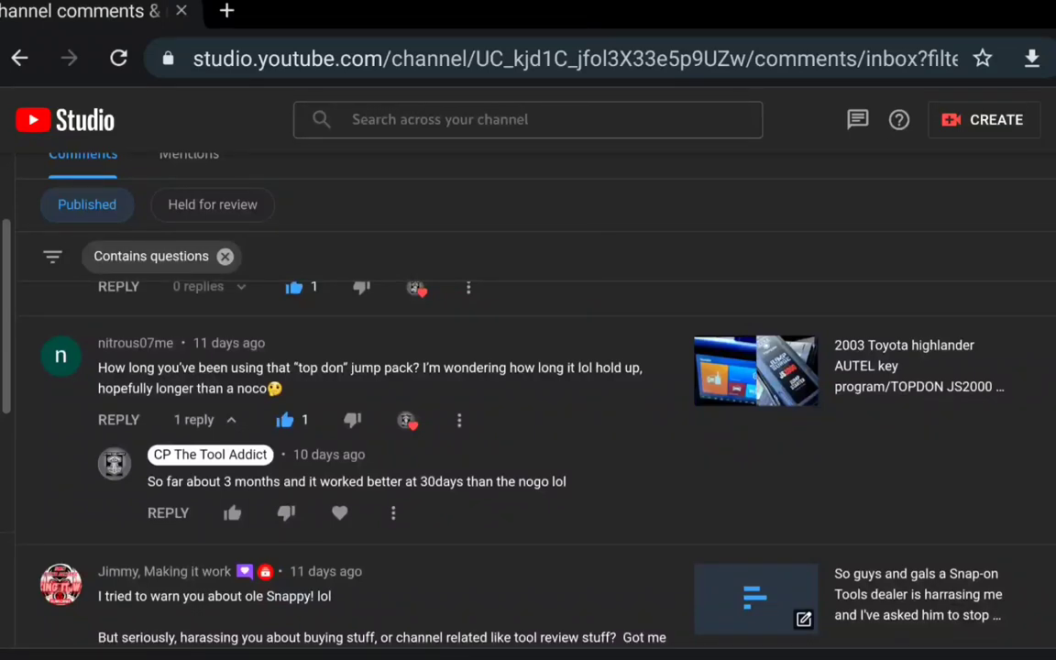
scroll("up", 3)
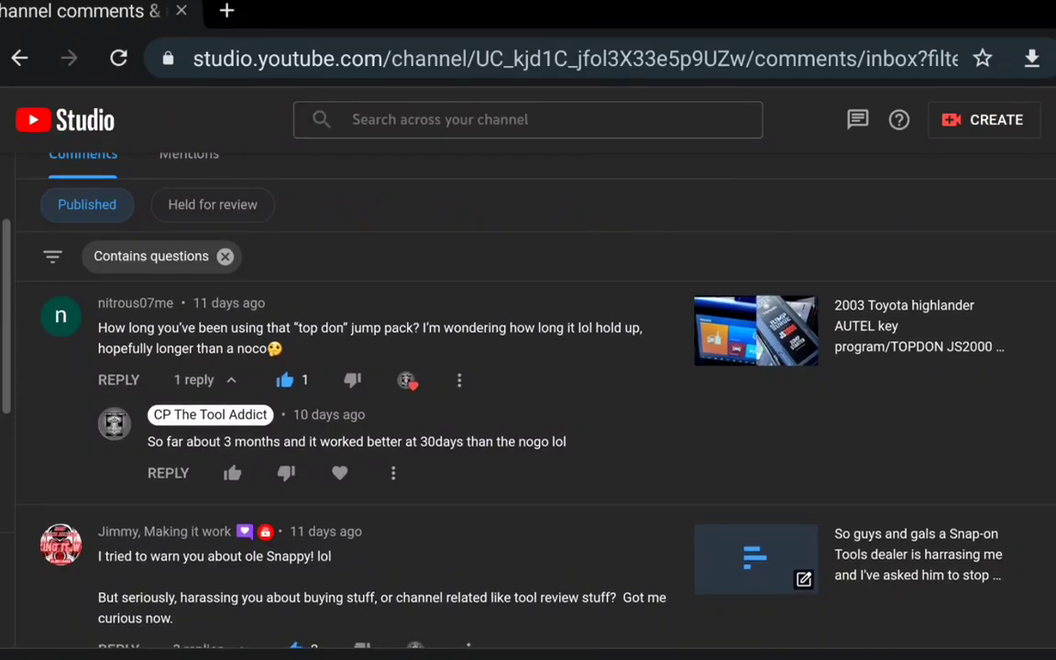
scroll("down", 3)
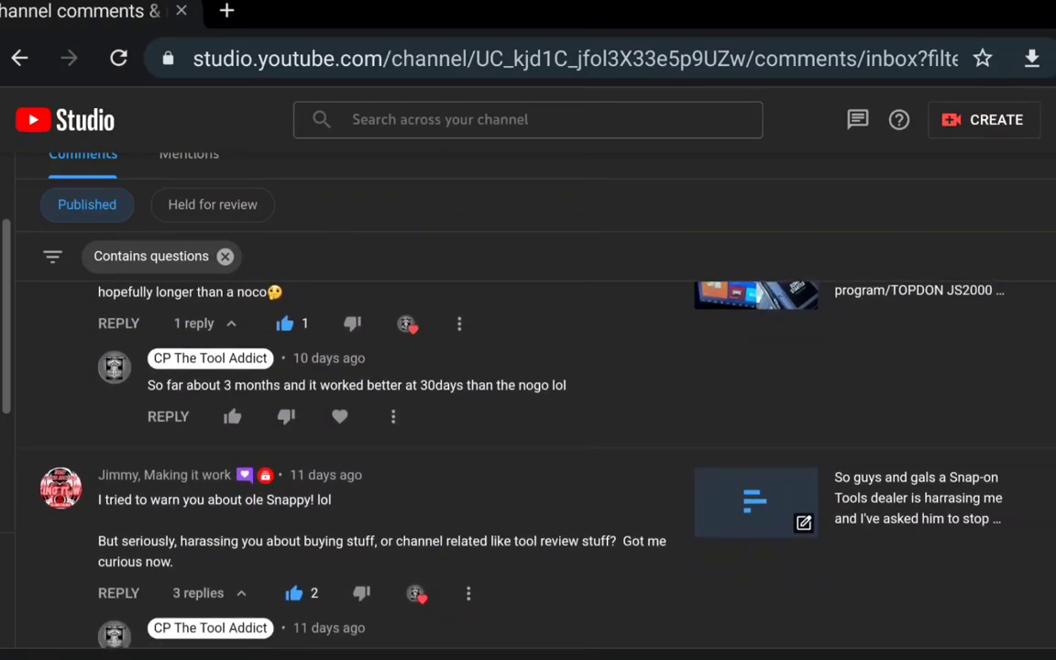
Step: Continue to the Cornwell fine tooth ratchets question, reaching the tool business exit question
scroll("down", 3)
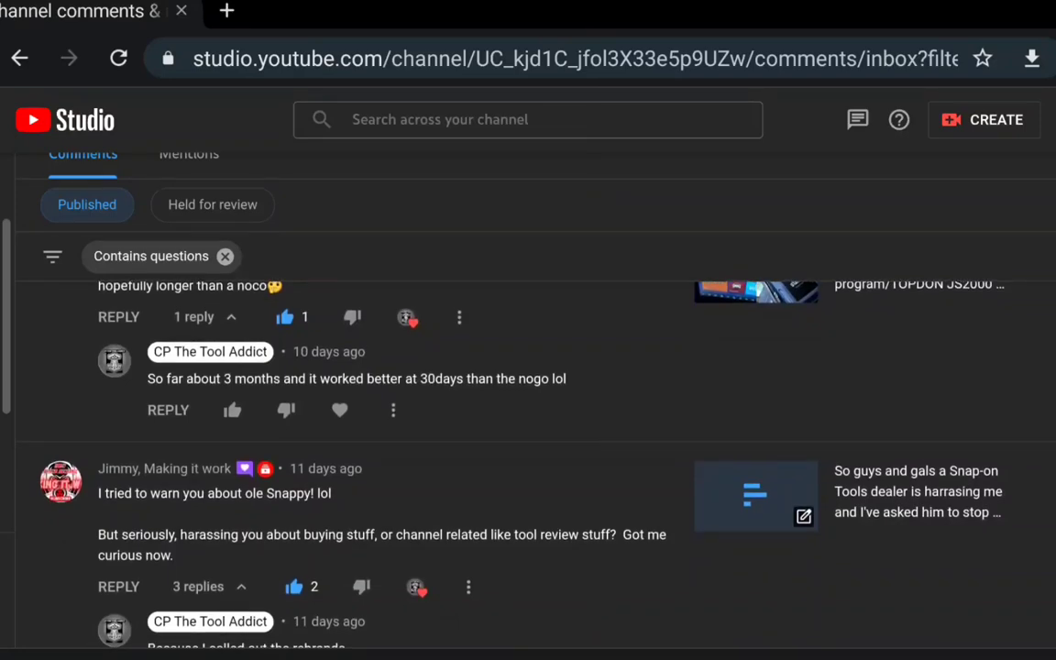
scroll("down", 3)
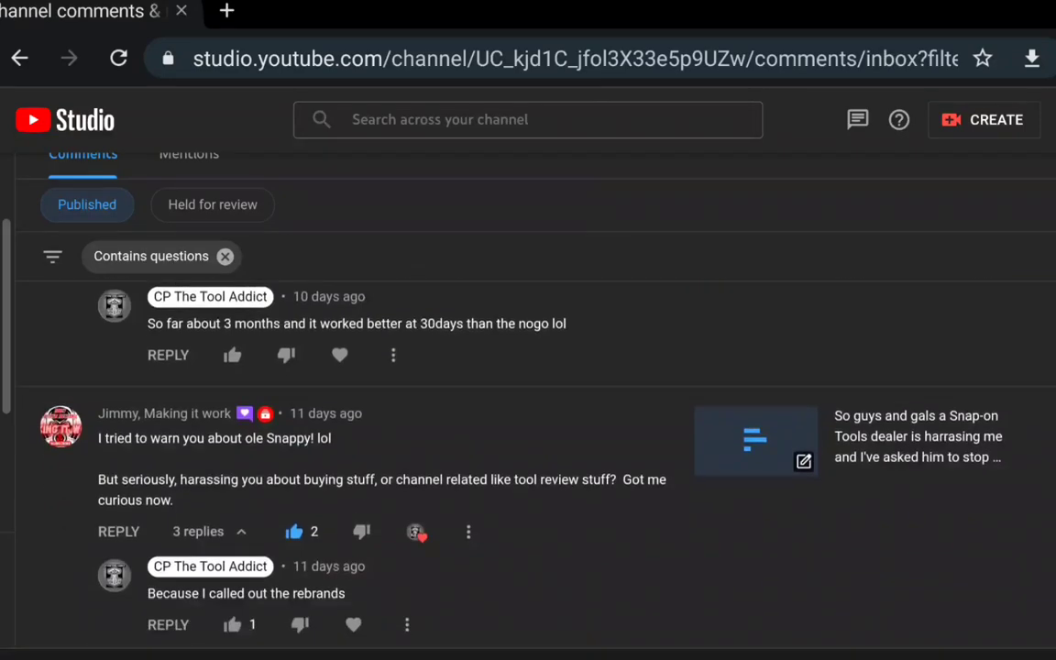
scroll("up", 3)
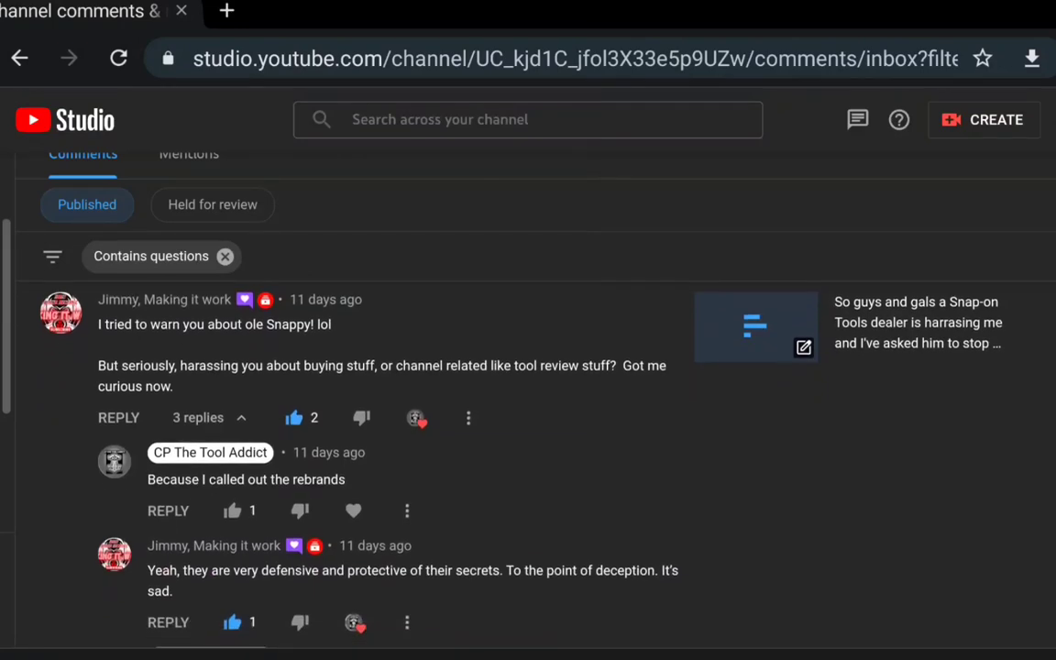
scroll("down", 3)
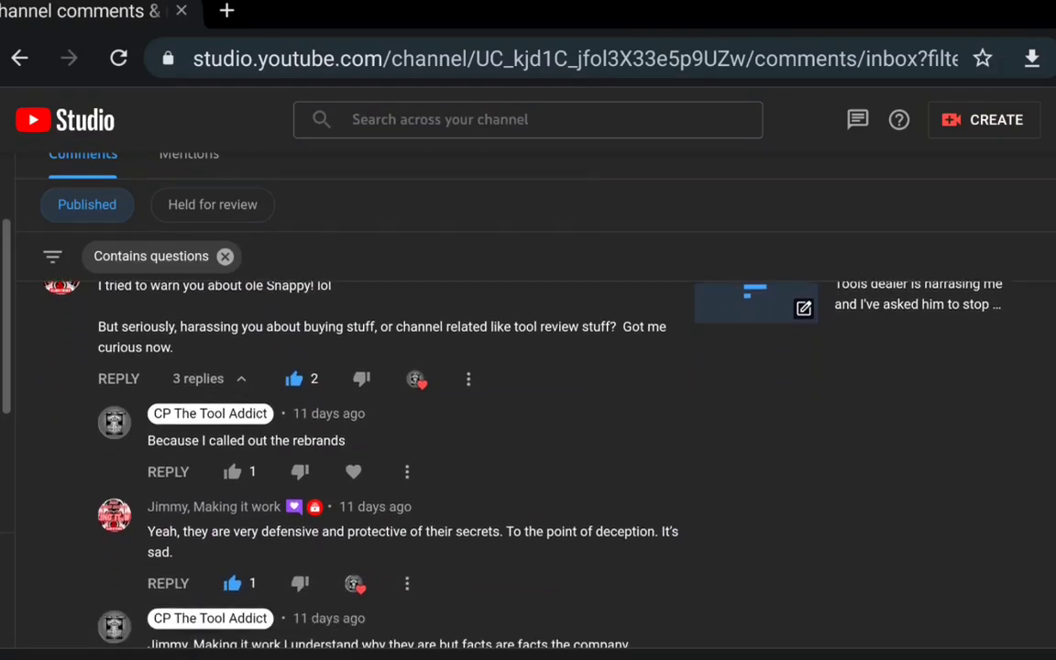
scroll("down", 3)
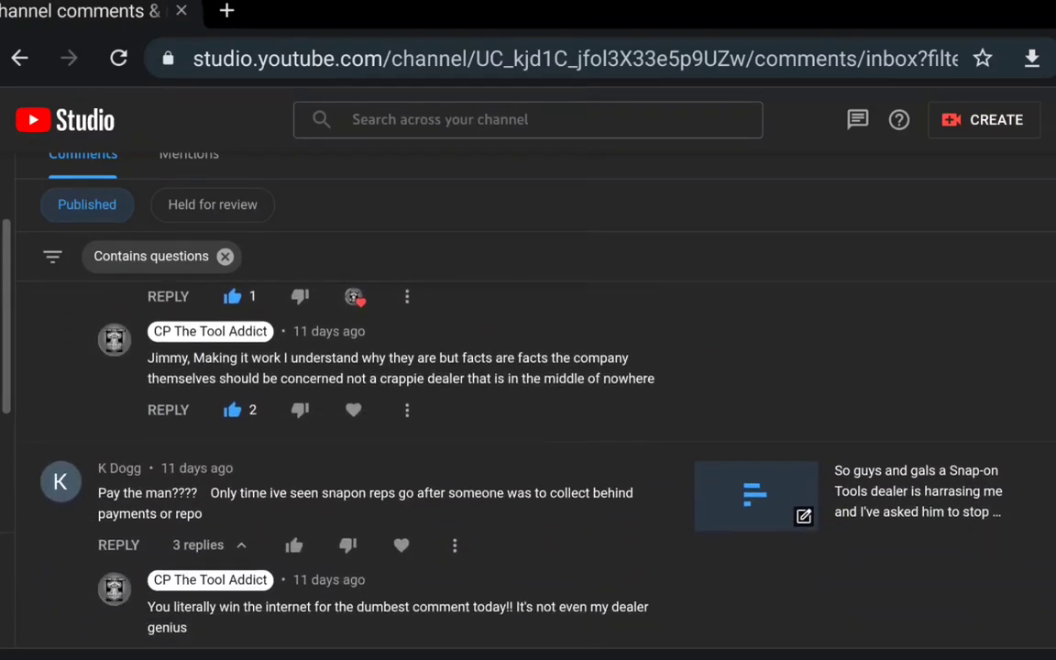
scroll("down", 3)
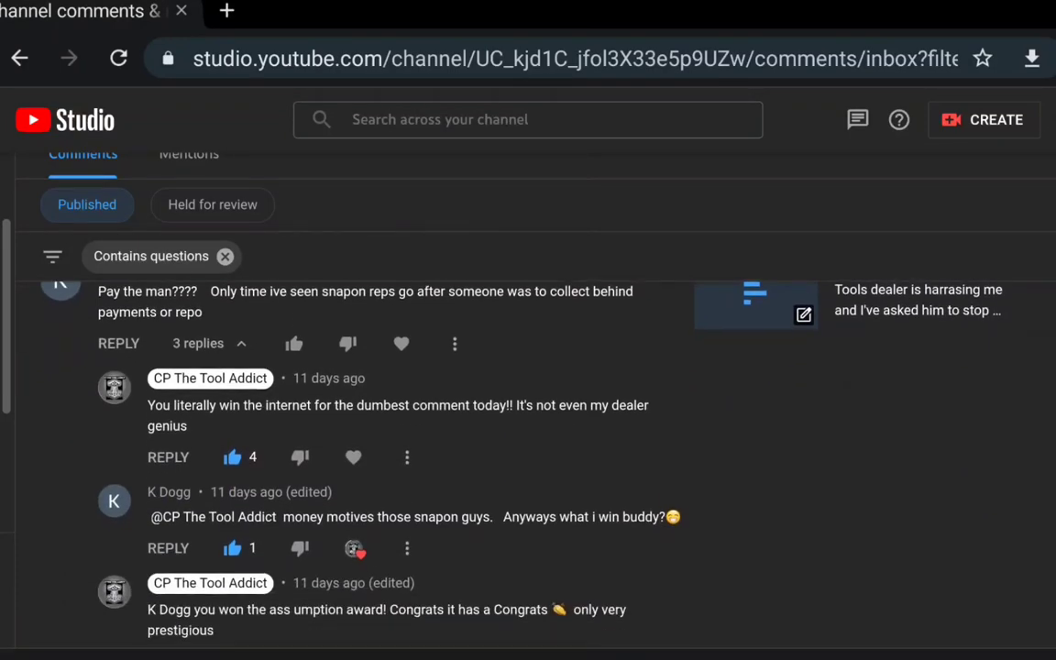
scroll("down", 3)
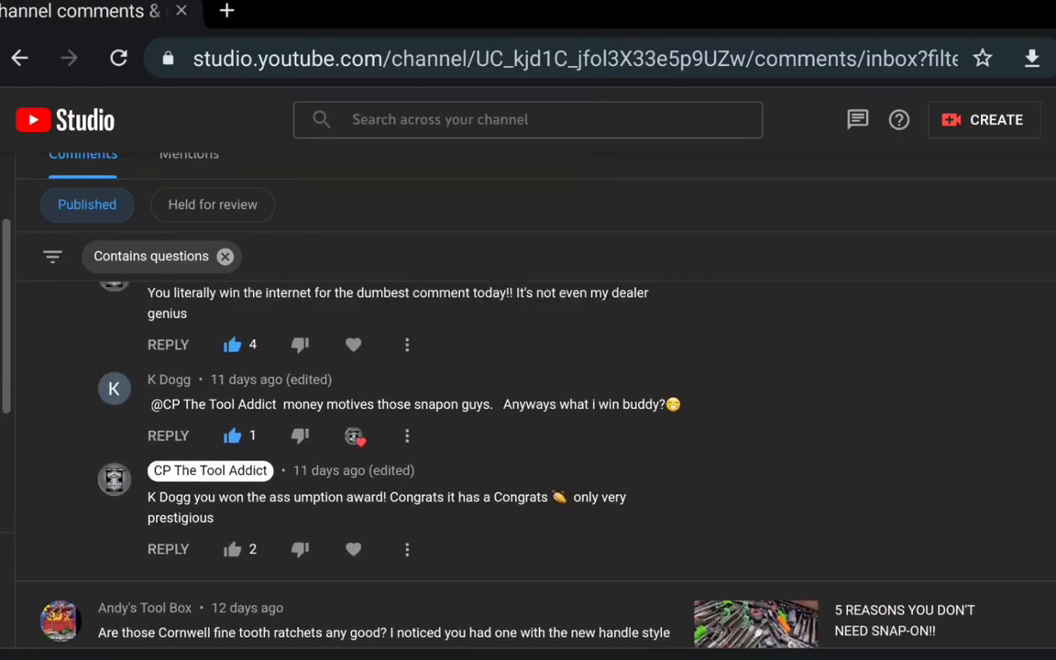
scroll("up", 3)
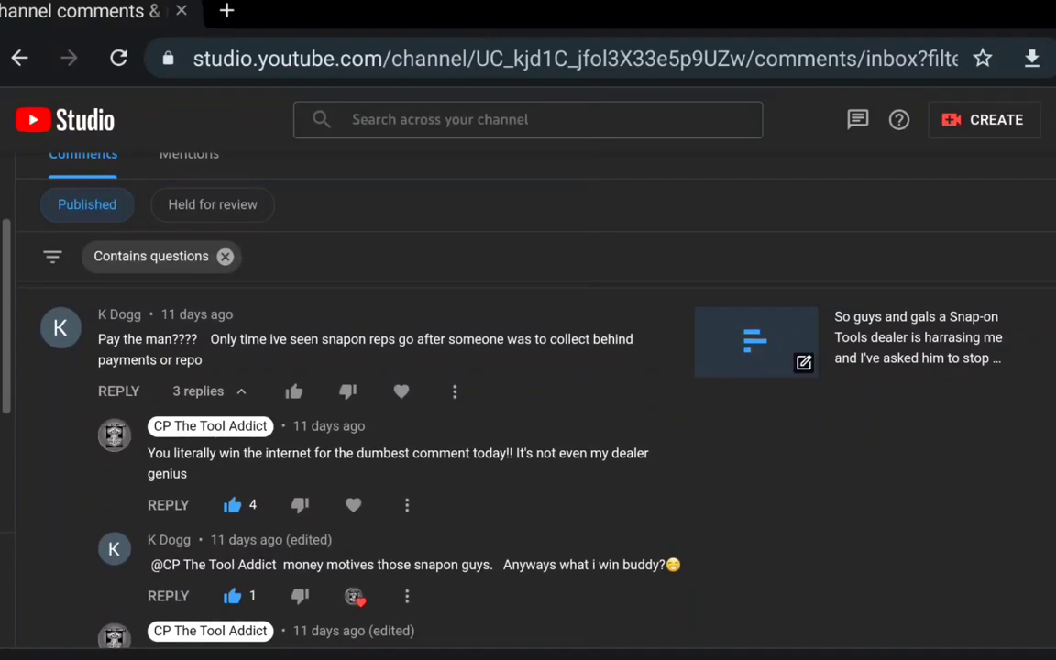
scroll("down", 3)
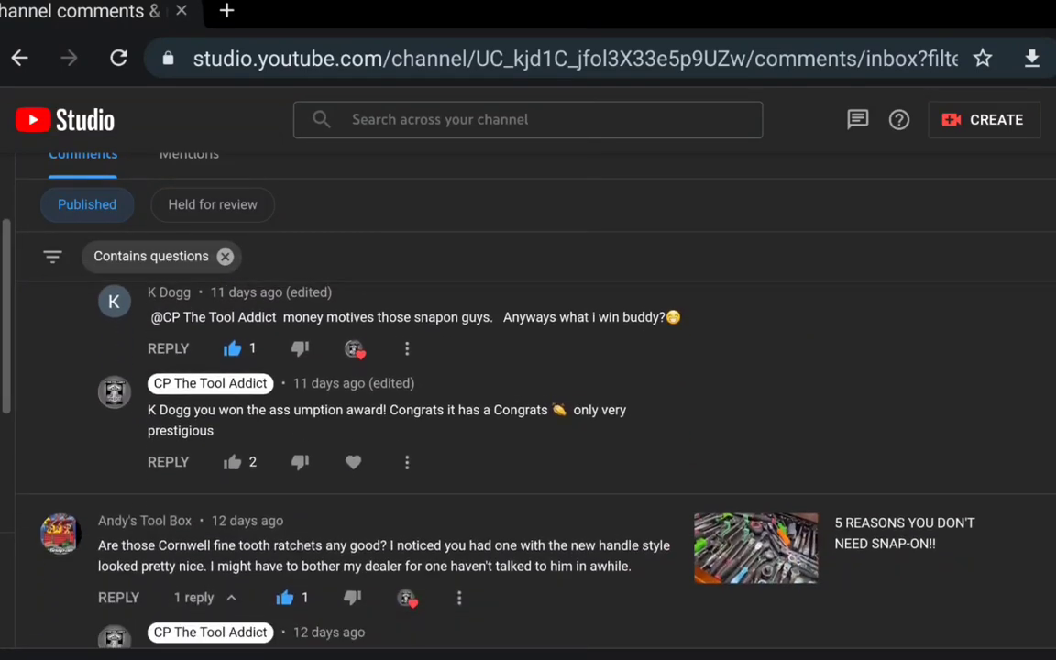
scroll("down", 3)
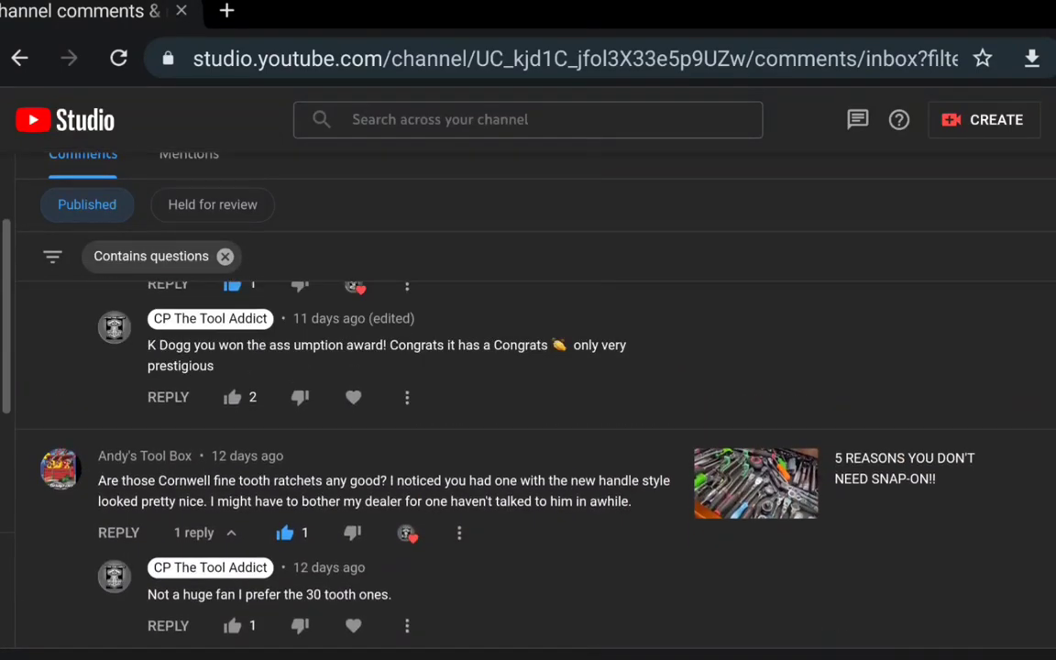
scroll("up", 3)
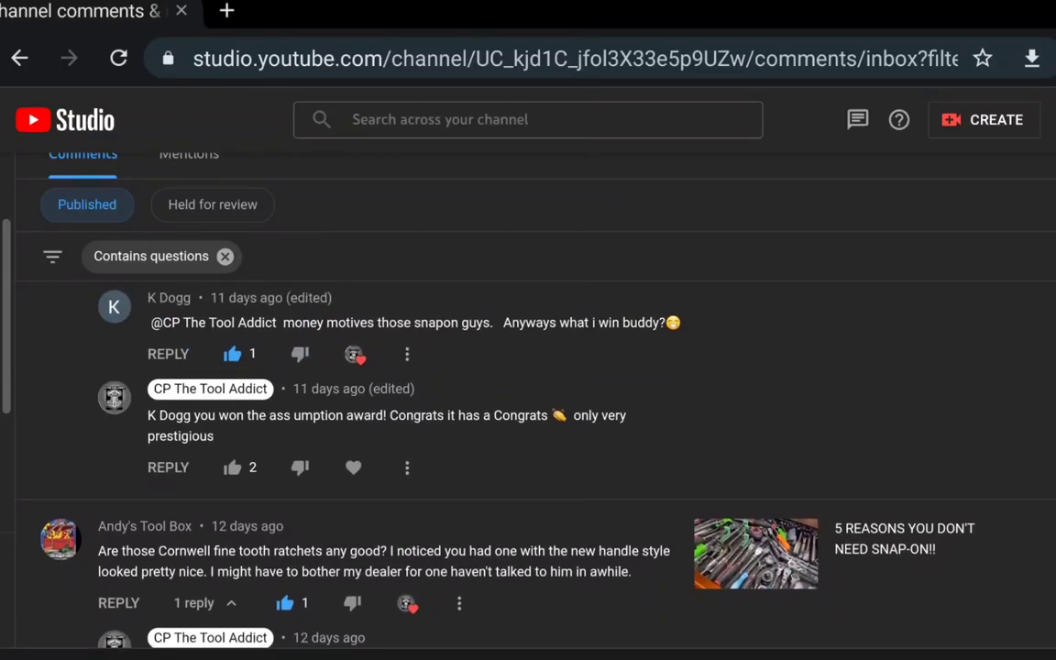
scroll("down", 3)
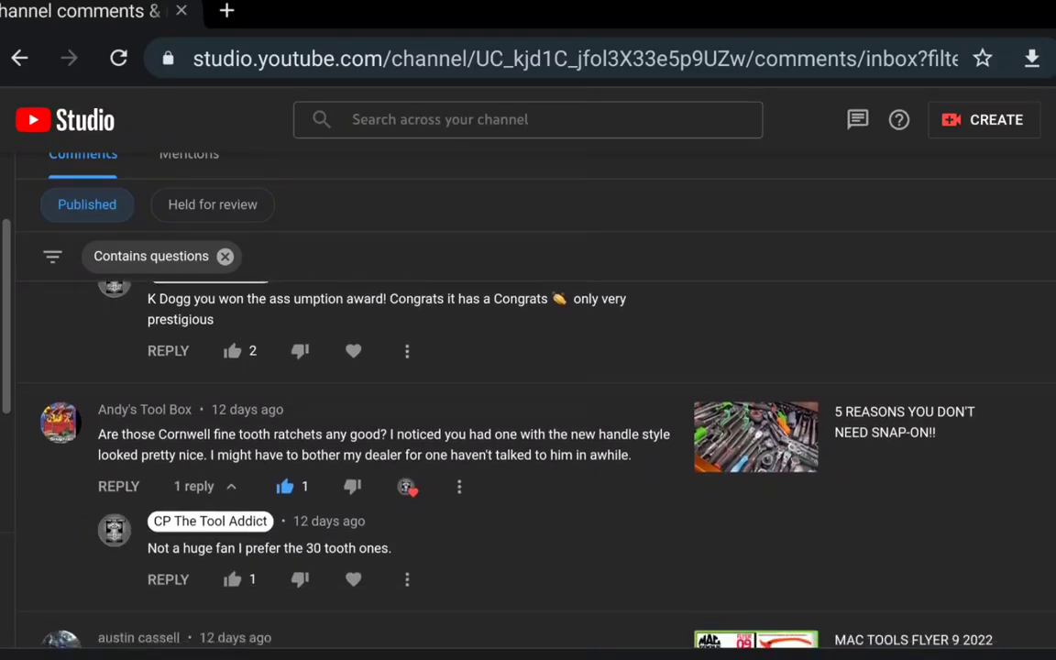
scroll("down", 3)
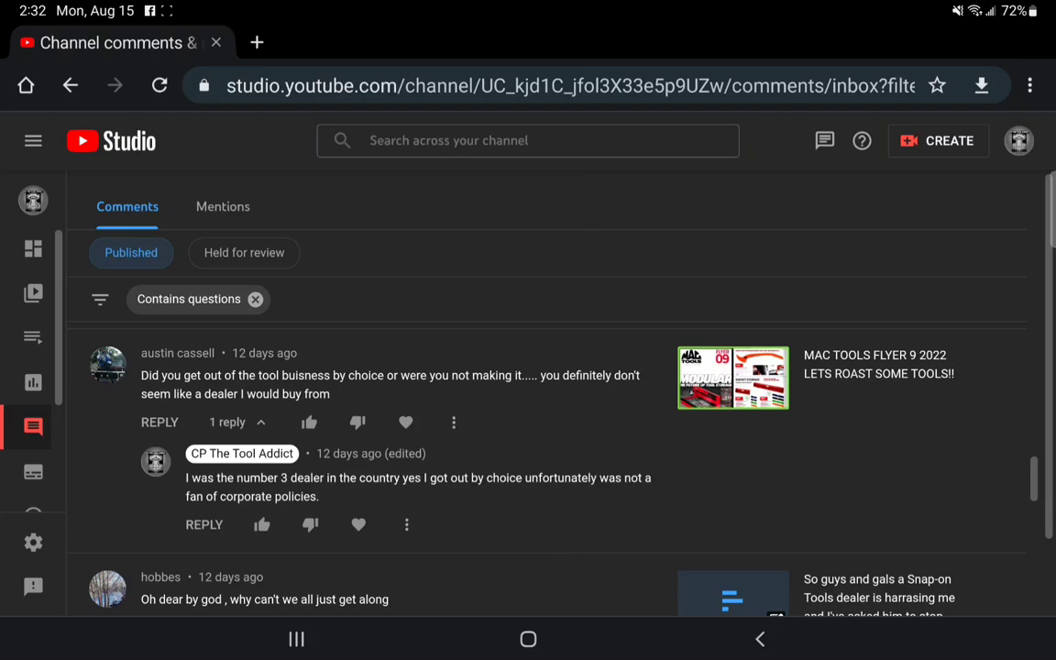
Step: Scroll past the Koken sockets, die grinder, smoke machine and Snap-on dealer threads to the 1/4 drive torque wrench question
scroll("down", 3)
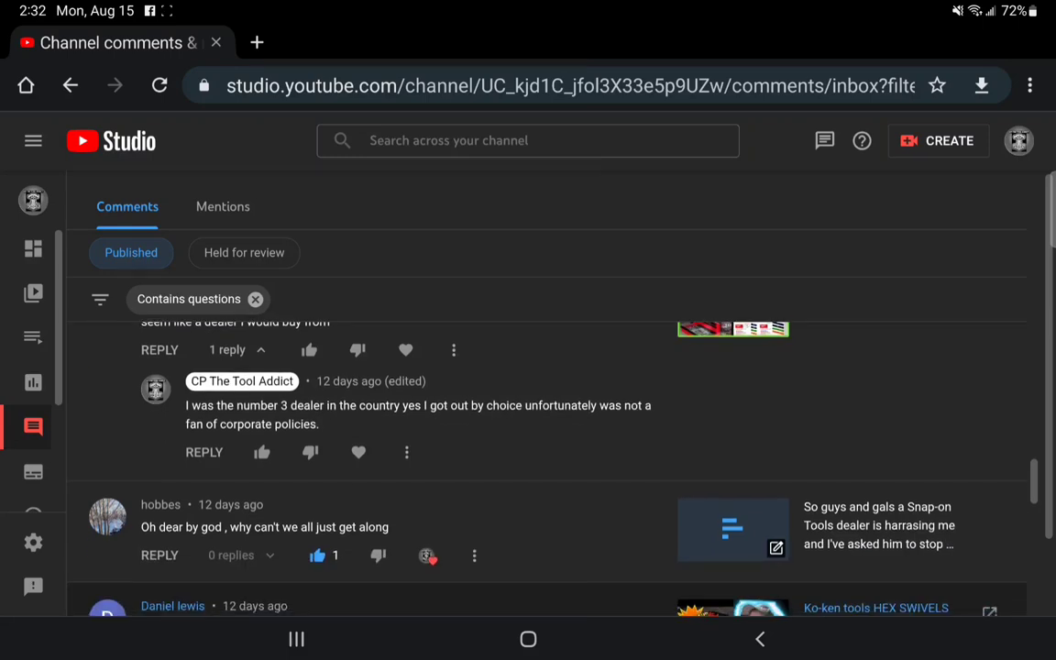
scroll("down", 3)
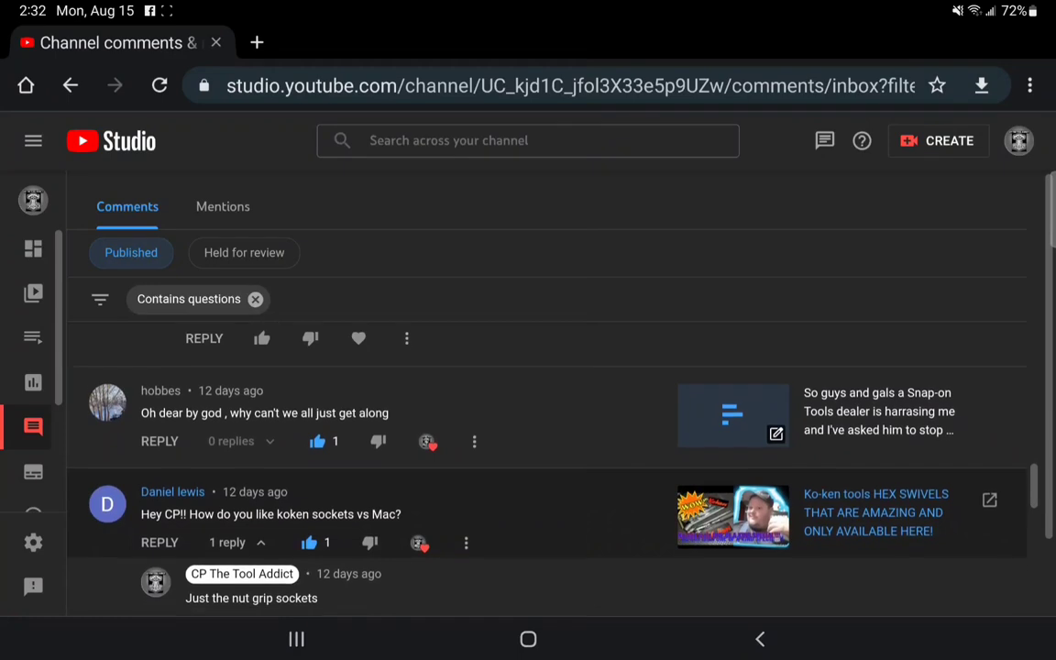
scroll("down", 3)
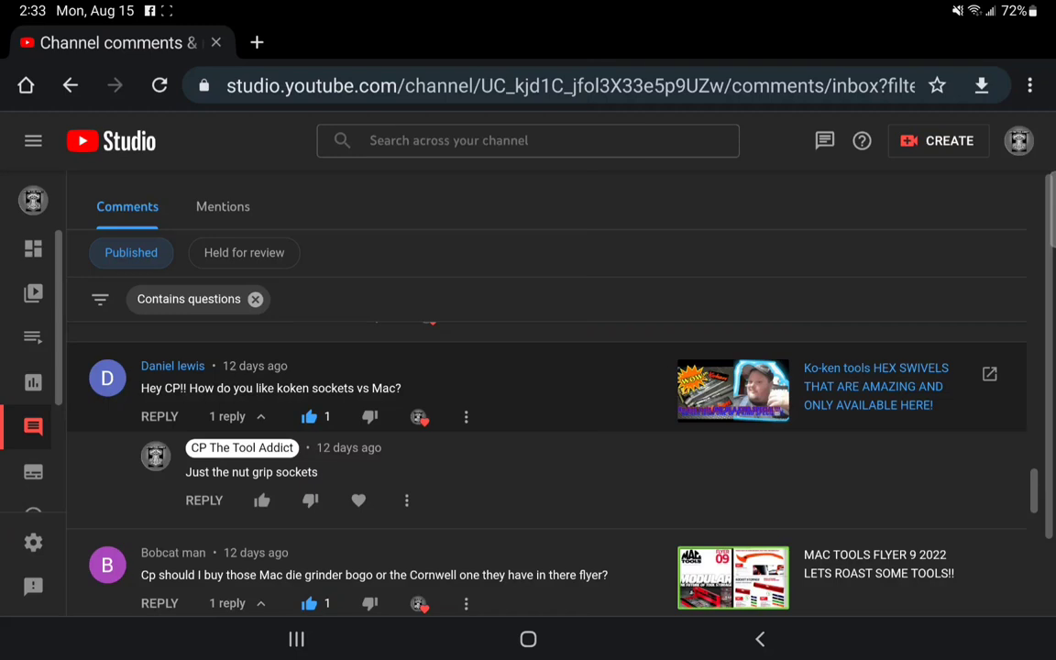
scroll("down", 3)
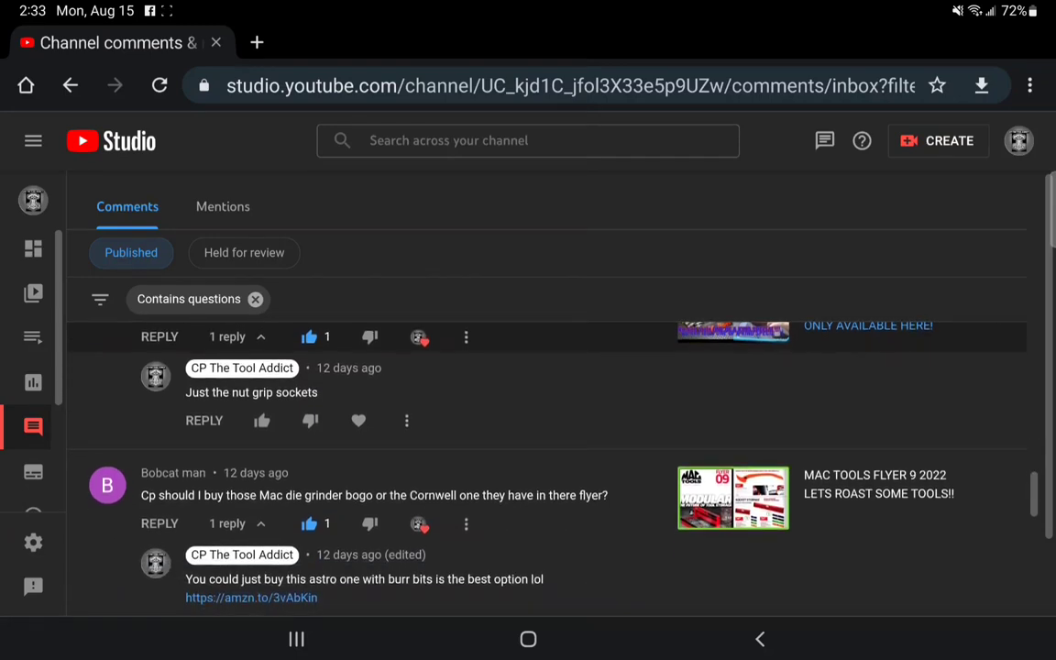
scroll("down", 3)
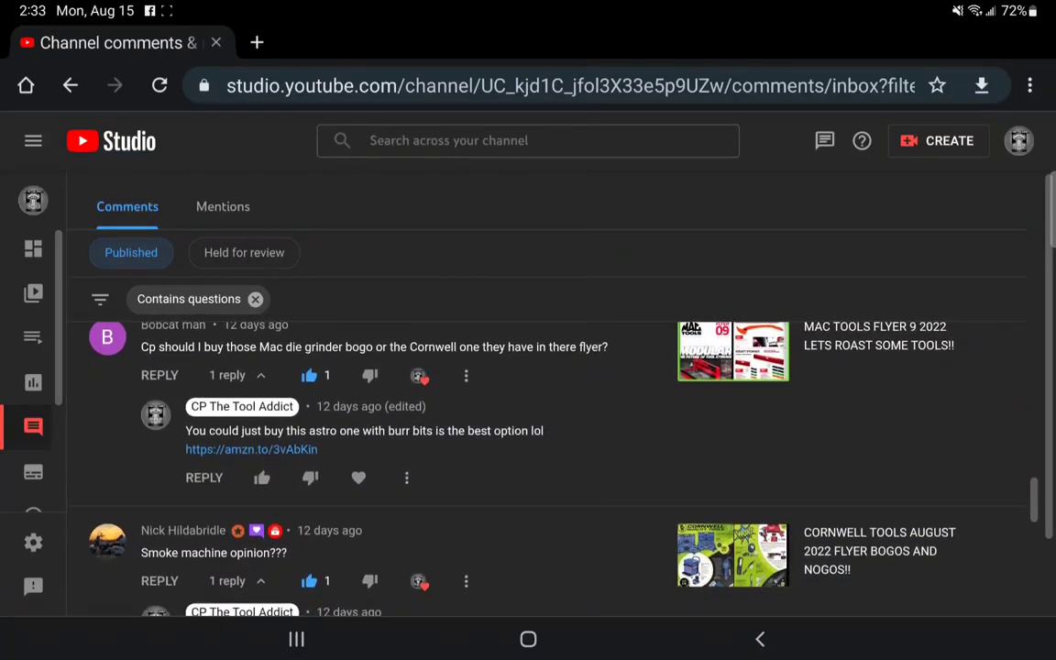
scroll("down", 3)
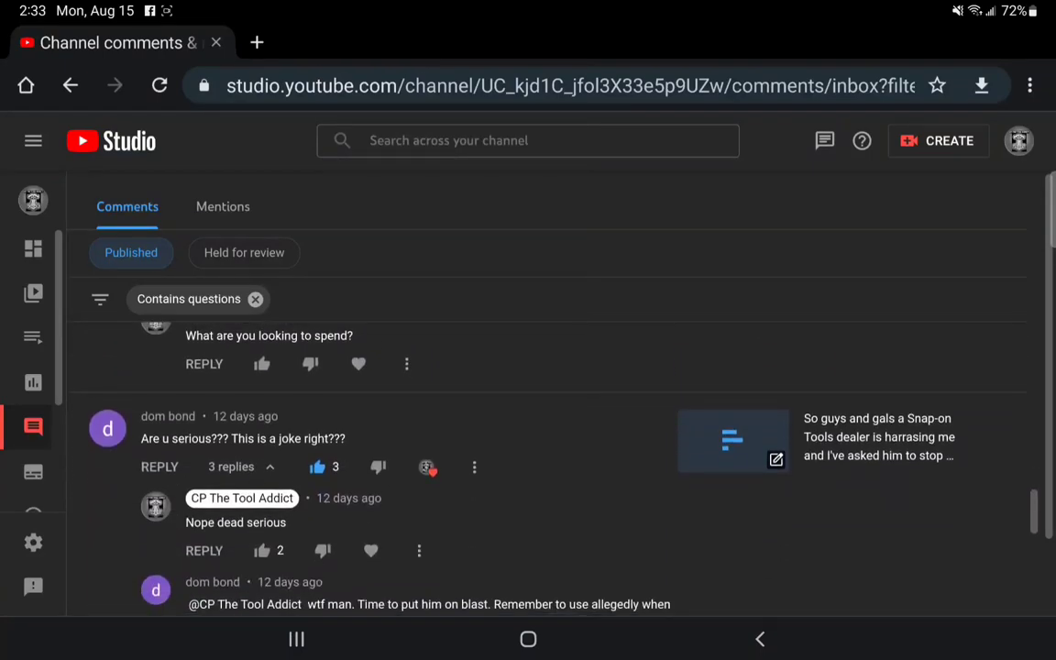
scroll("down", 3)
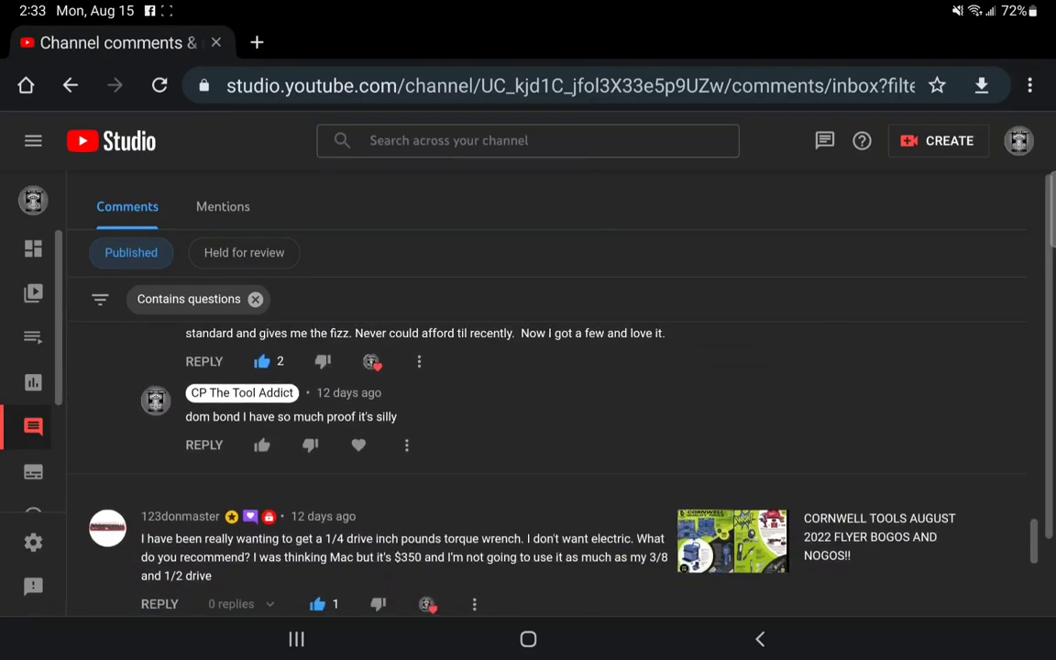
scroll("down", 3)
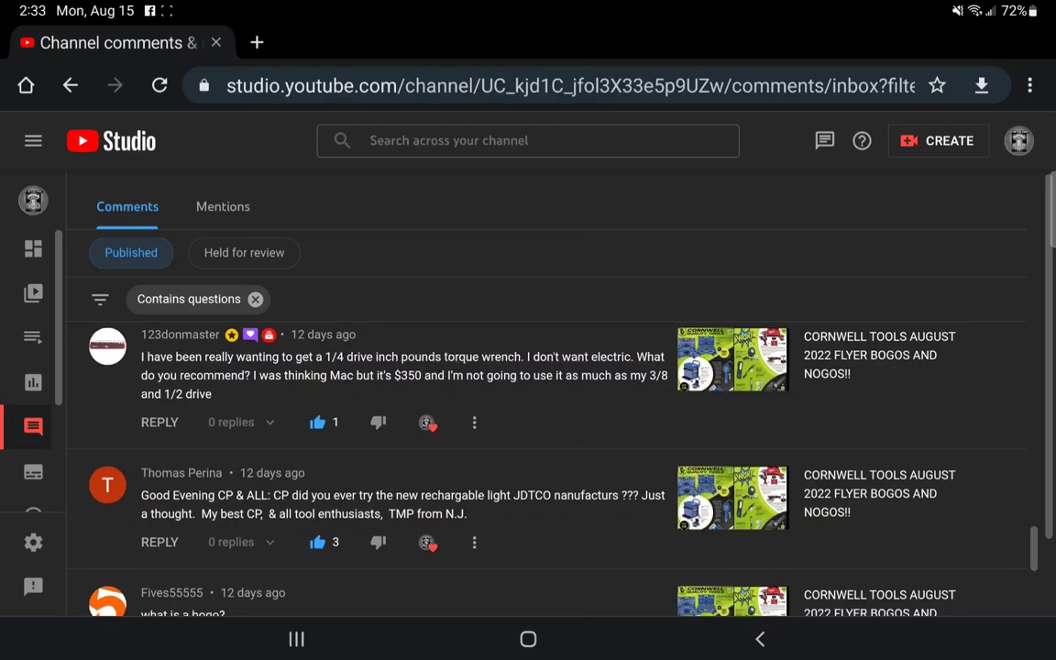
Step: Scroll past the JDTCO light, bogo and Cornwell dealer threads to the Des Moines Dew Tour skate park comment
scroll("down", 3)
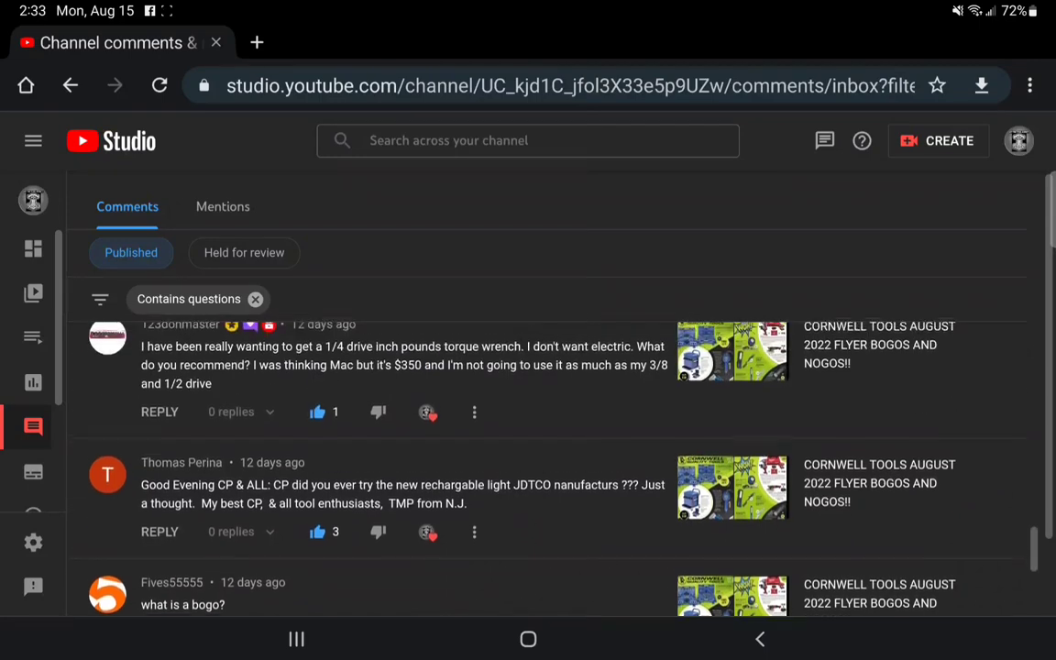
scroll("up", 3)
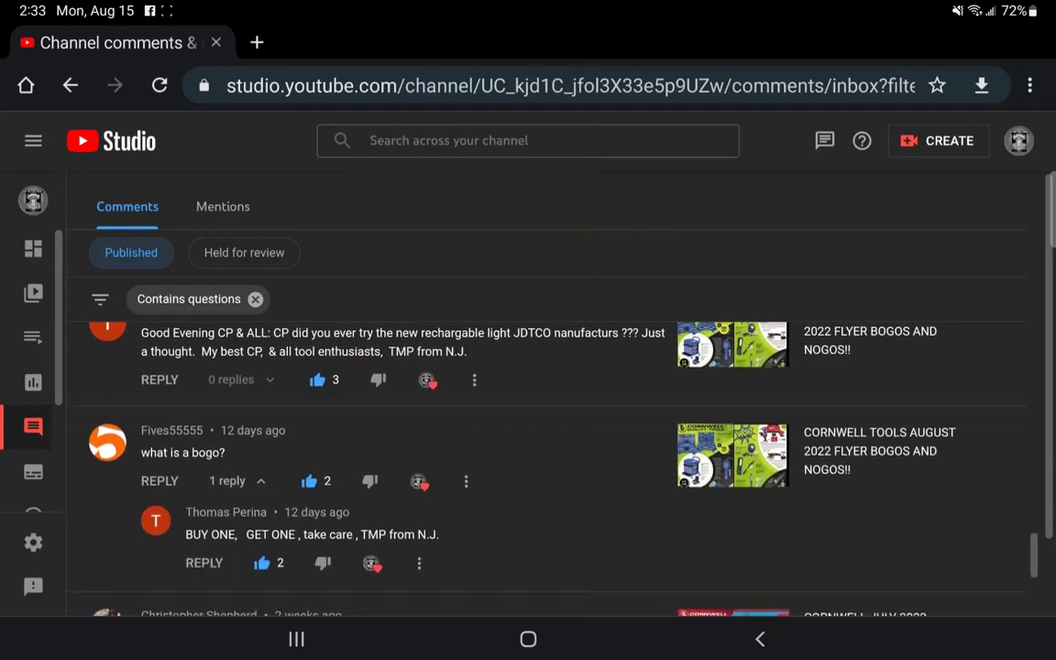
scroll("down", 3)
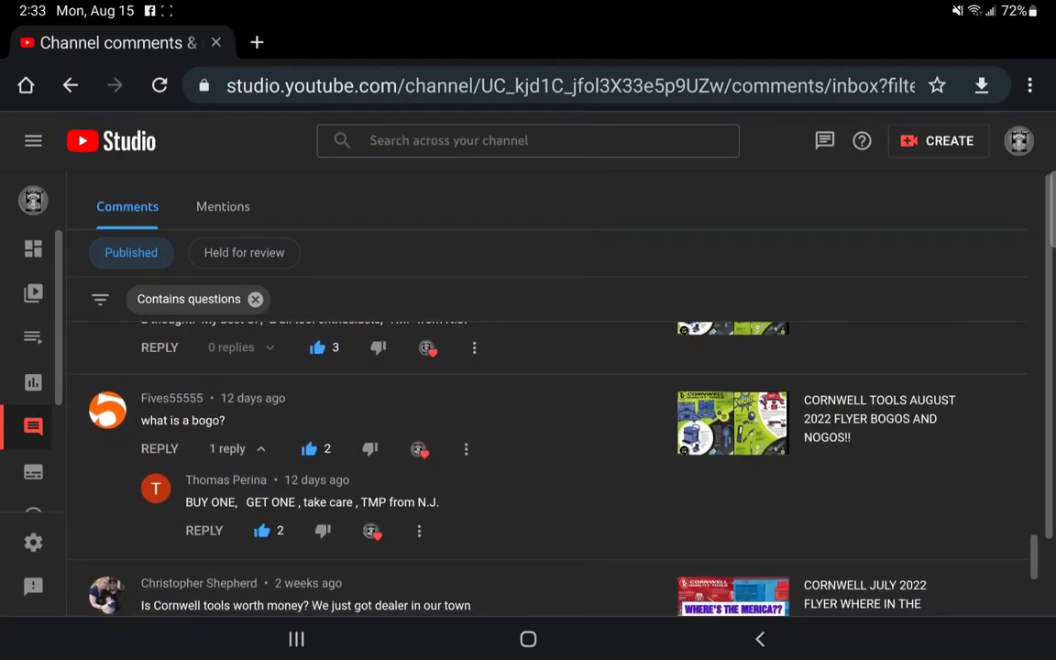
scroll("down", 3)
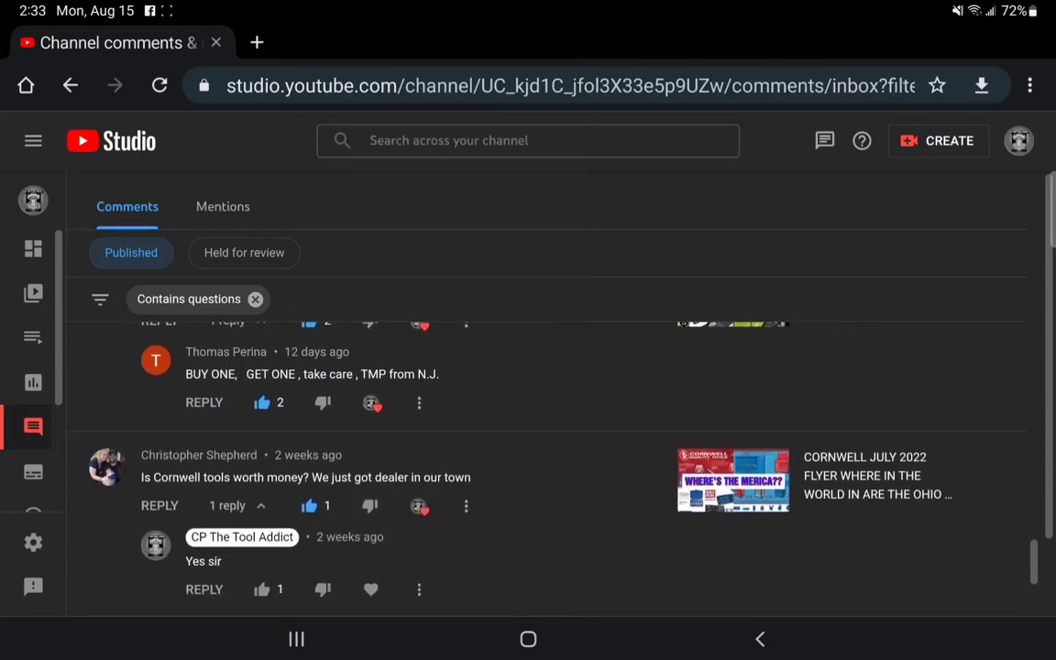
scroll("down", 3)
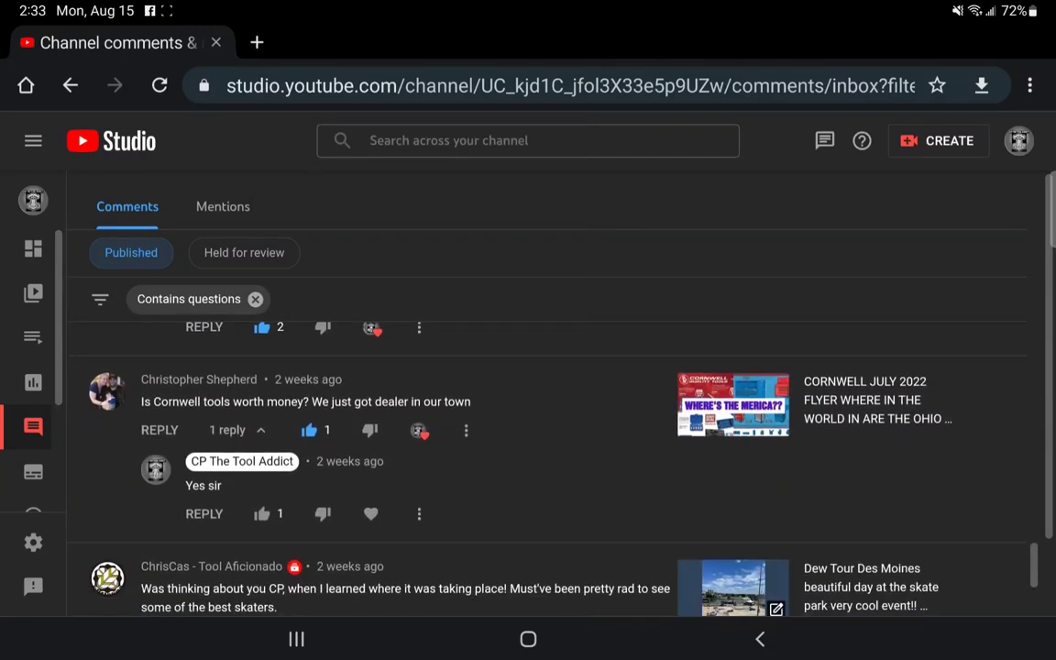
scroll("down", 3)
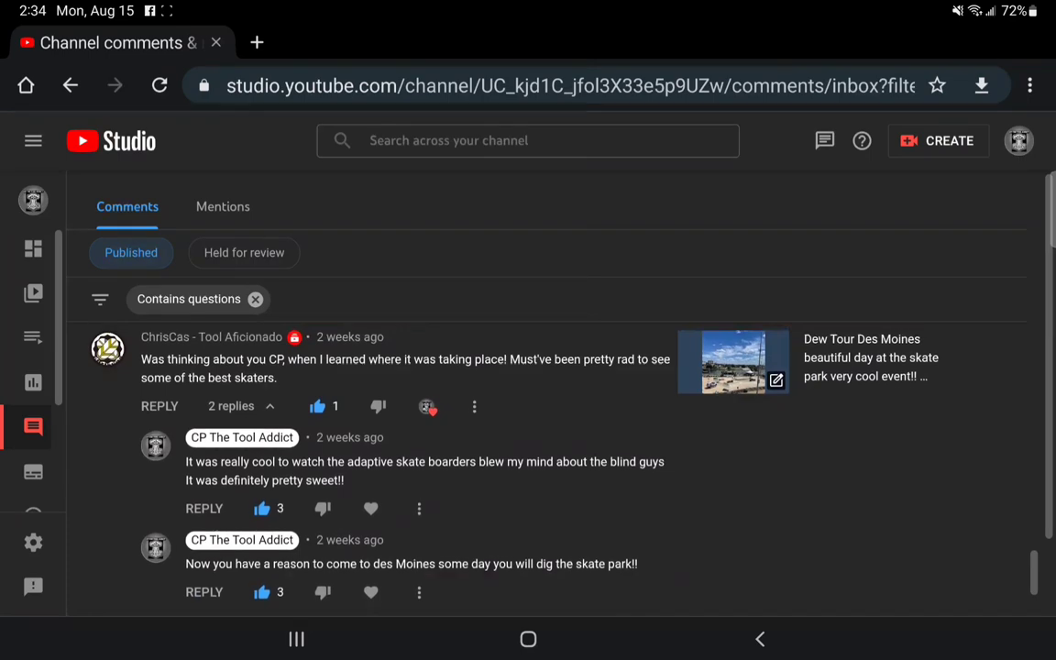
Step: Scroll past the green ratchet holders, live stream and business threads to the Snap-on impact sockets upgrade question and reply
scroll("down", 3)
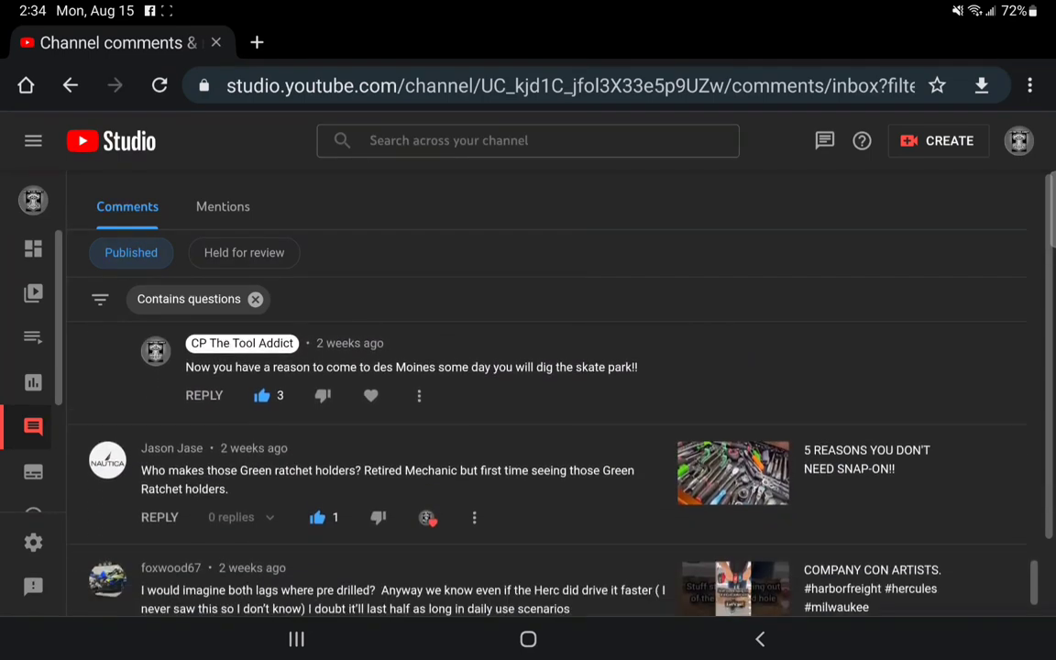
scroll("down", 3)
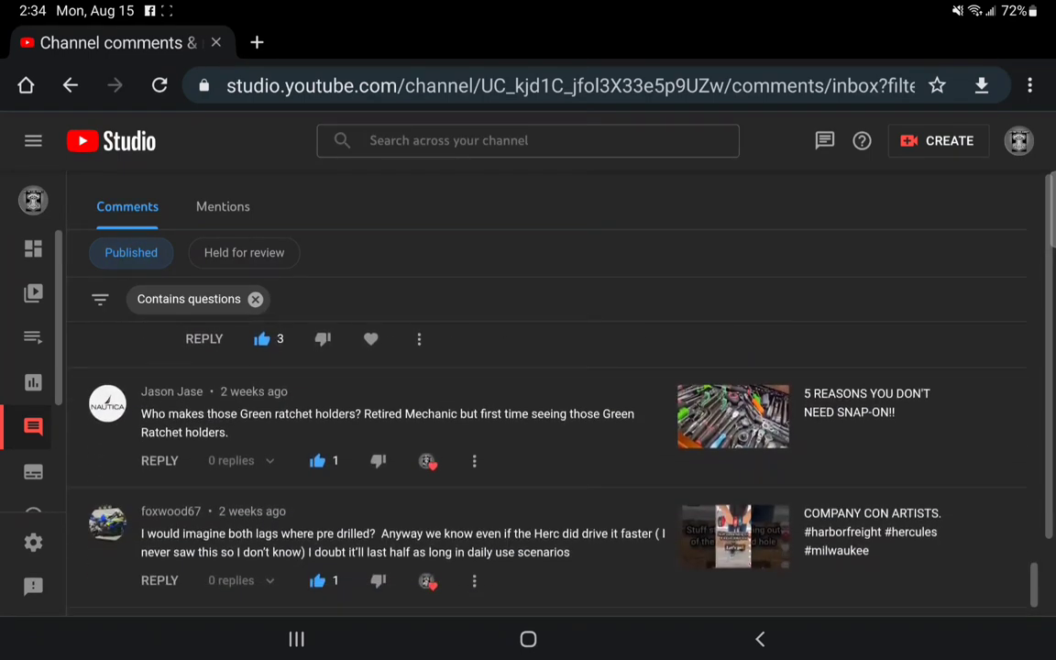
scroll("up", 3)
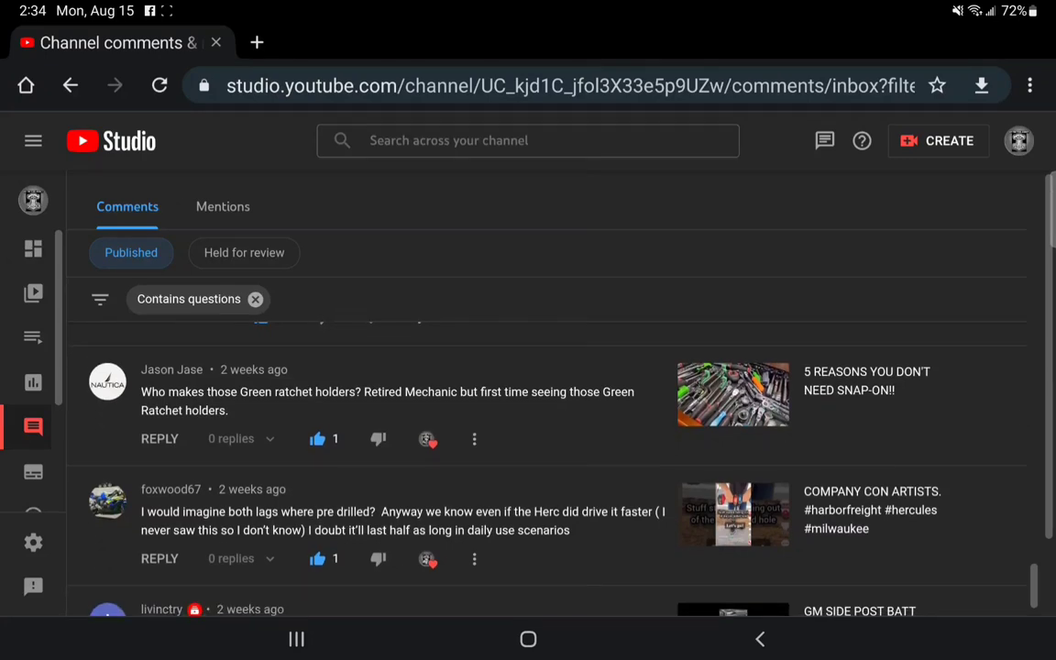
scroll("up", 3)
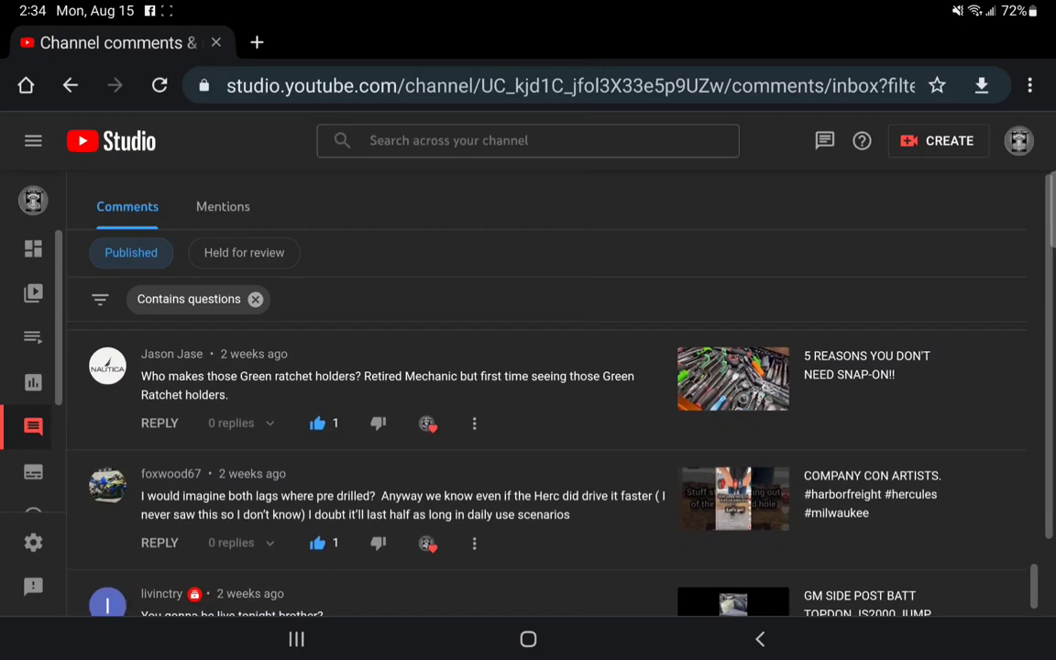
scroll("down", 3)
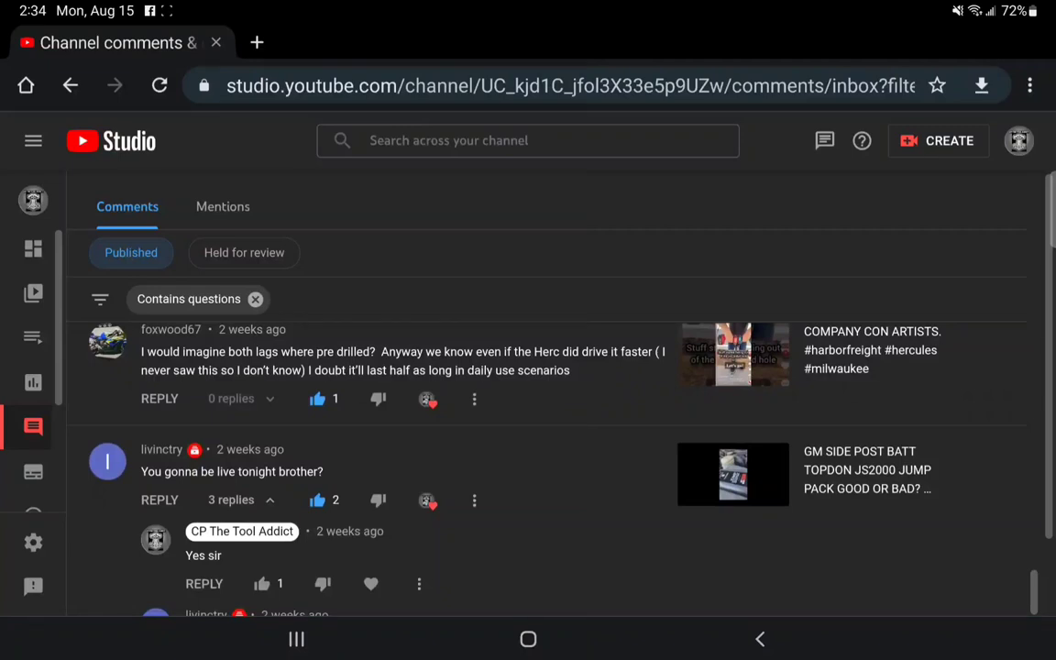
scroll("down", 3)
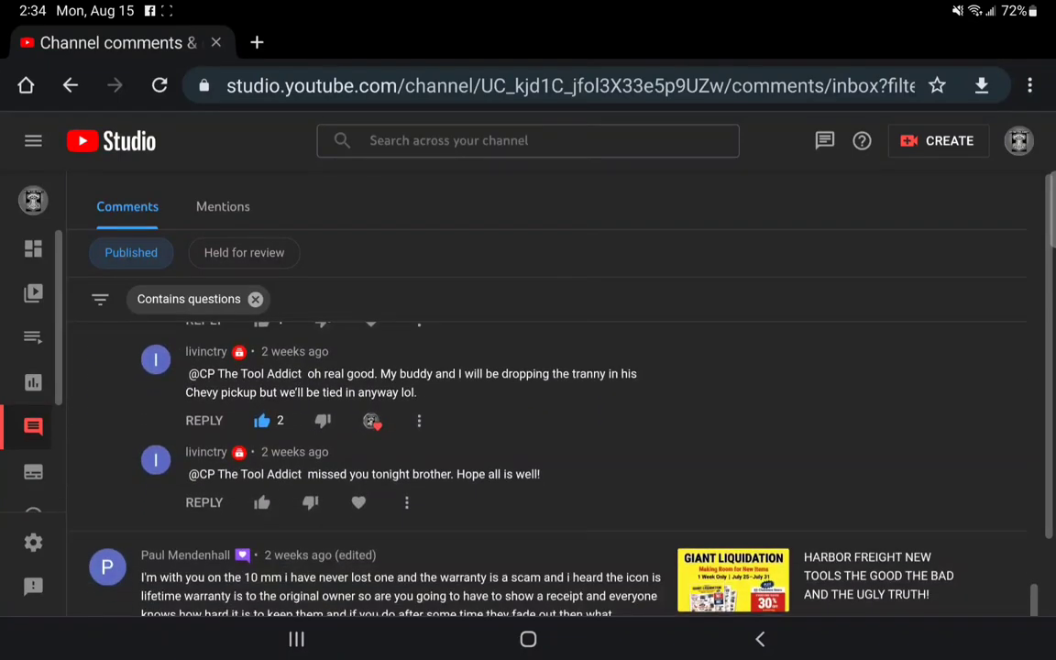
scroll("down", 3)
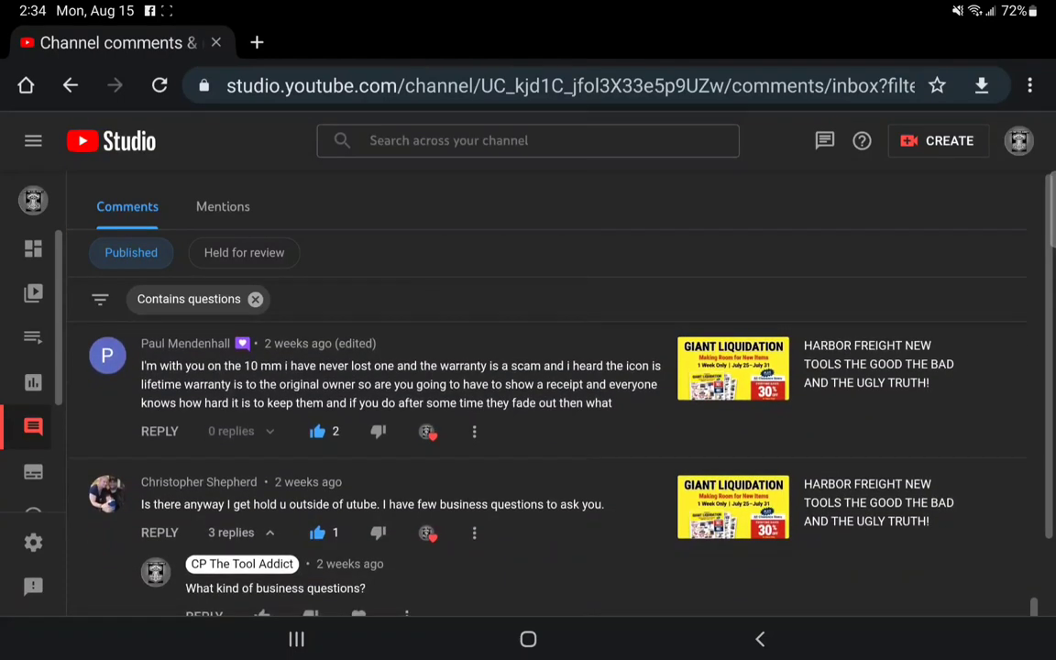
scroll("down", 3)
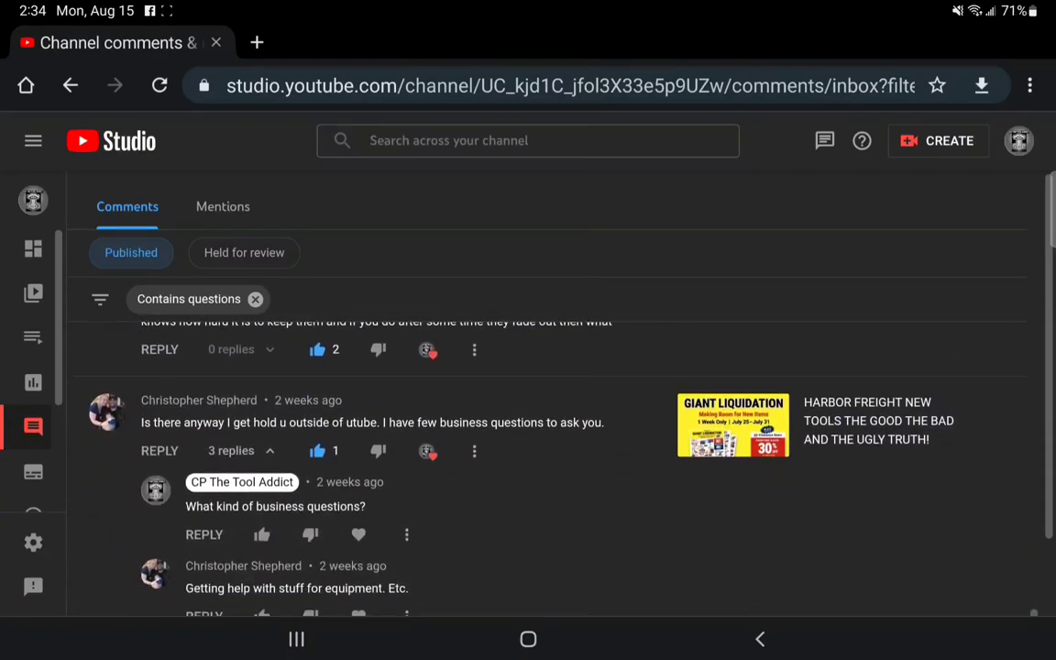
scroll("down", 3)
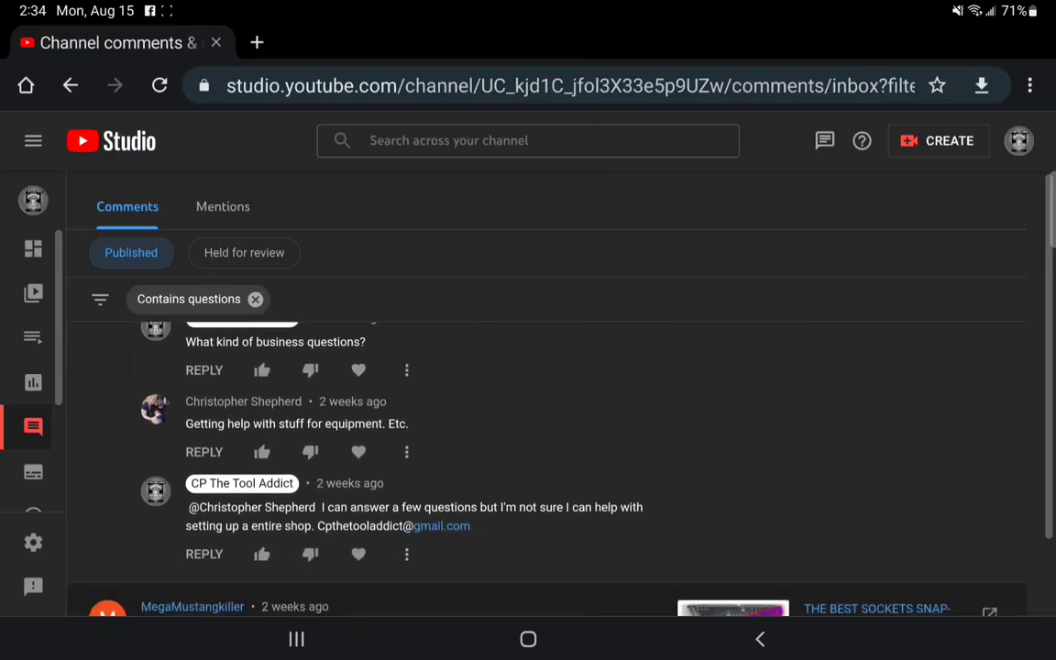
scroll("down", 3)
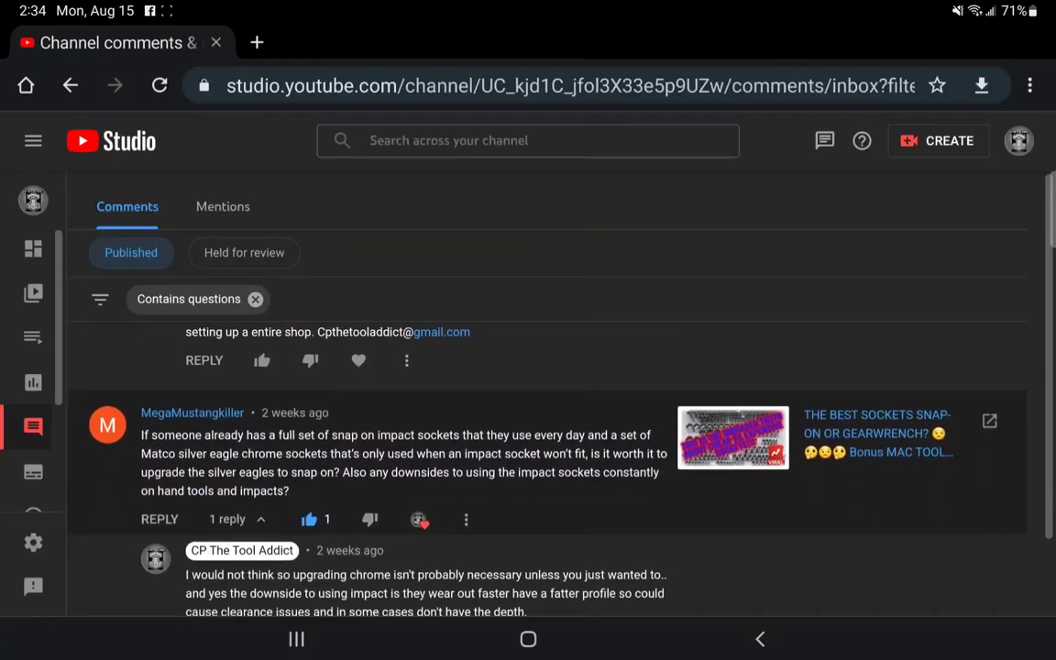
scroll("up", 3)
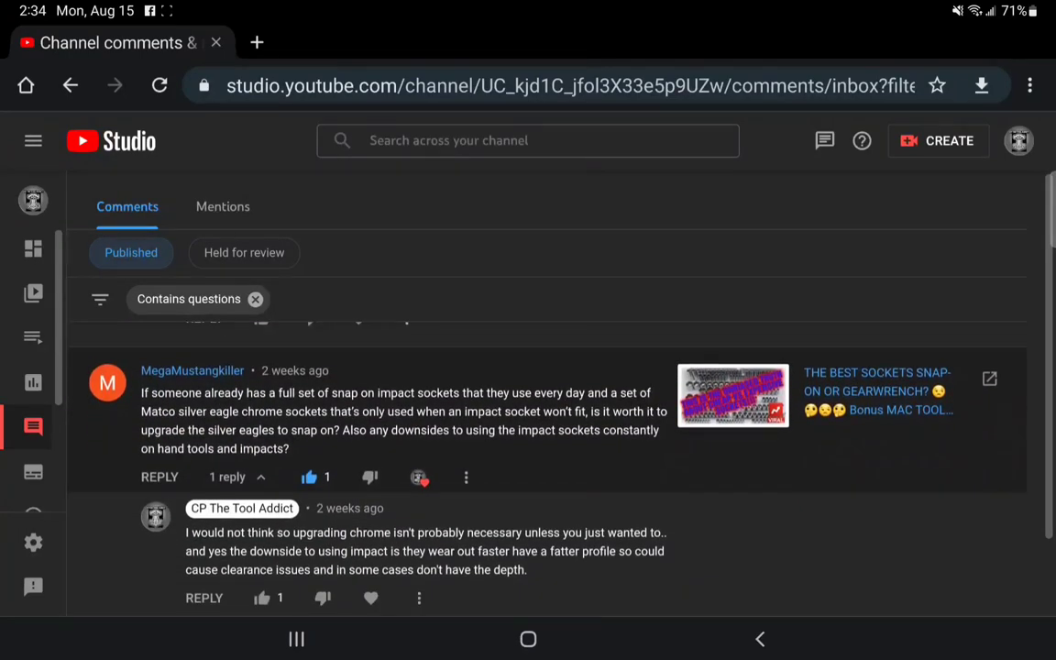